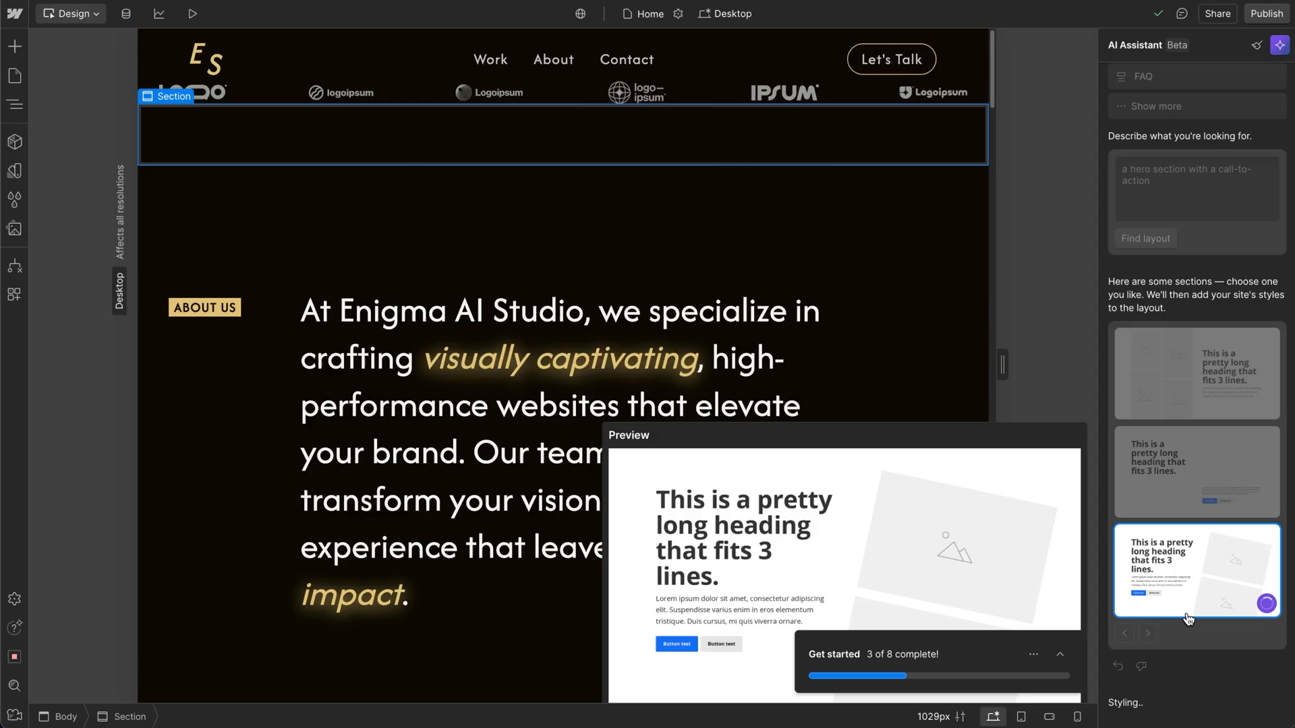
- Apply the third suggested section layout and preview the site in Mobile landscape
click(1198, 572)
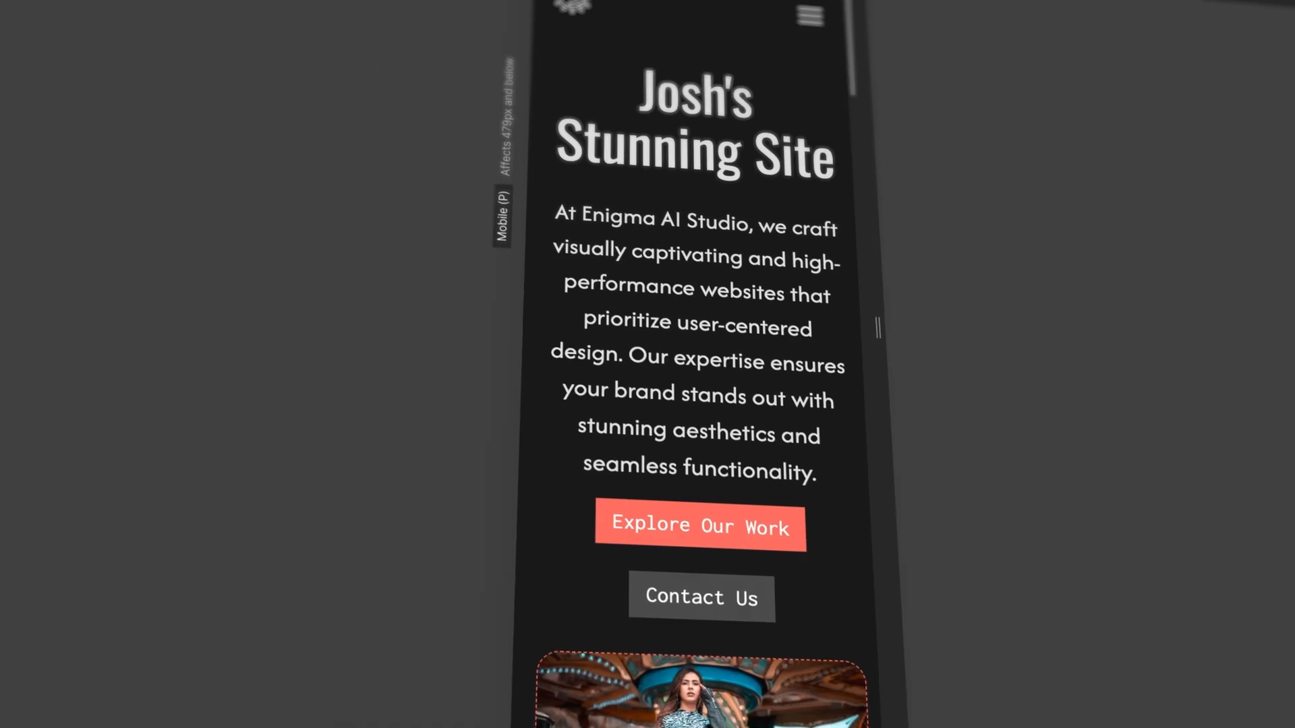
scroll(down, 3)
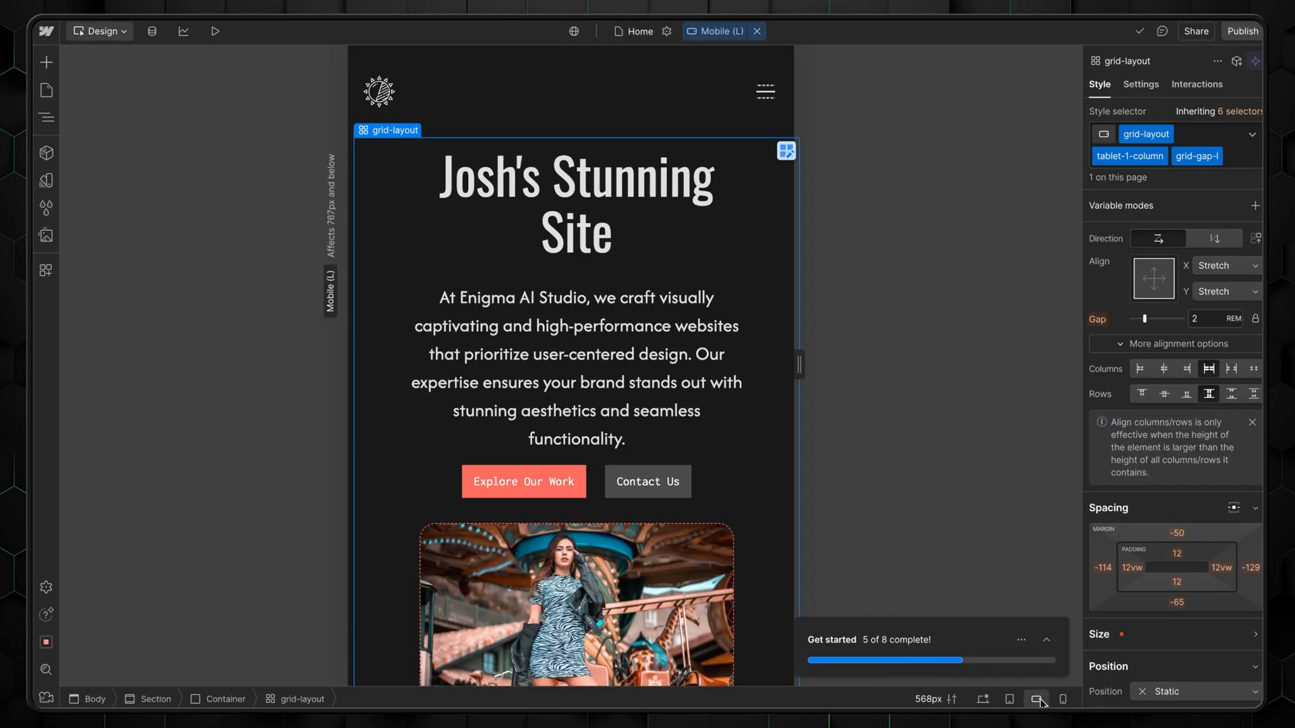
click(1061, 699)
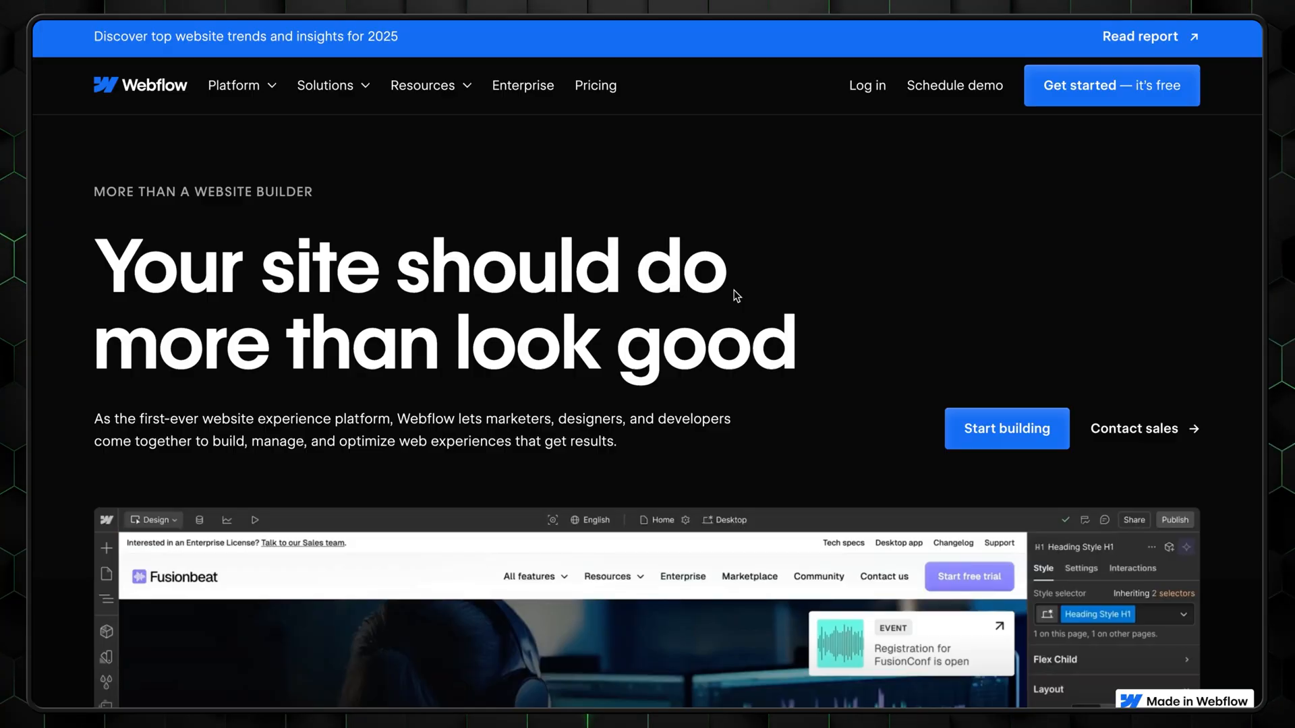
mouse_move(1061, 100)
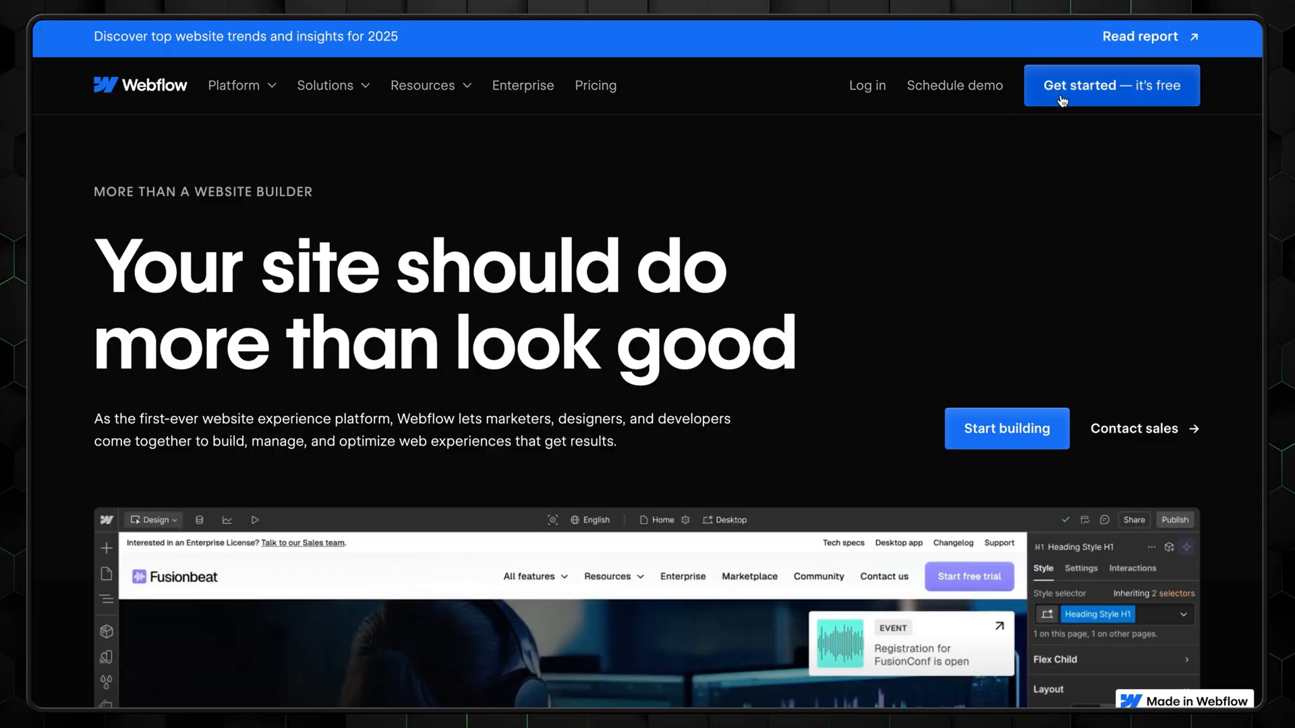
- Sign up free, confirm the name, and answer No to hiring someone to build the site
click(1112, 86)
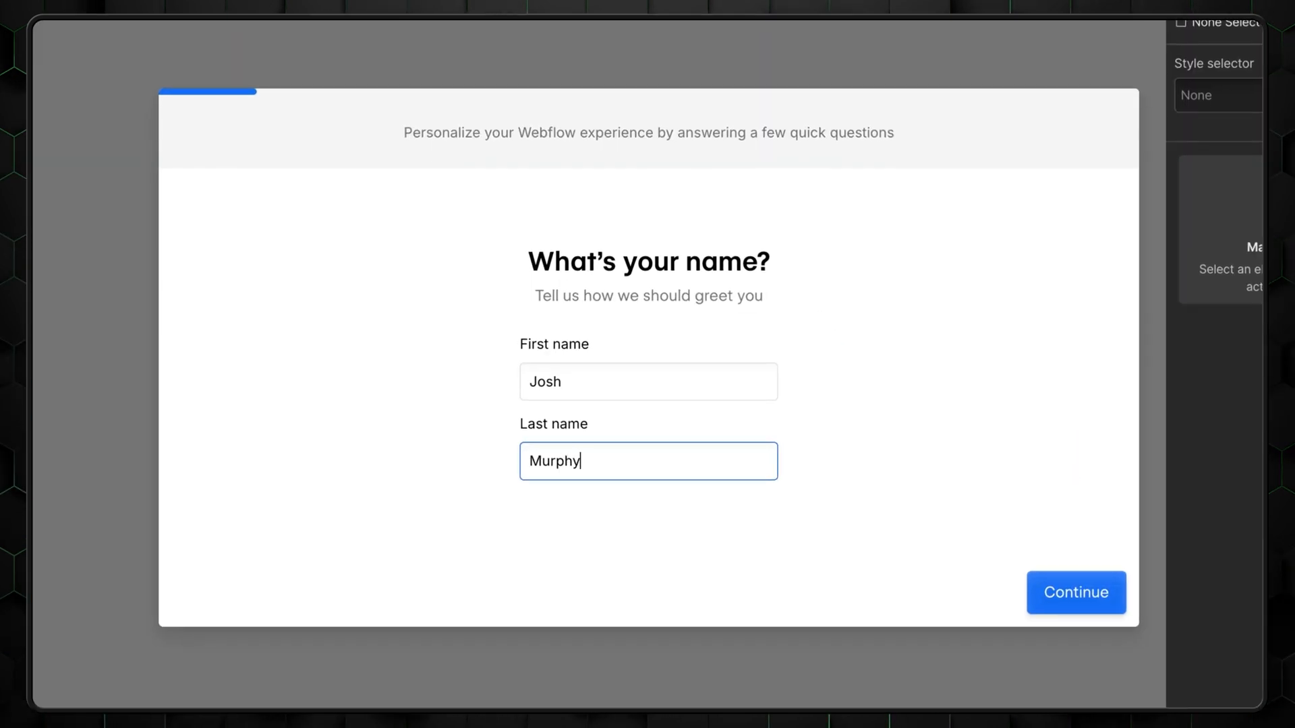
click(1078, 593)
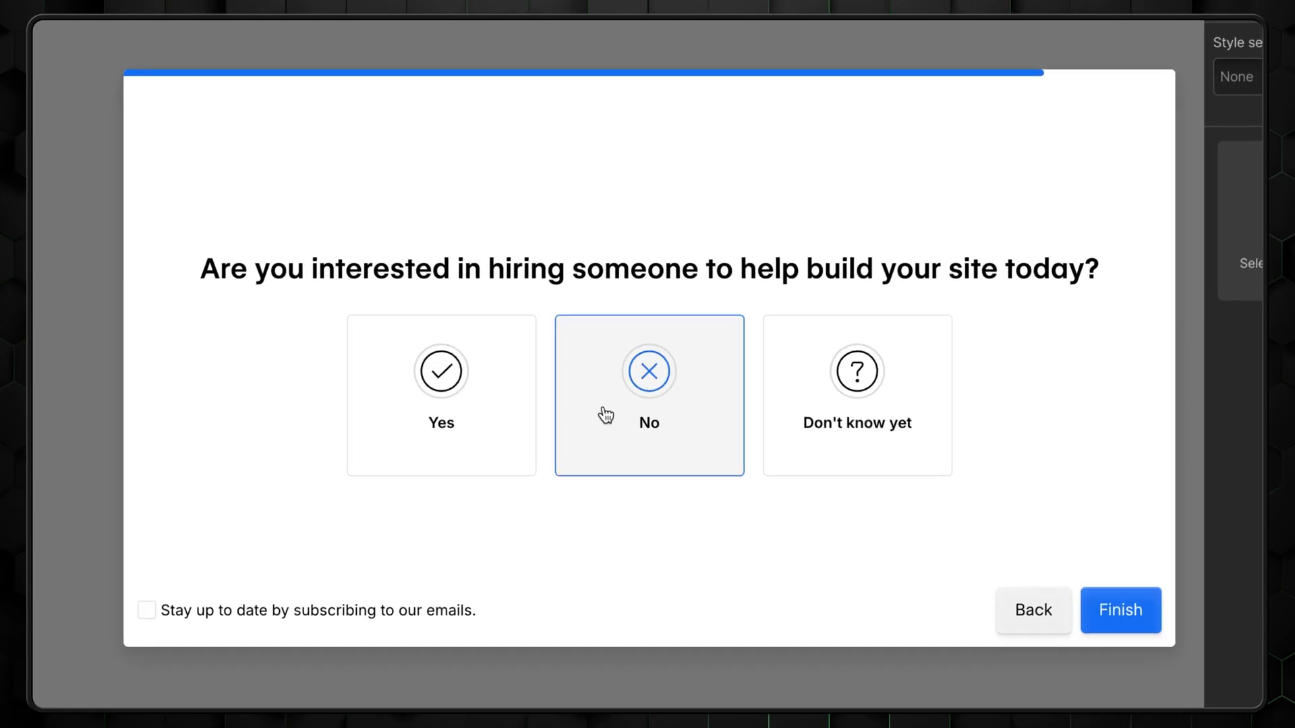
click(1120, 611)
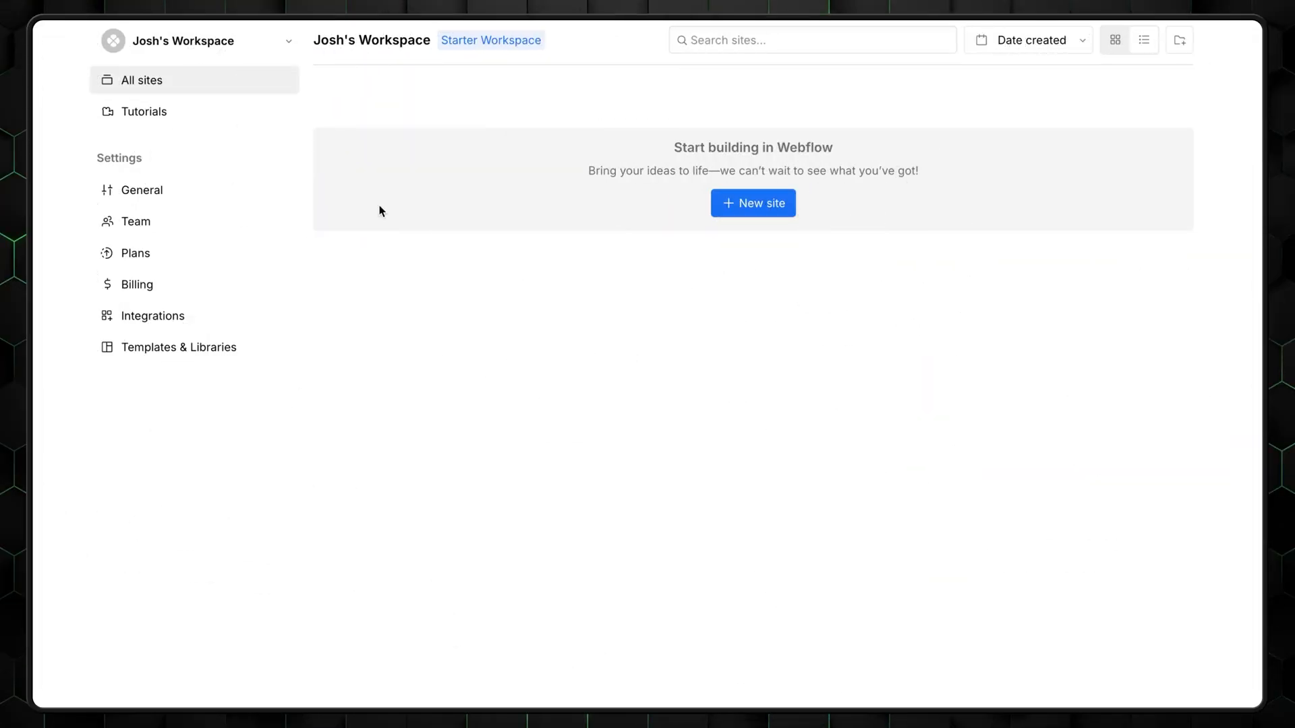
mouse_move(453, 302)
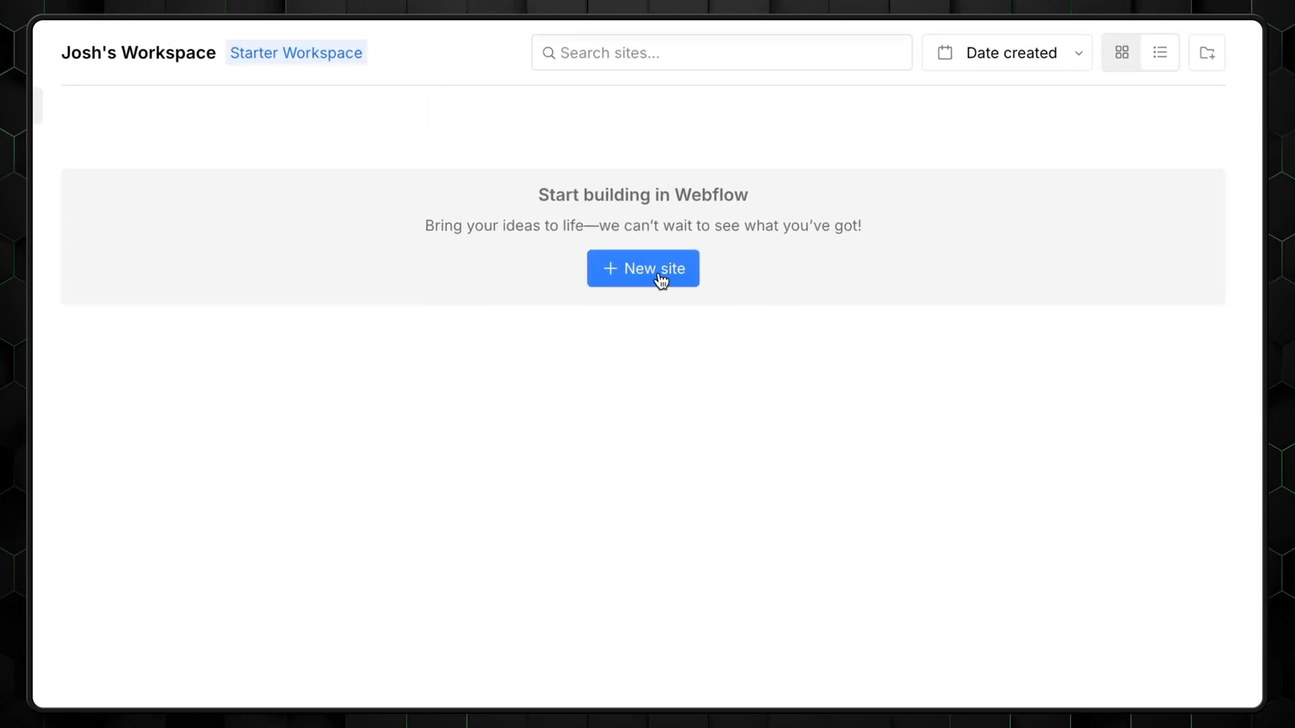
- Start a new site, run the tutorial by dropping a Heading into the Container, then return to the dashboard choices
click(642, 269)
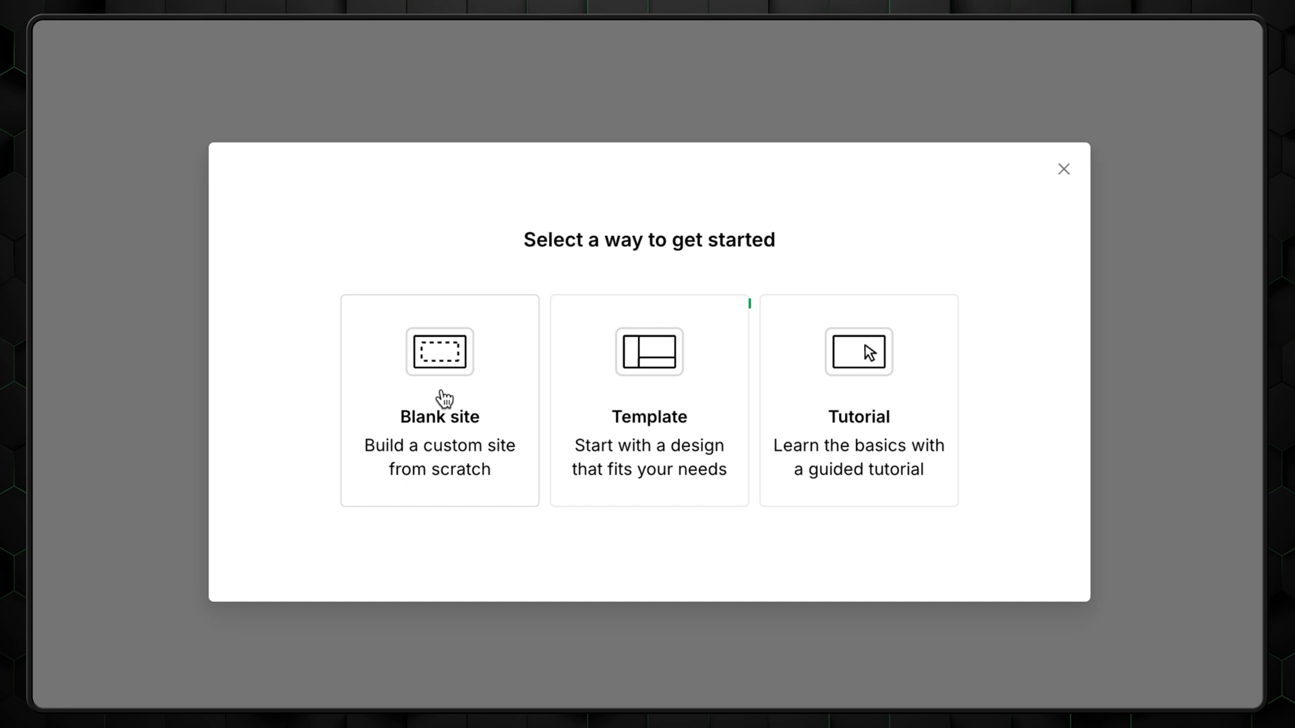
mouse_move(696, 403)
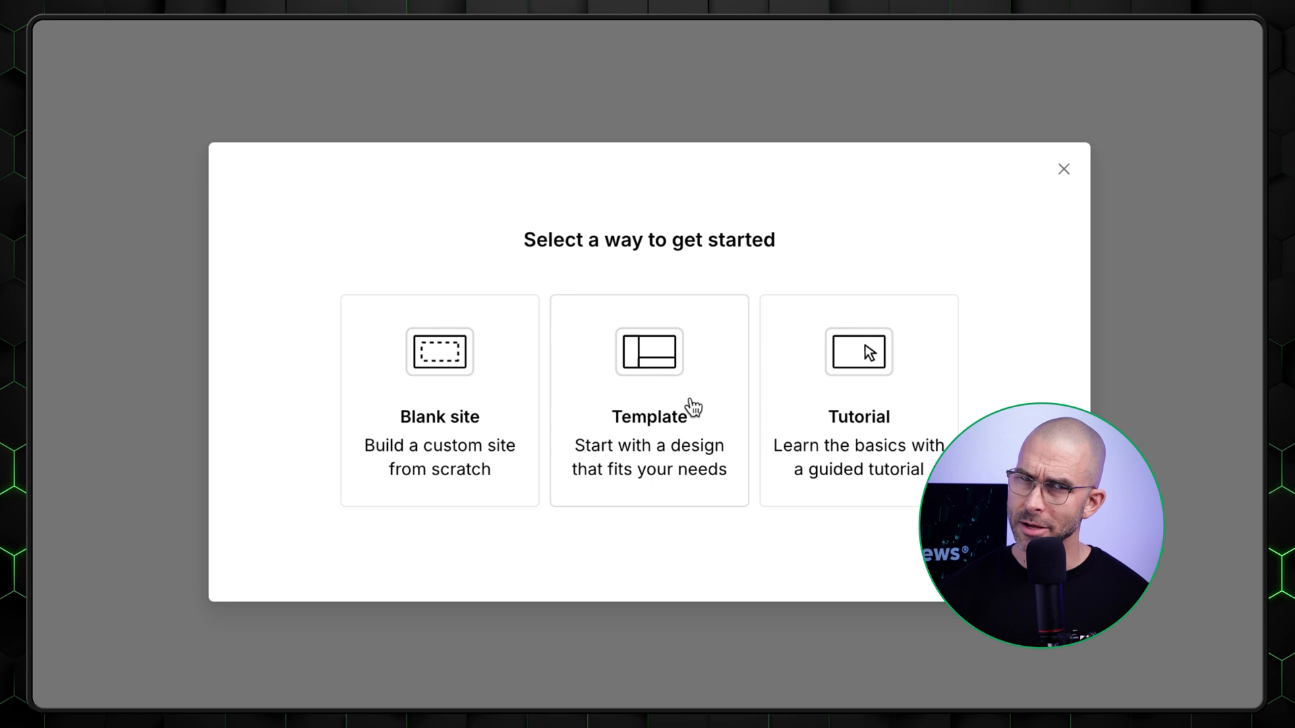
mouse_move(808, 417)
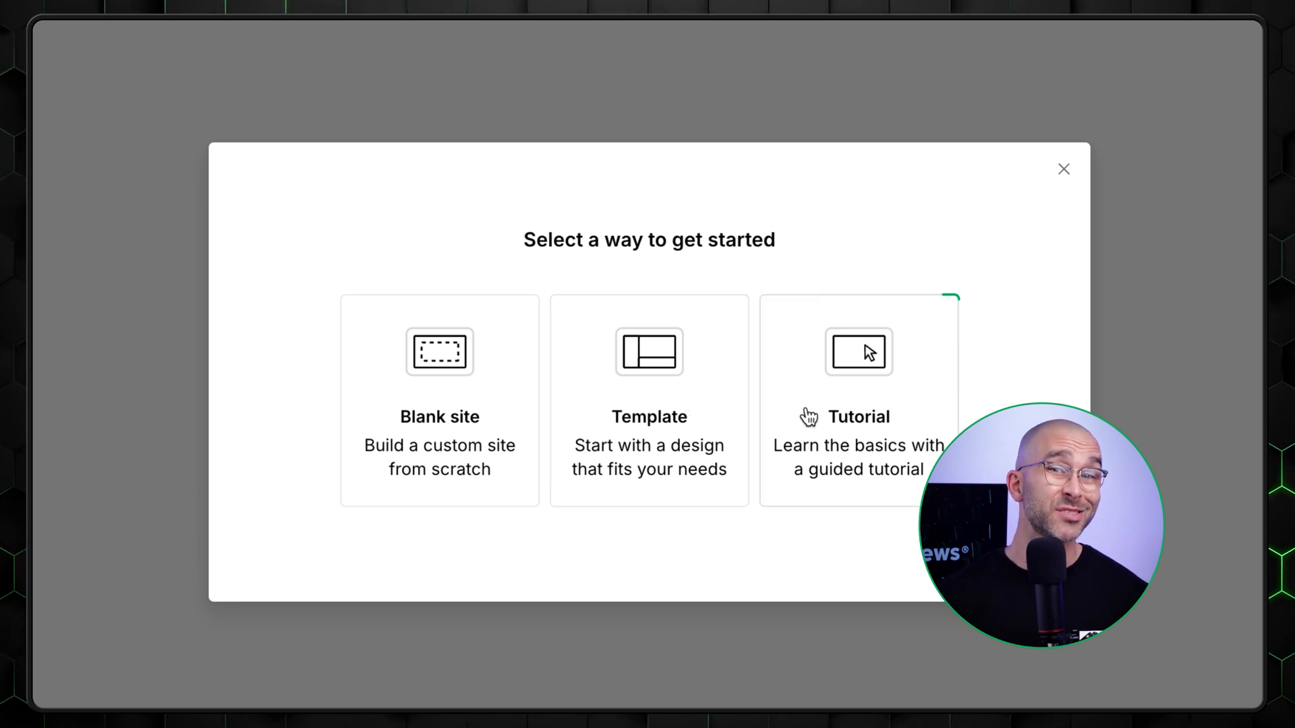
click(858, 352)
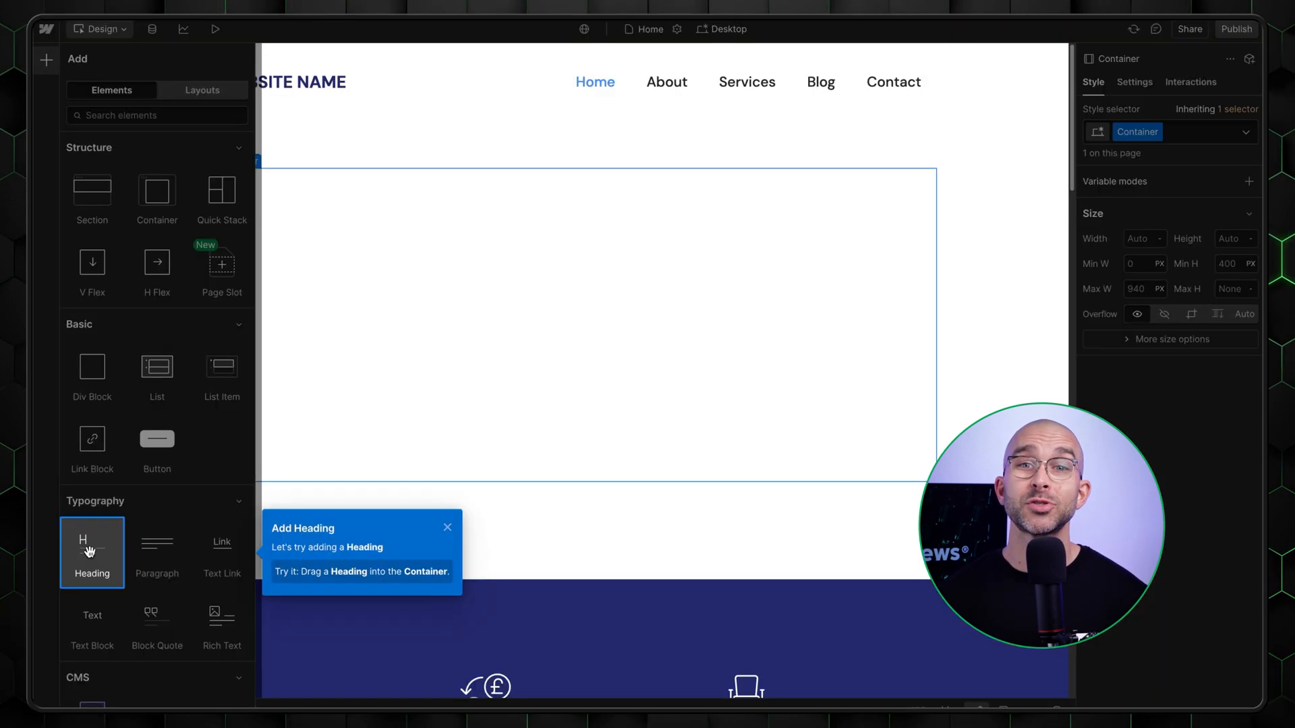
drag(92, 541, 568, 312)
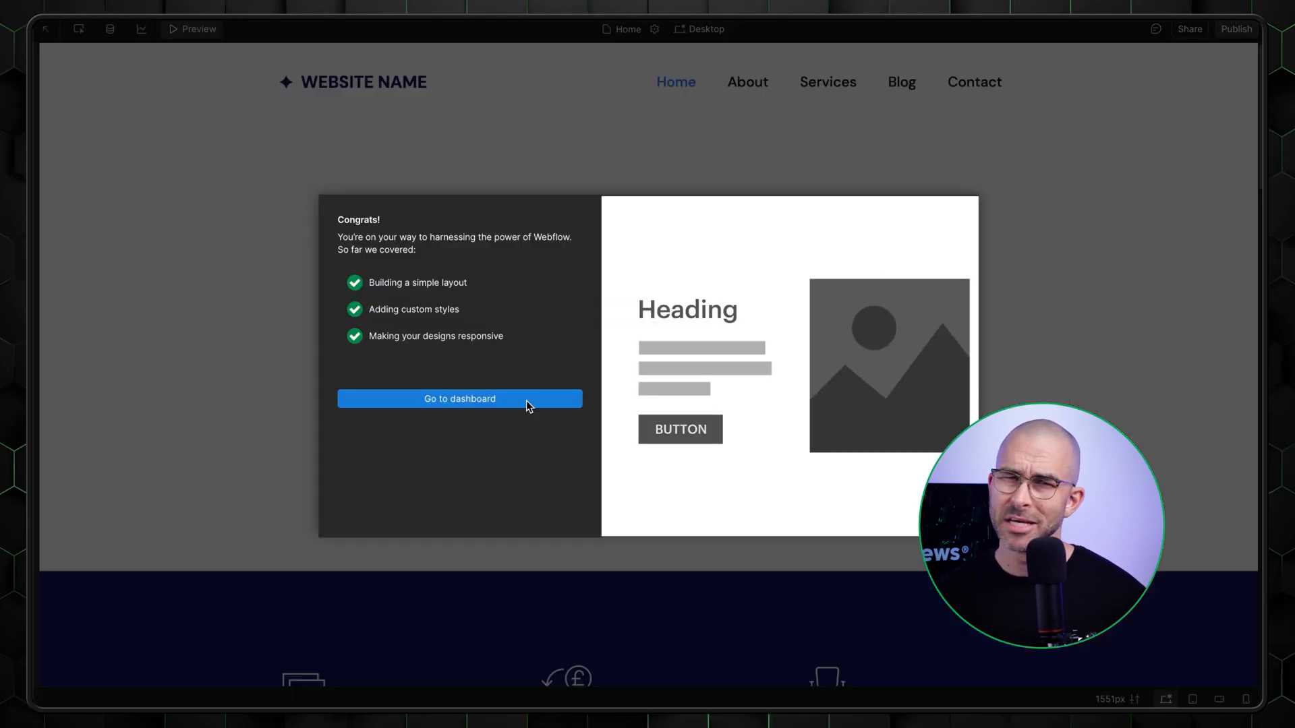
click(459, 398)
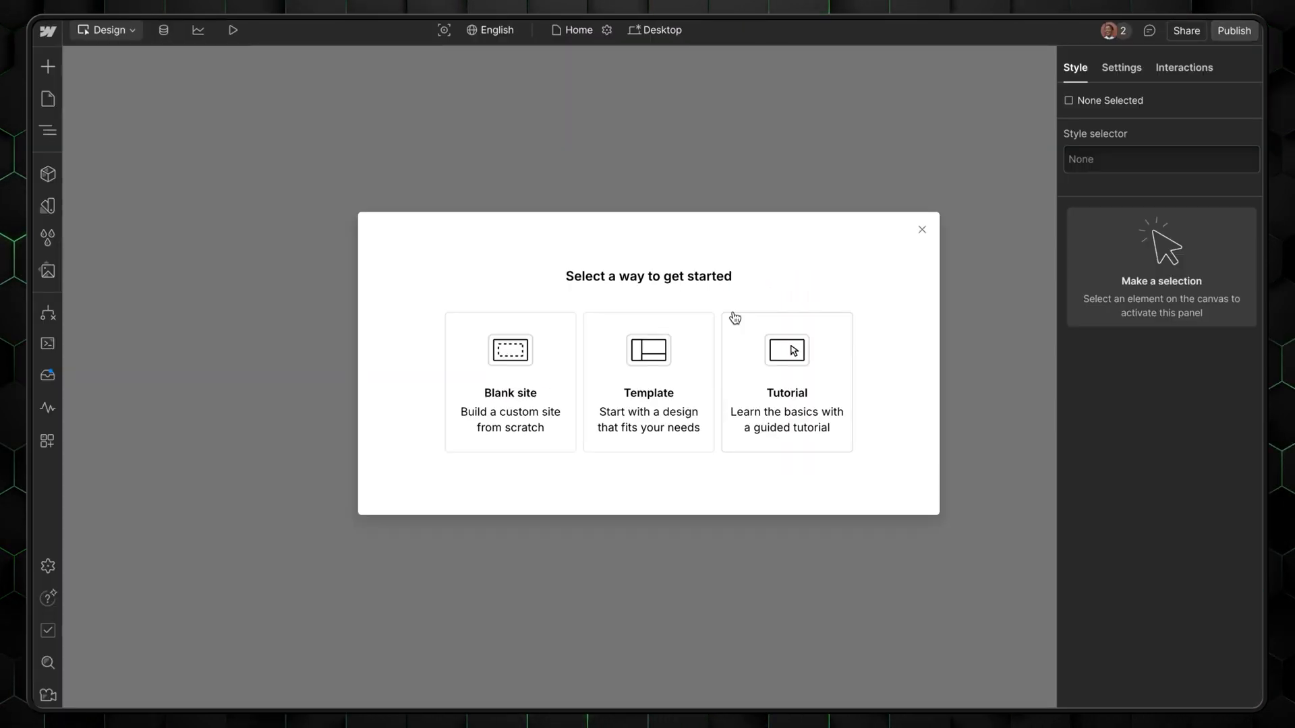
- Filter the template gallery to Free templates that are AI Assistant compatible
click(648, 383)
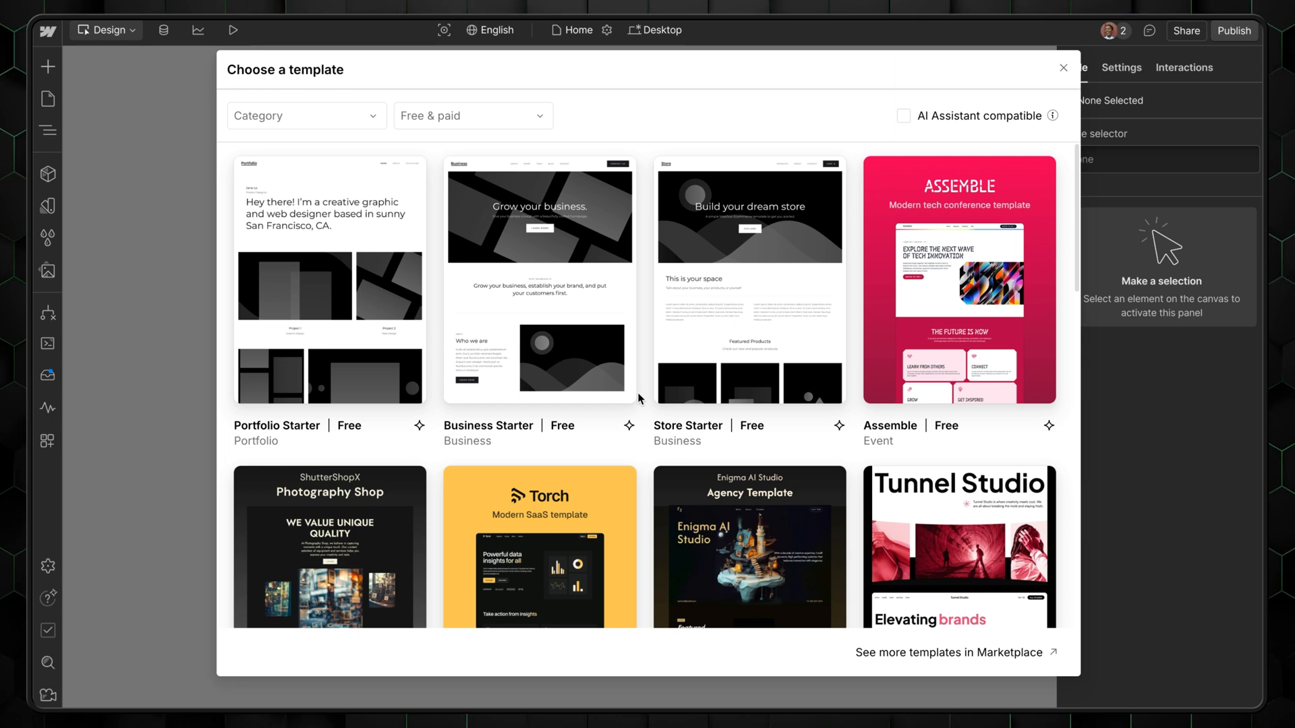
scroll(down, 3)
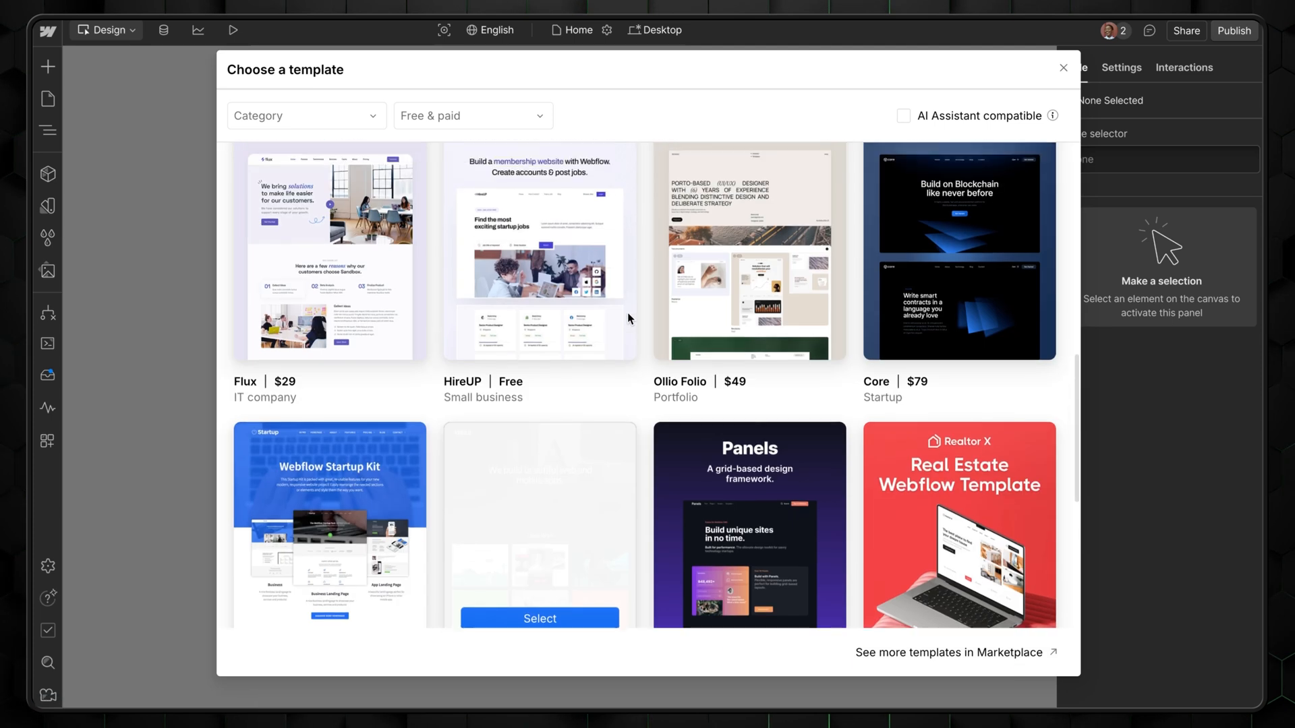
click(474, 116)
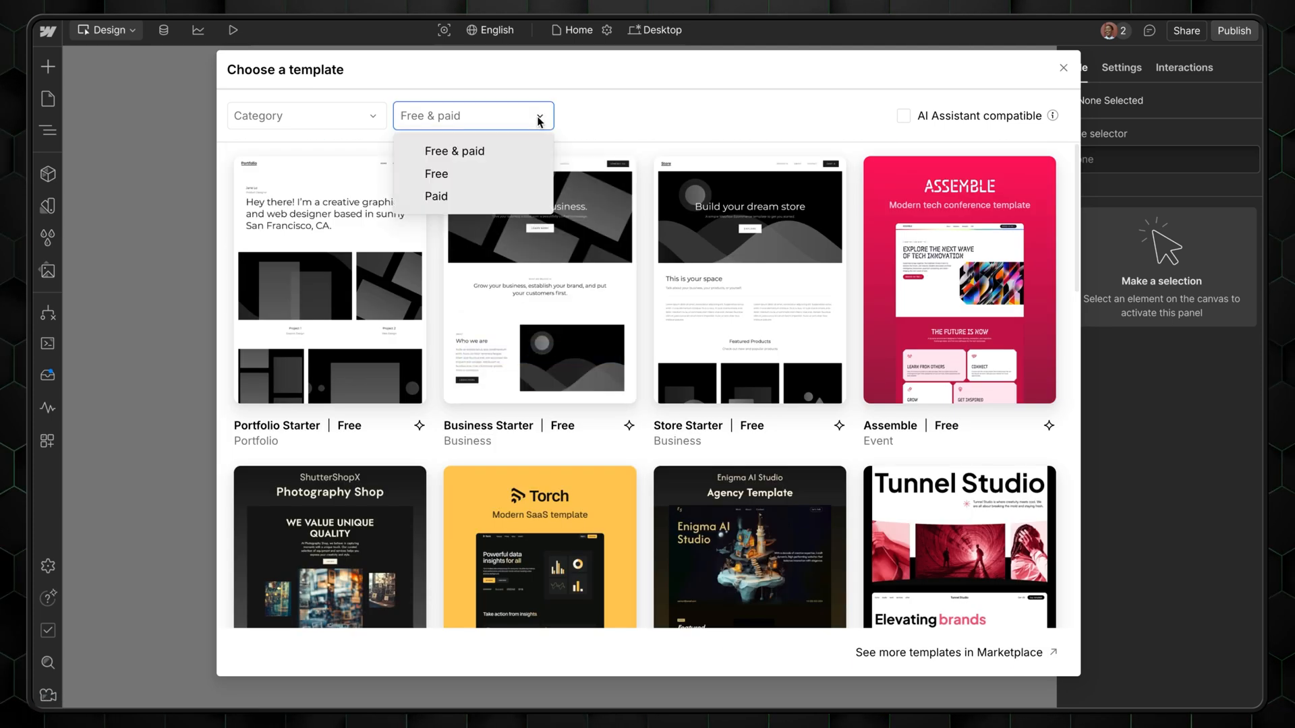
click(437, 174)
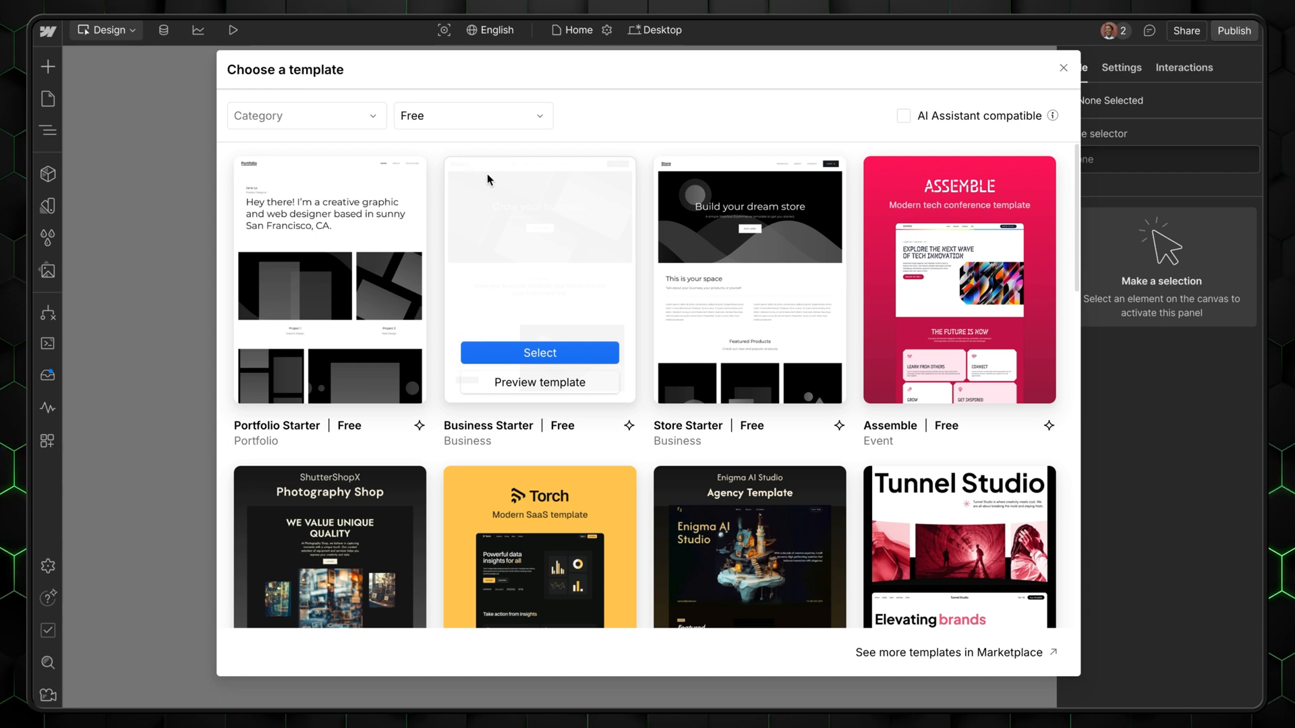
mouse_move(885, 133)
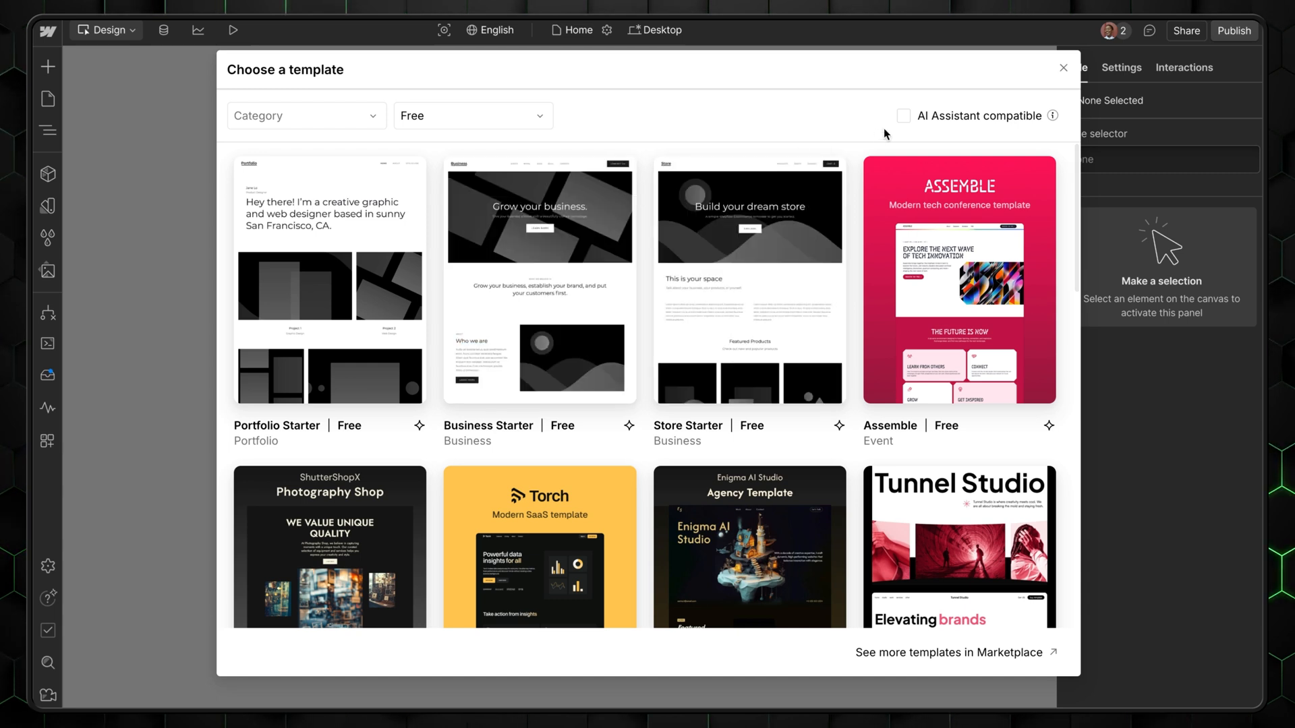
click(904, 116)
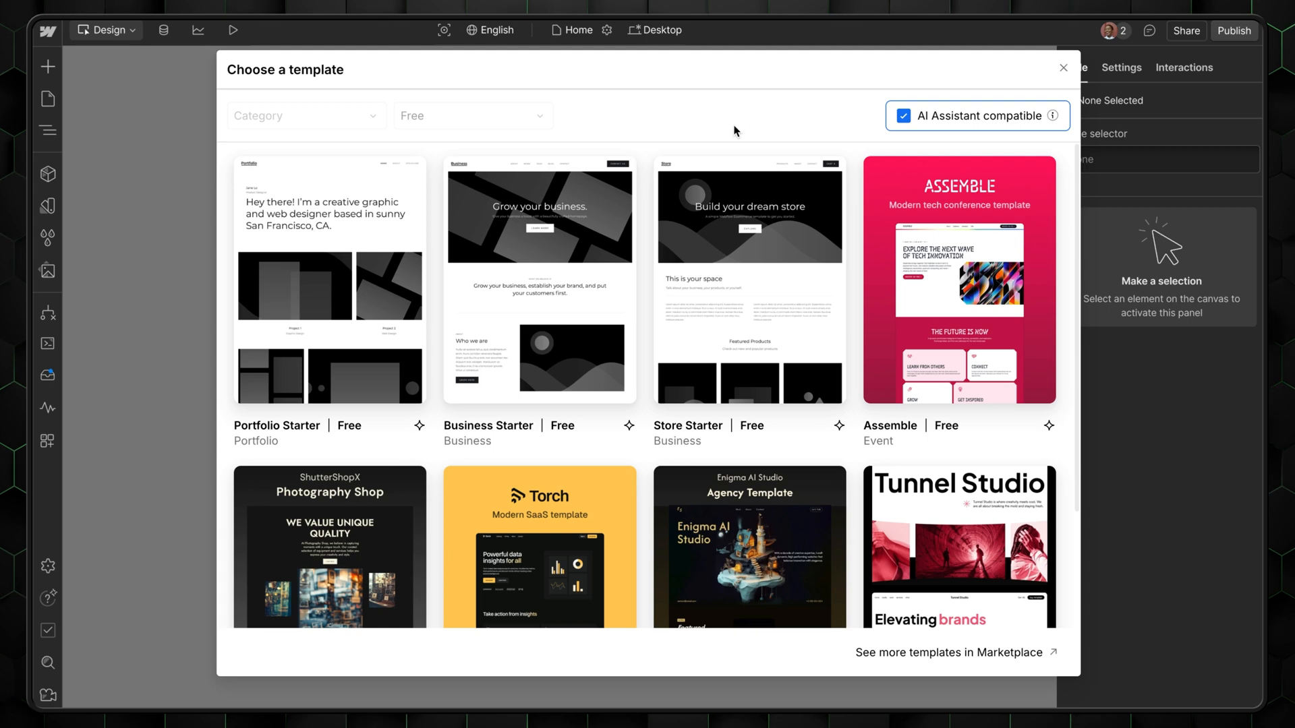
scroll(down, 3)
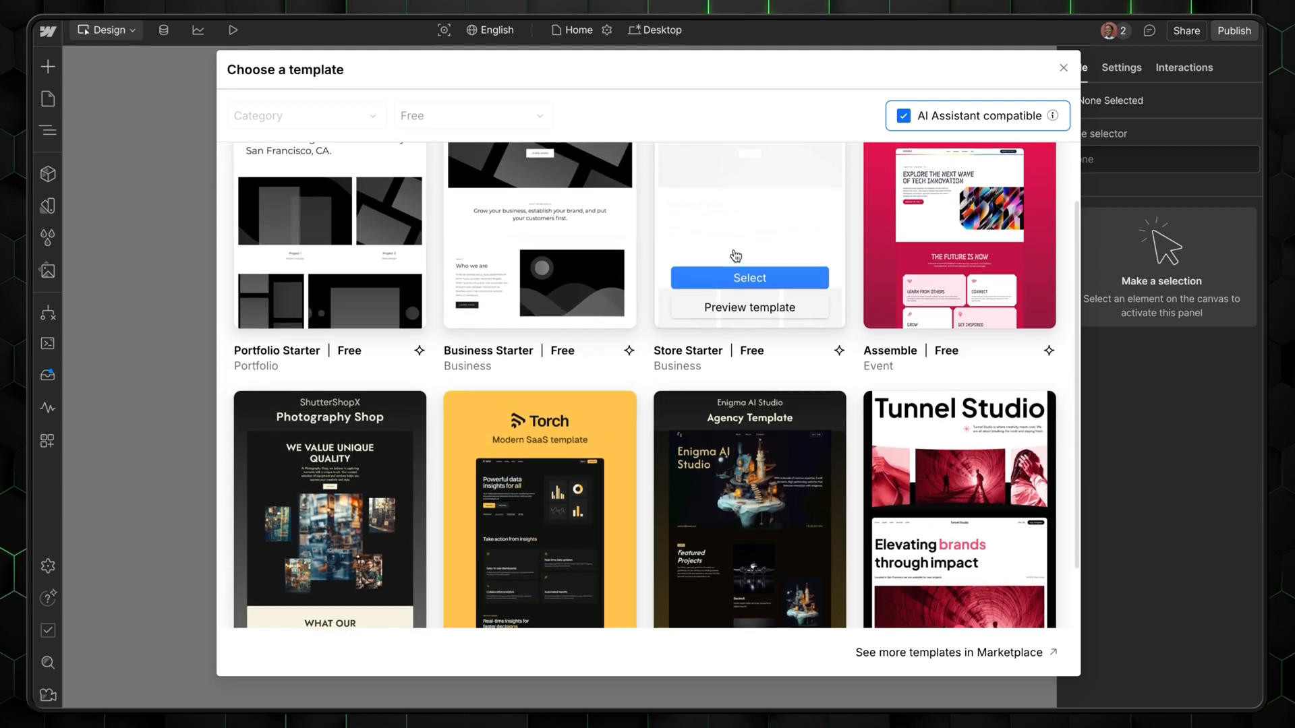
- Preview the Enigma AI Studio template and look through its pages
click(750, 307)
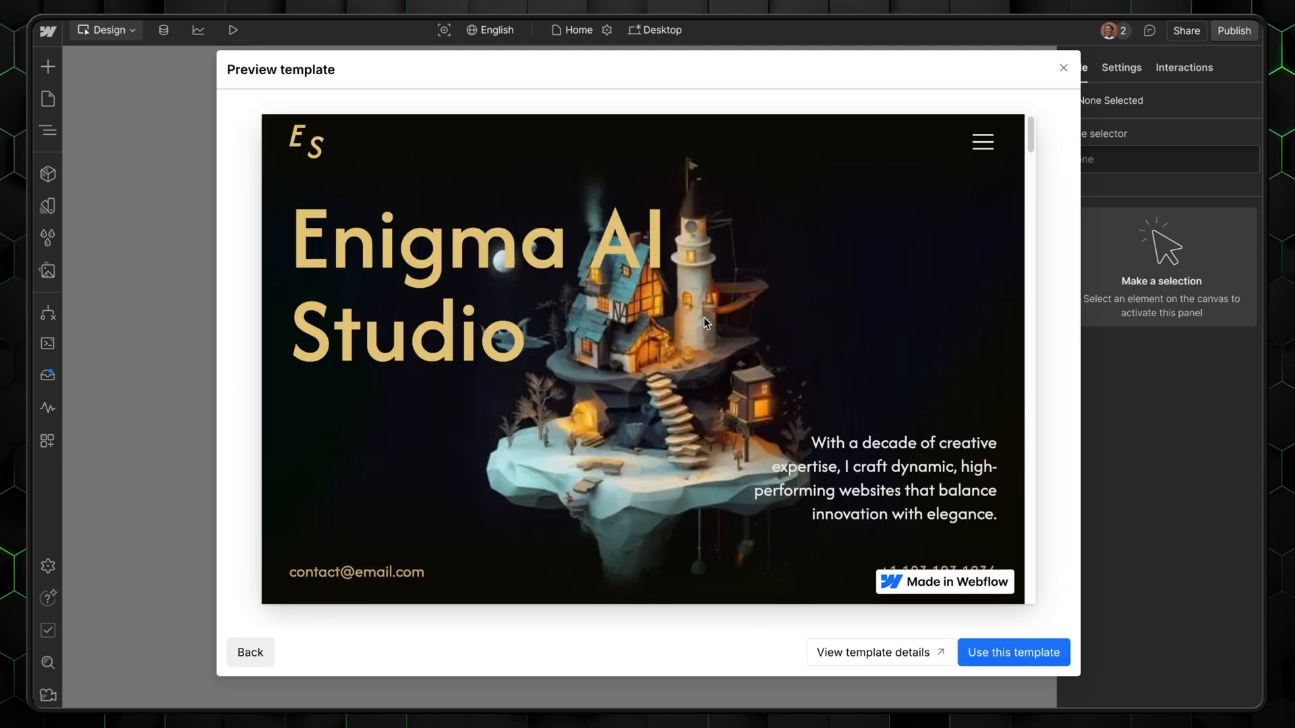
scroll(down, 3)
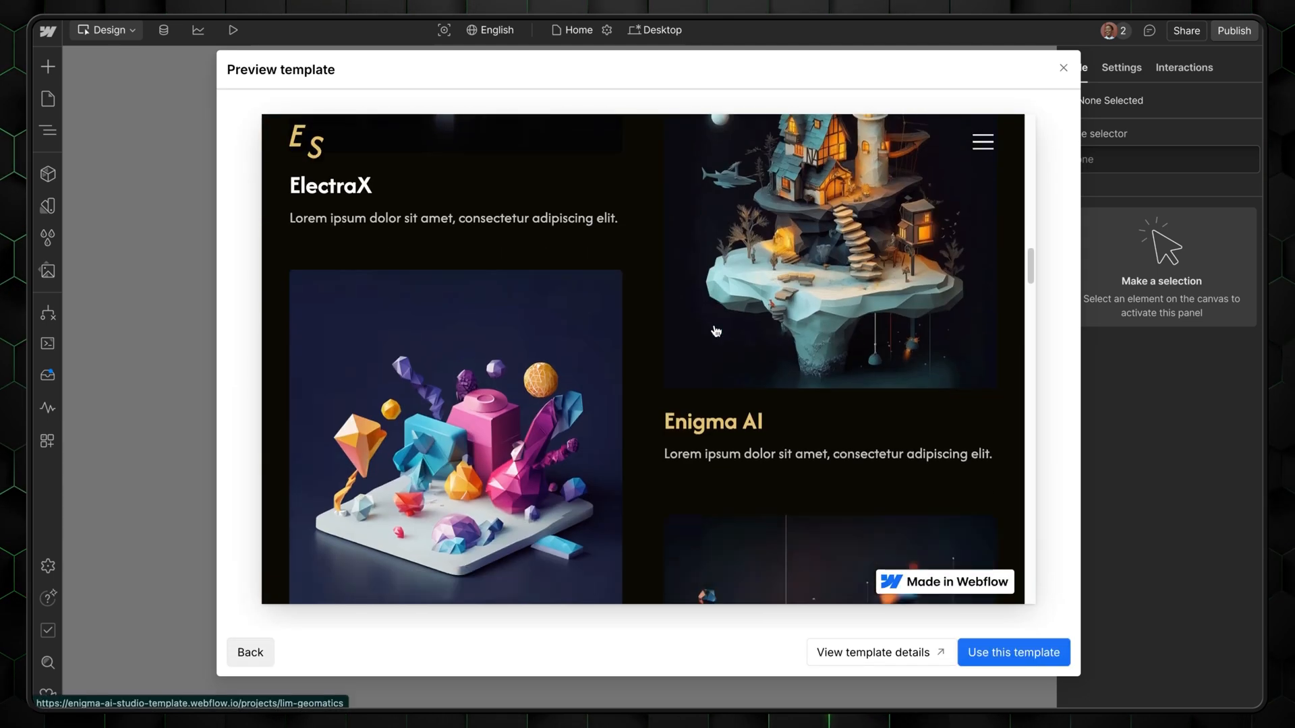
scroll(down, 3)
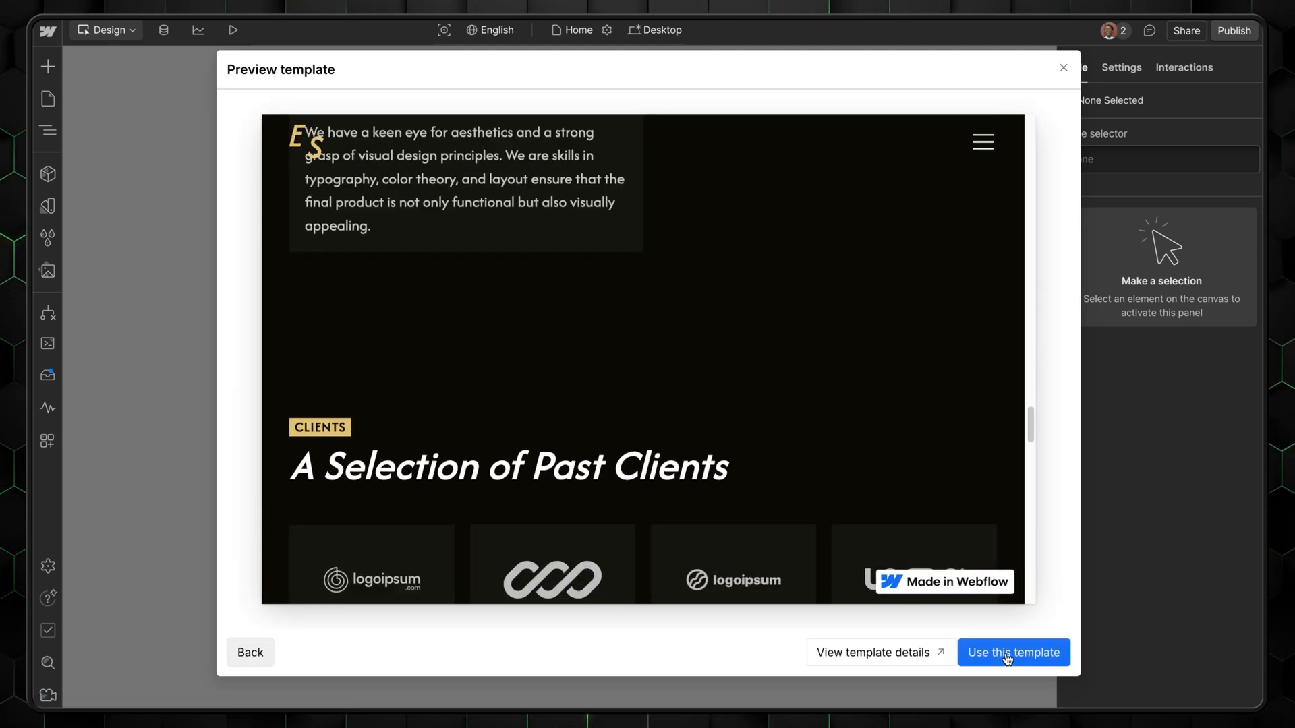
- Use the template, replace the default site name with a custom one, and create the site
click(1013, 653)
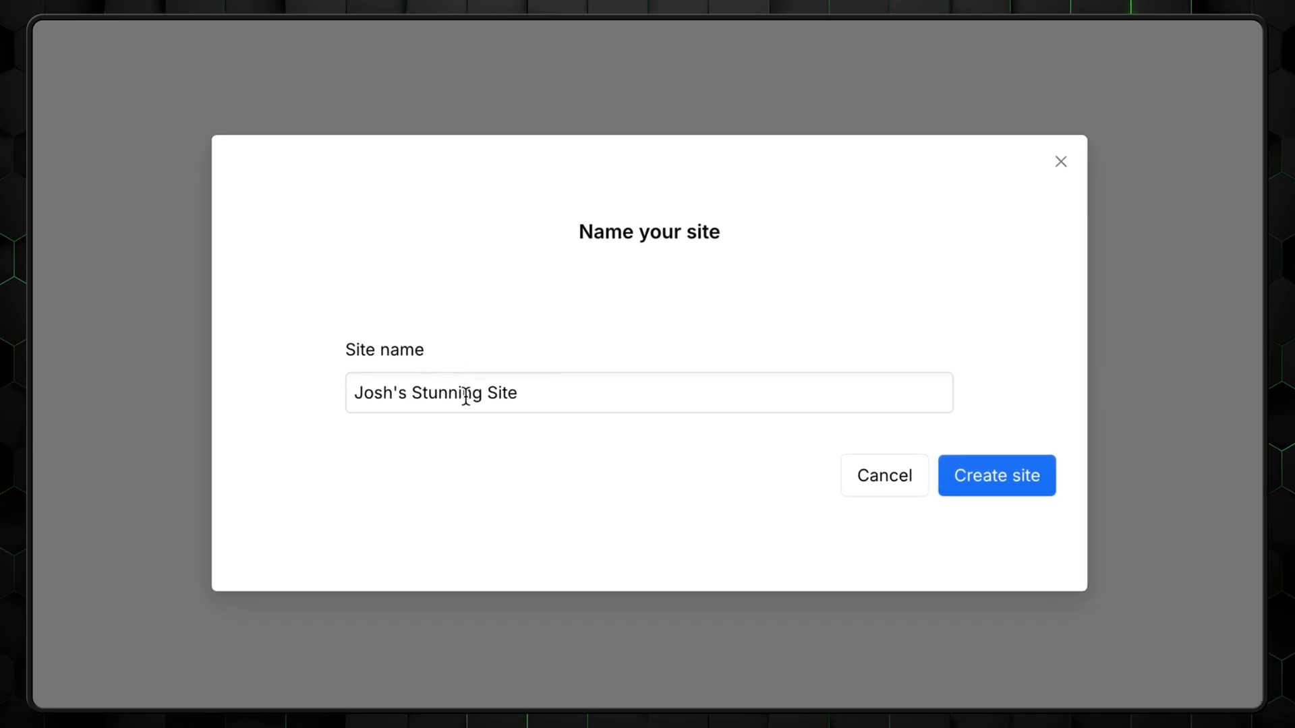
triple_click(459, 394)
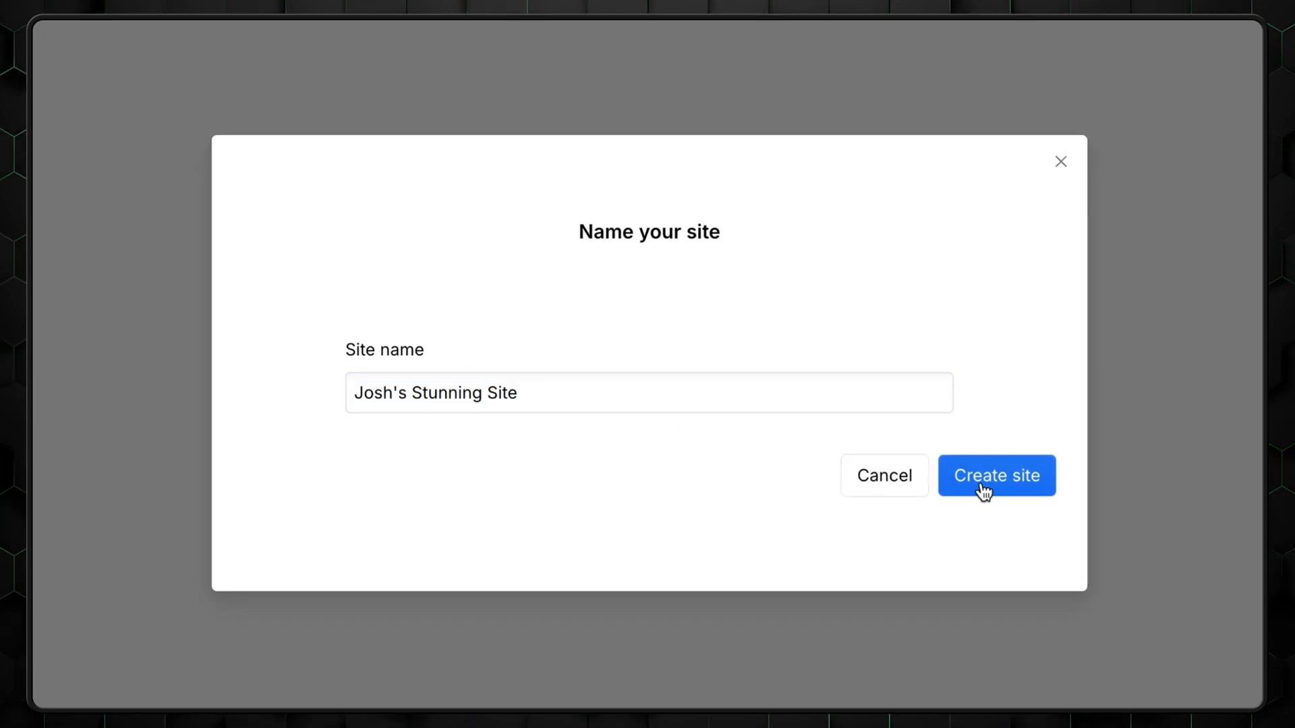
click(997, 474)
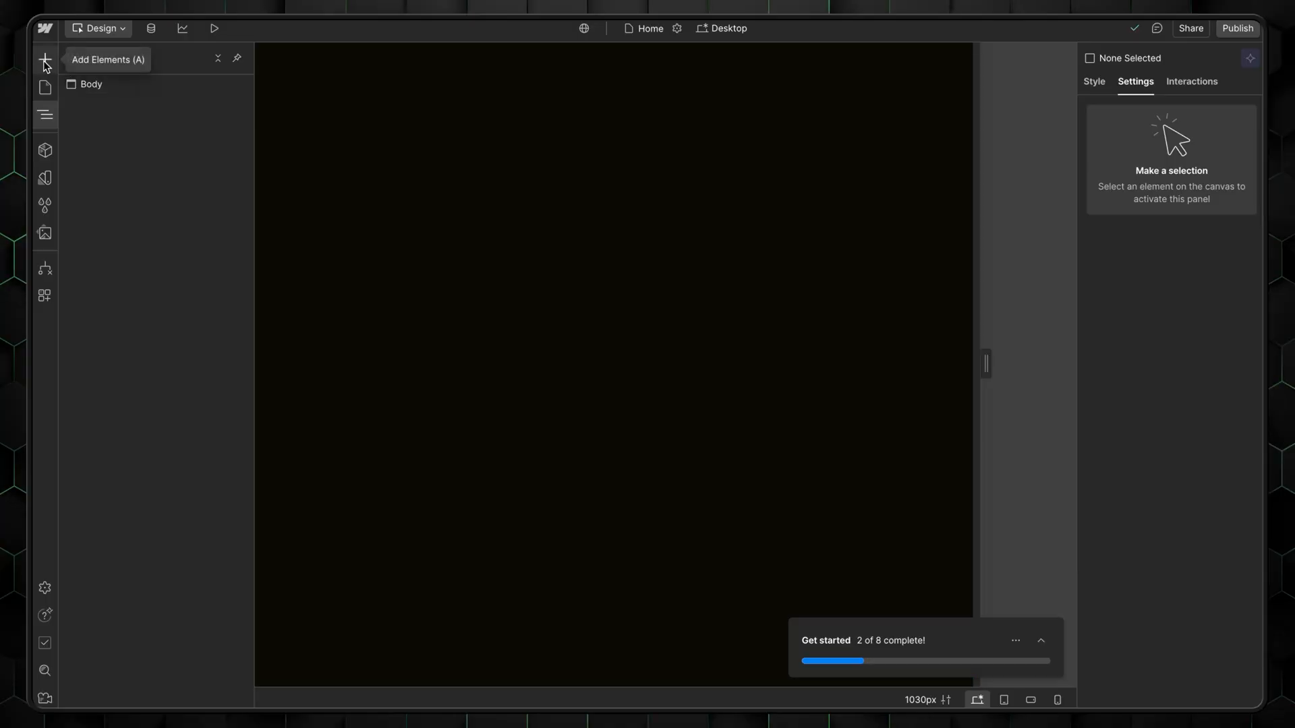
- Add Div Blocks with a products-wrapper class and adjust the hero-content margin and padding
click(45, 62)
text(products-wrapper)
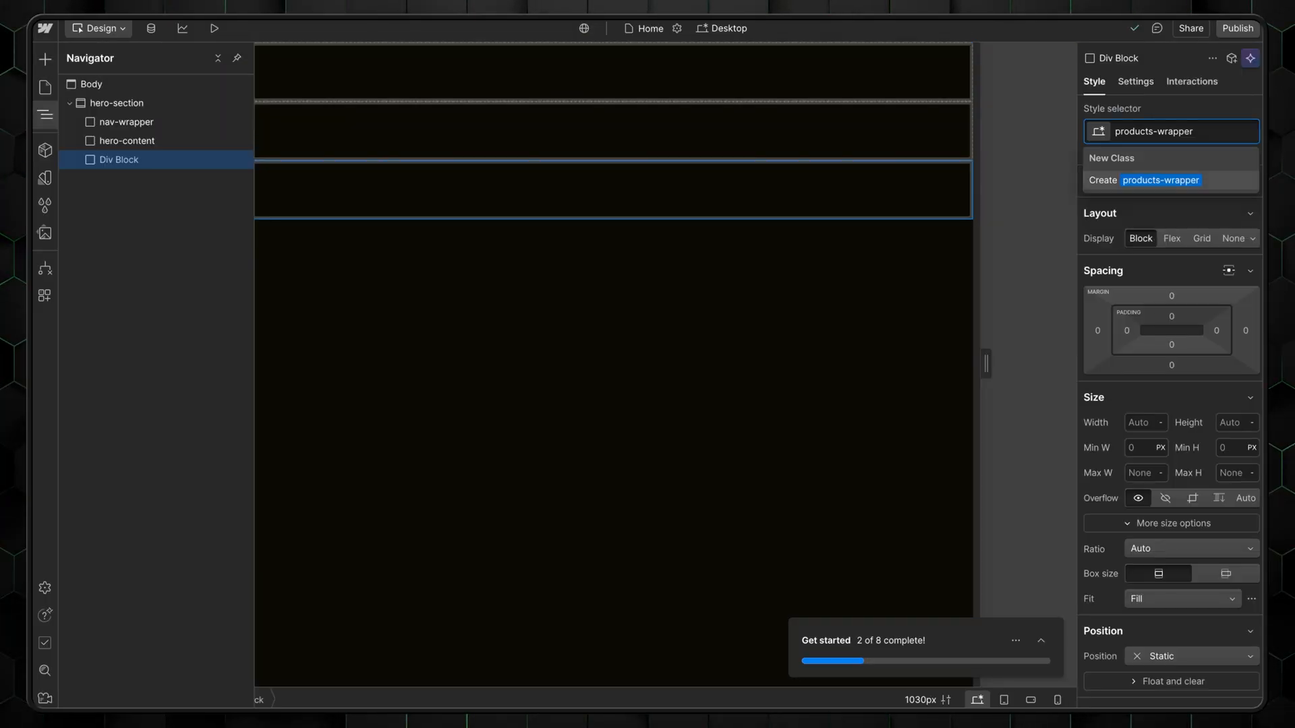
click(127, 159)
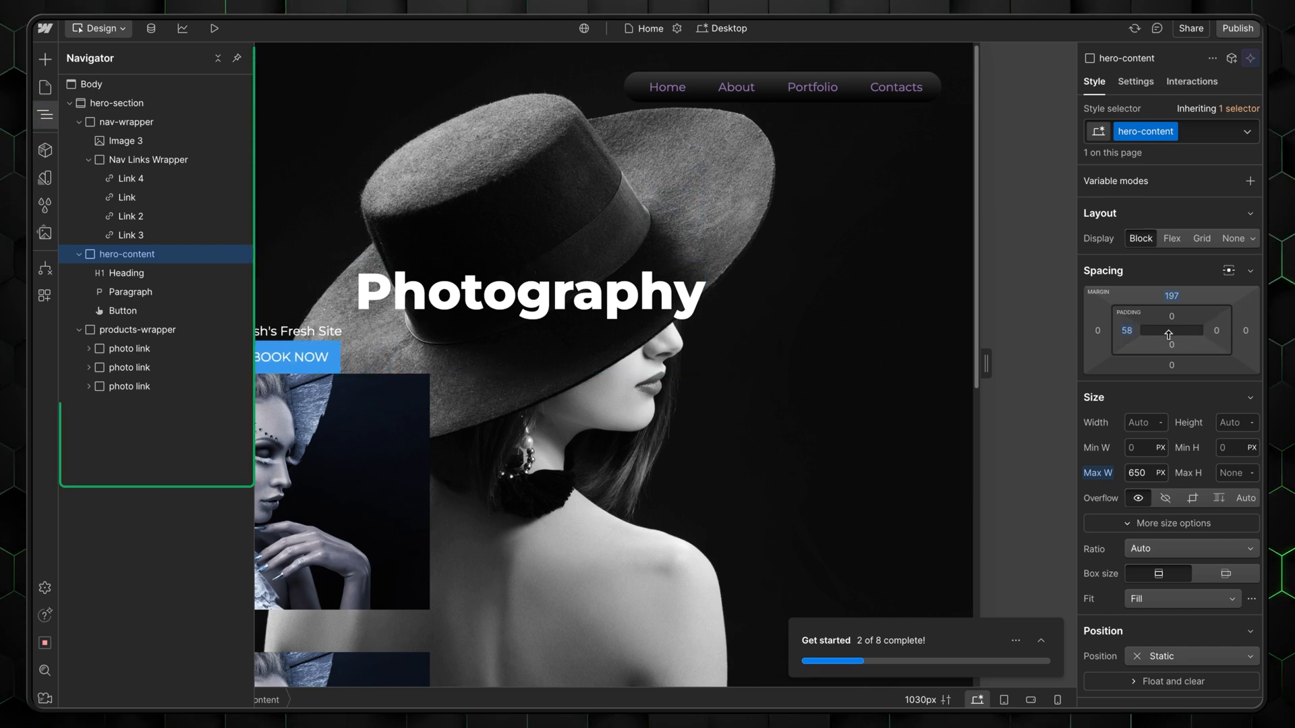
click(138, 329)
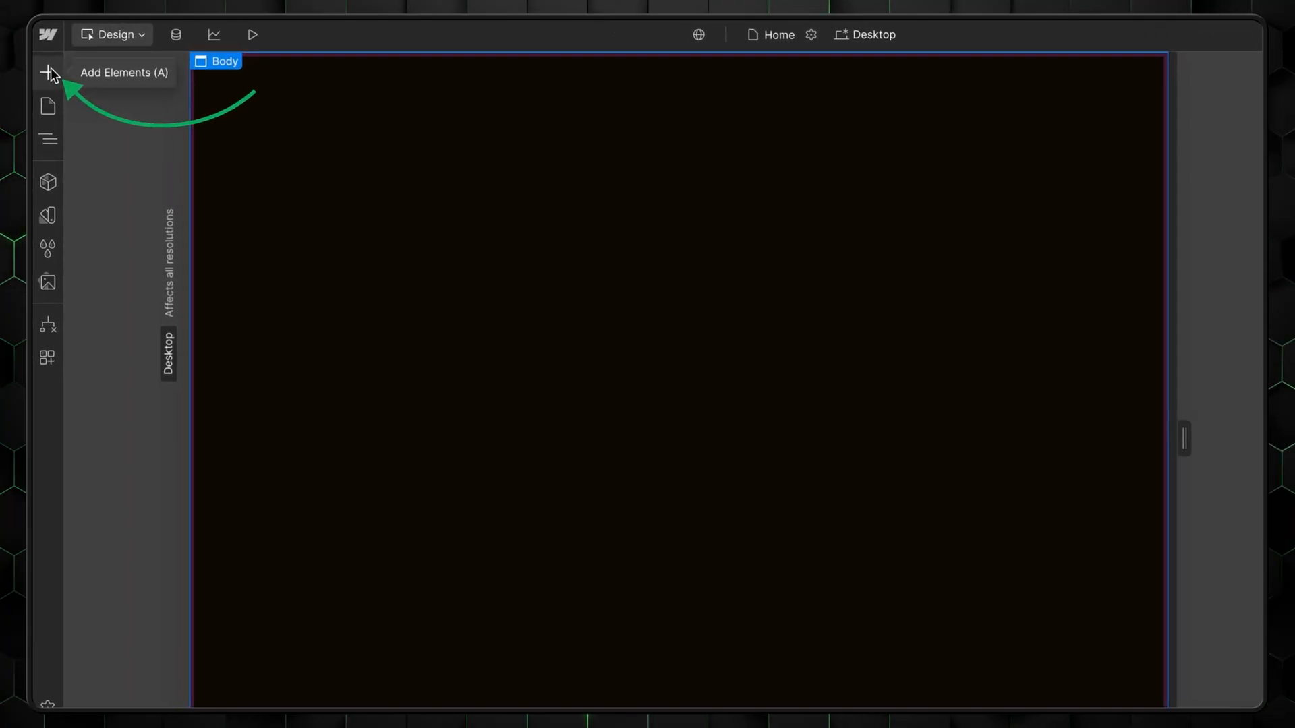
- Add a Navbar with Home, About and Contact links and a Project Hero Section below it
click(45, 72)
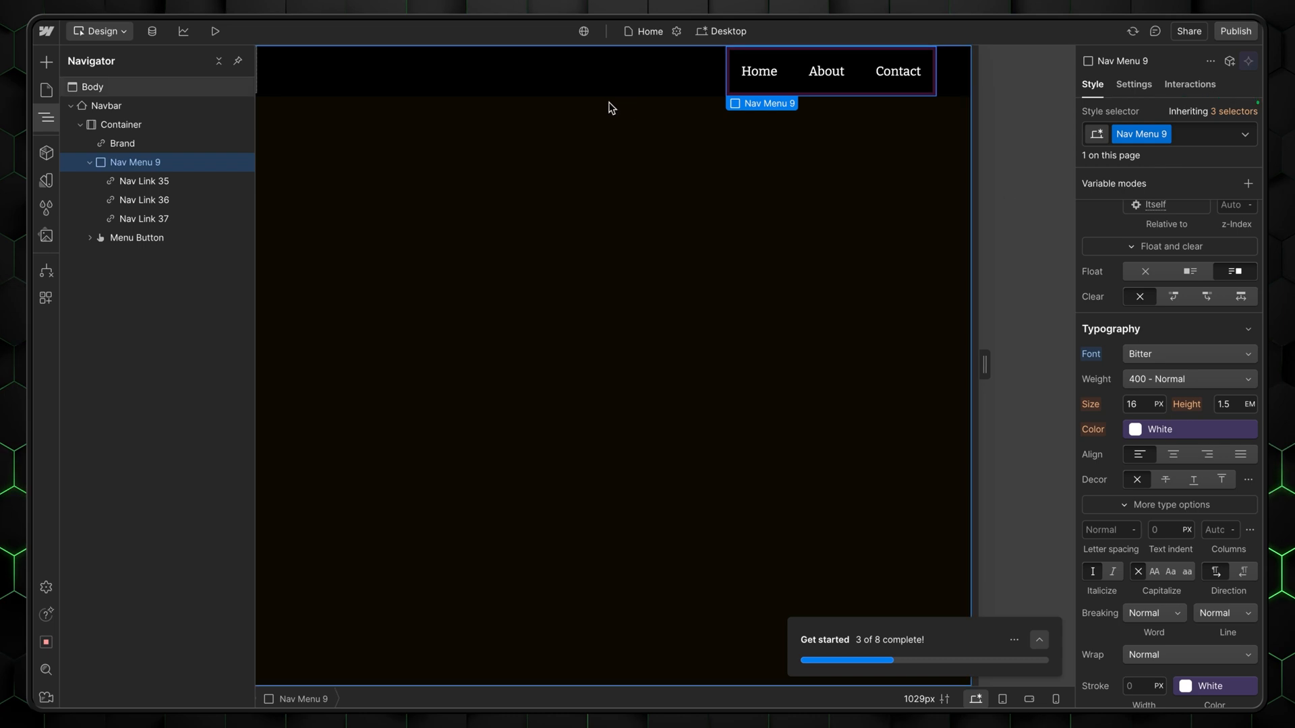
click(88, 87)
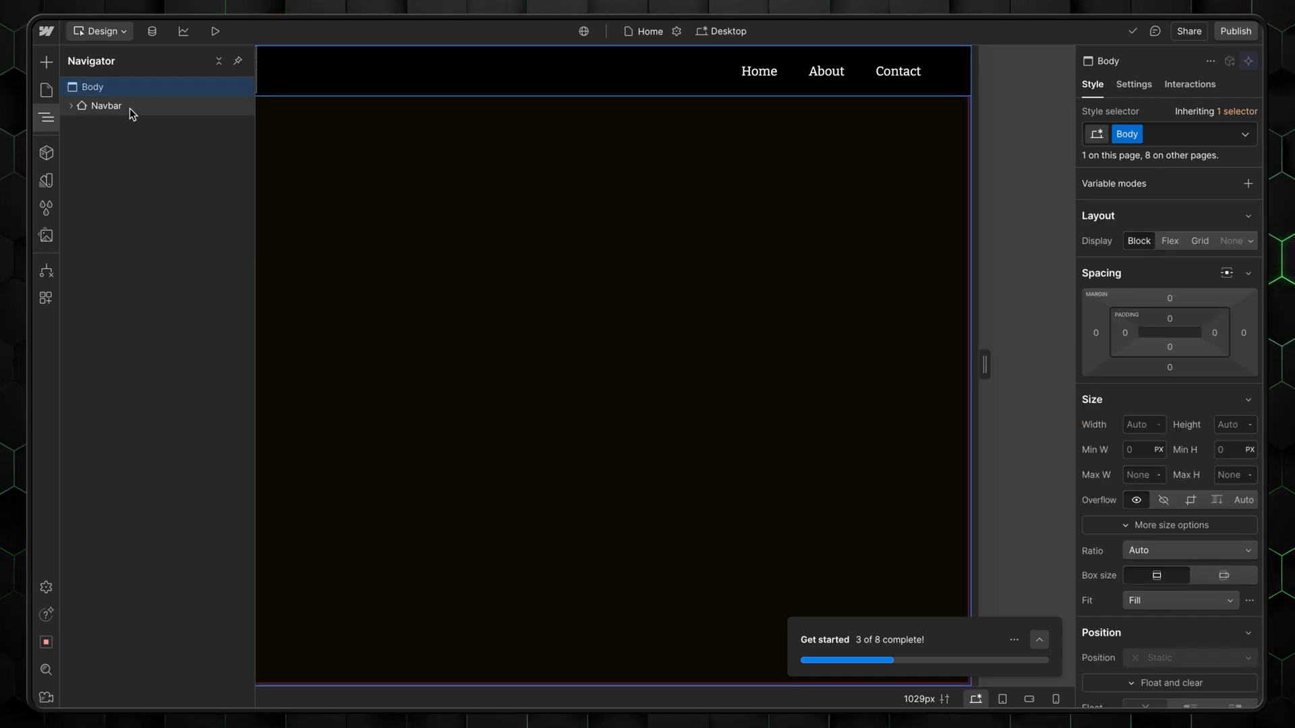
click(216, 31)
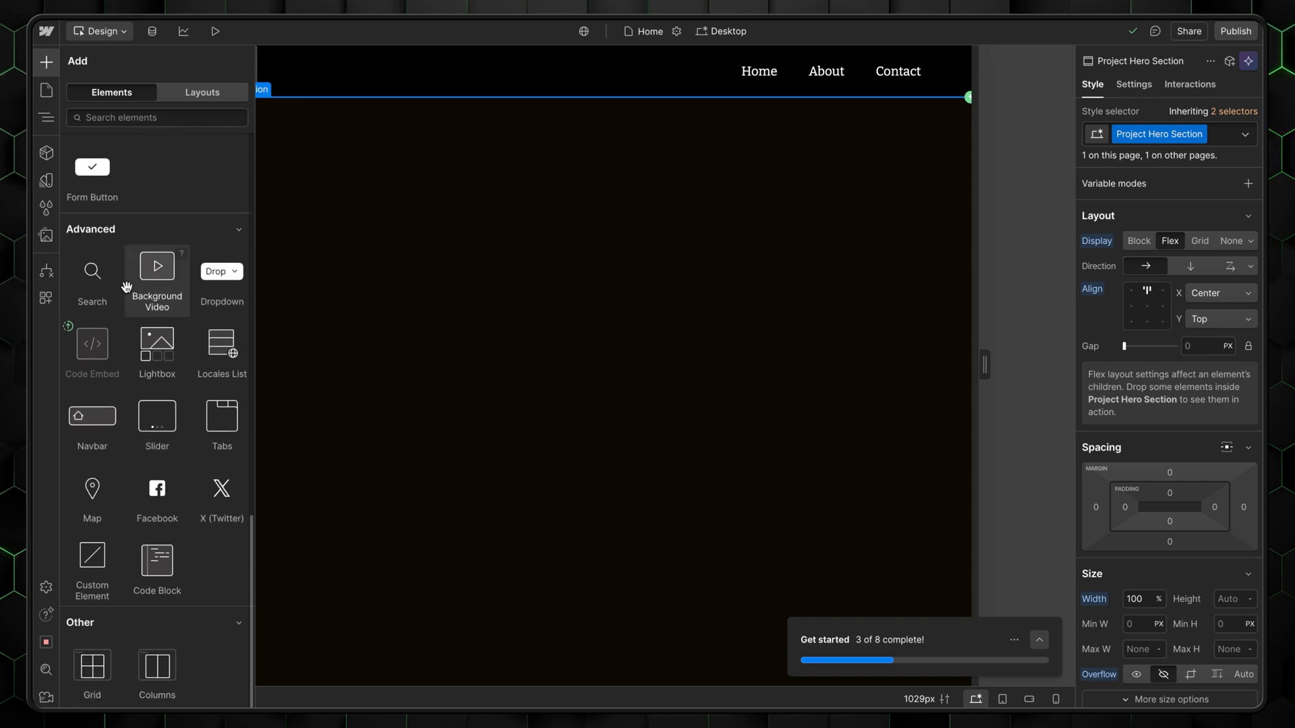
- Fill the hero with a grid of Heading, Image, Paragraph and Button, then go to Assets to upload images
click(91, 665)
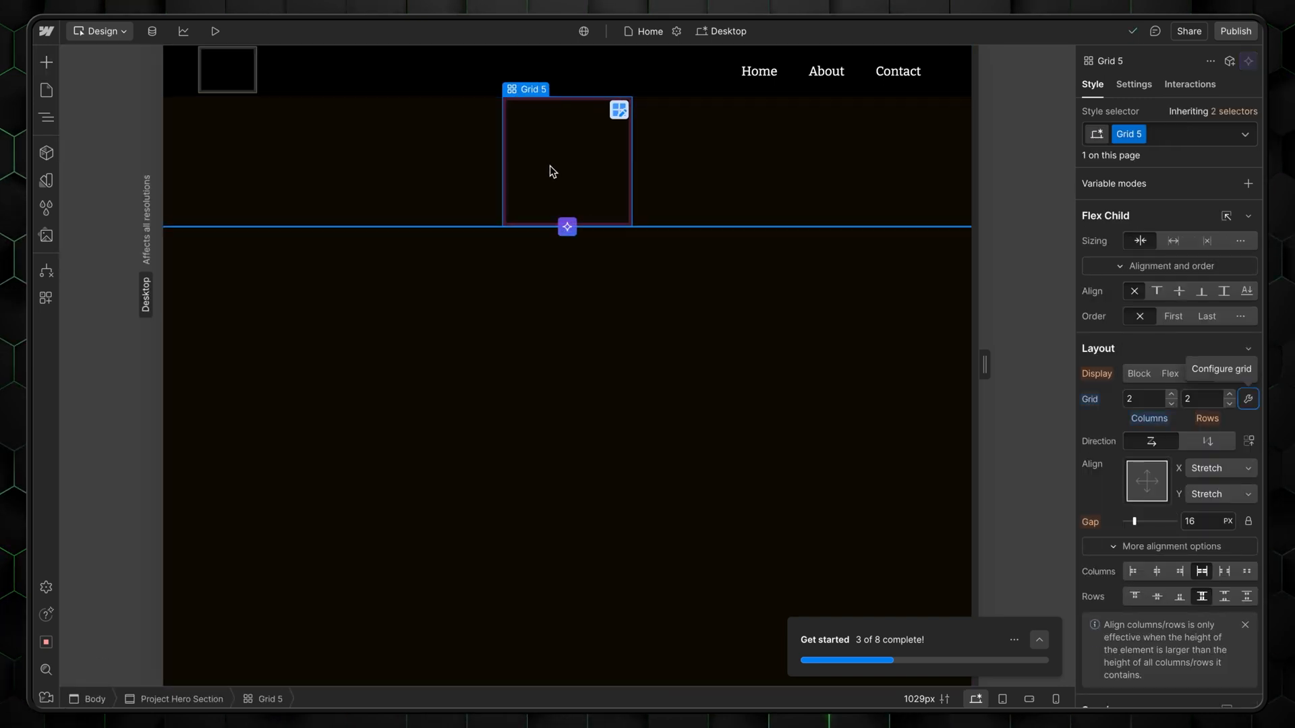
click(45, 62)
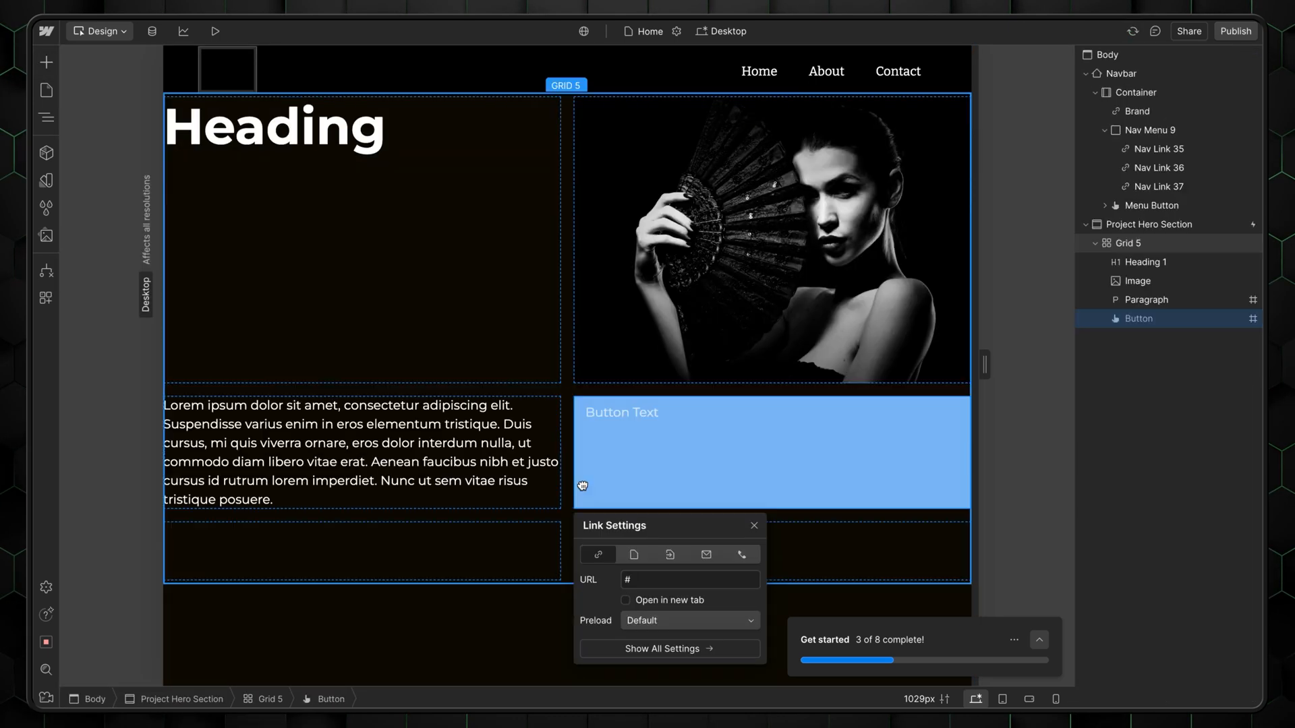
click(228, 70)
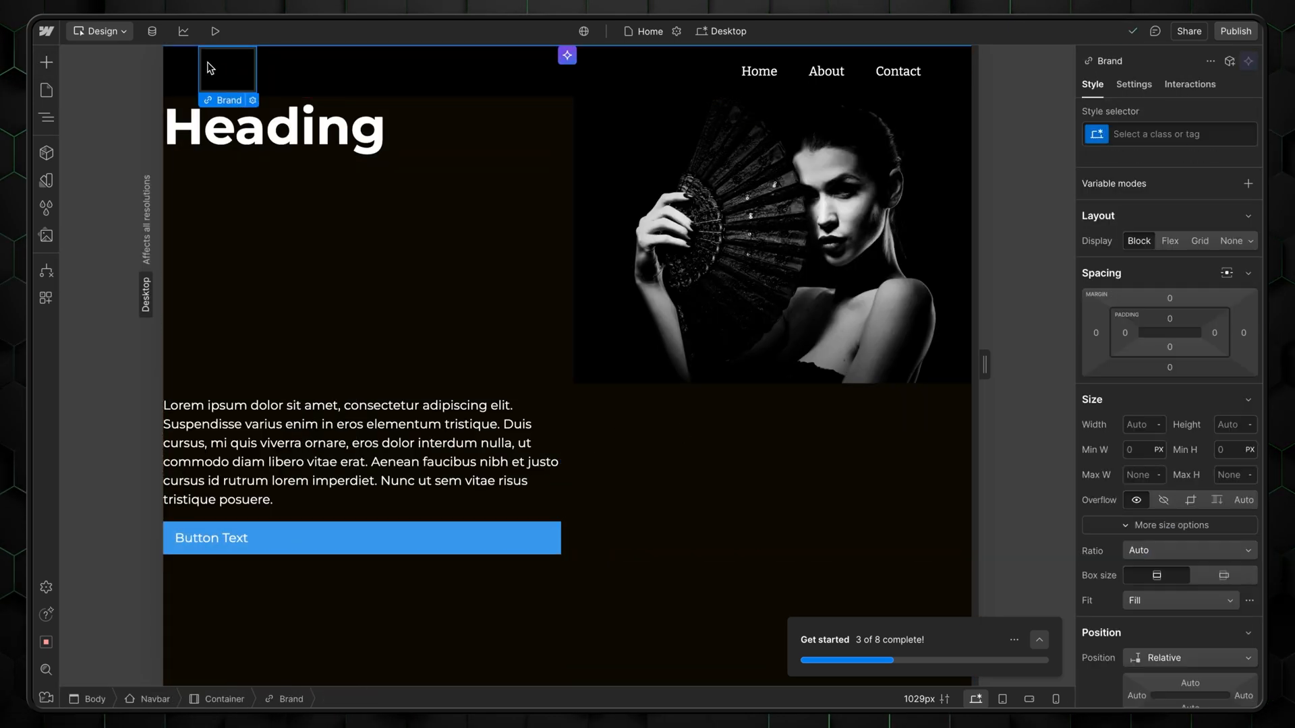
click(46, 235)
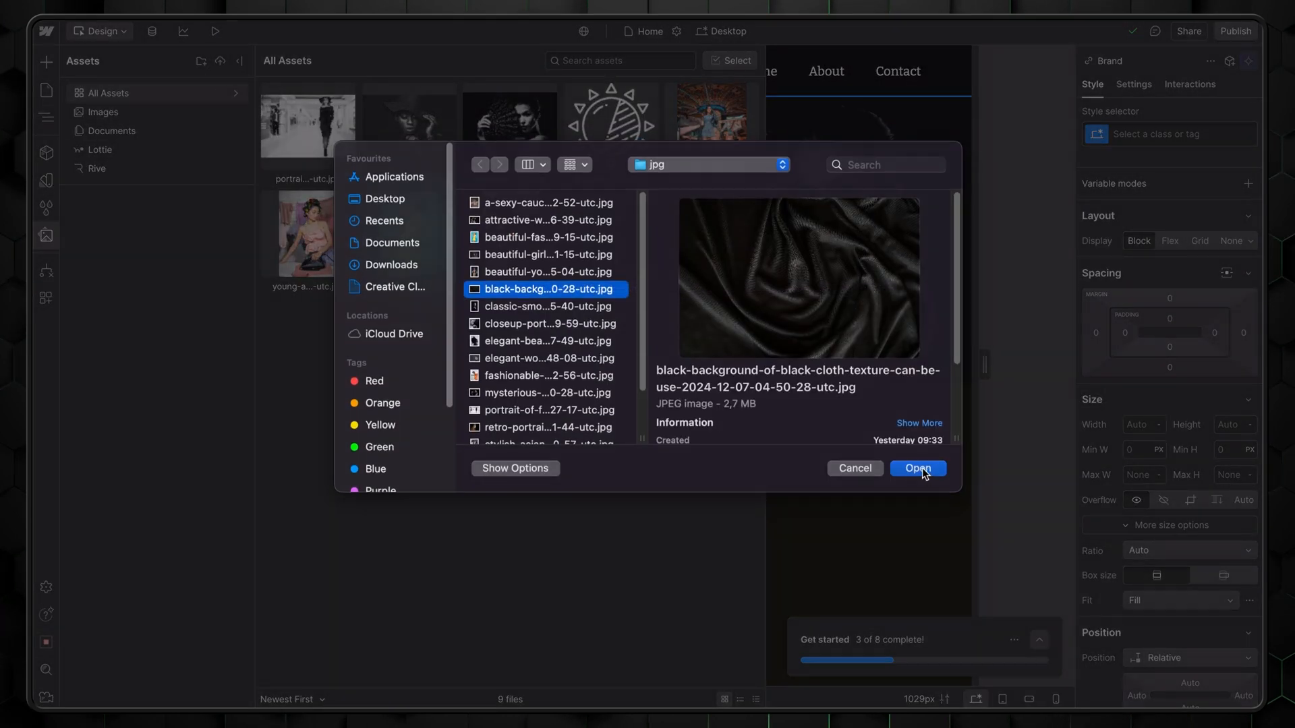
- Upload the photos and sun logo and place the logo in the navbar Brand link
click(917, 470)
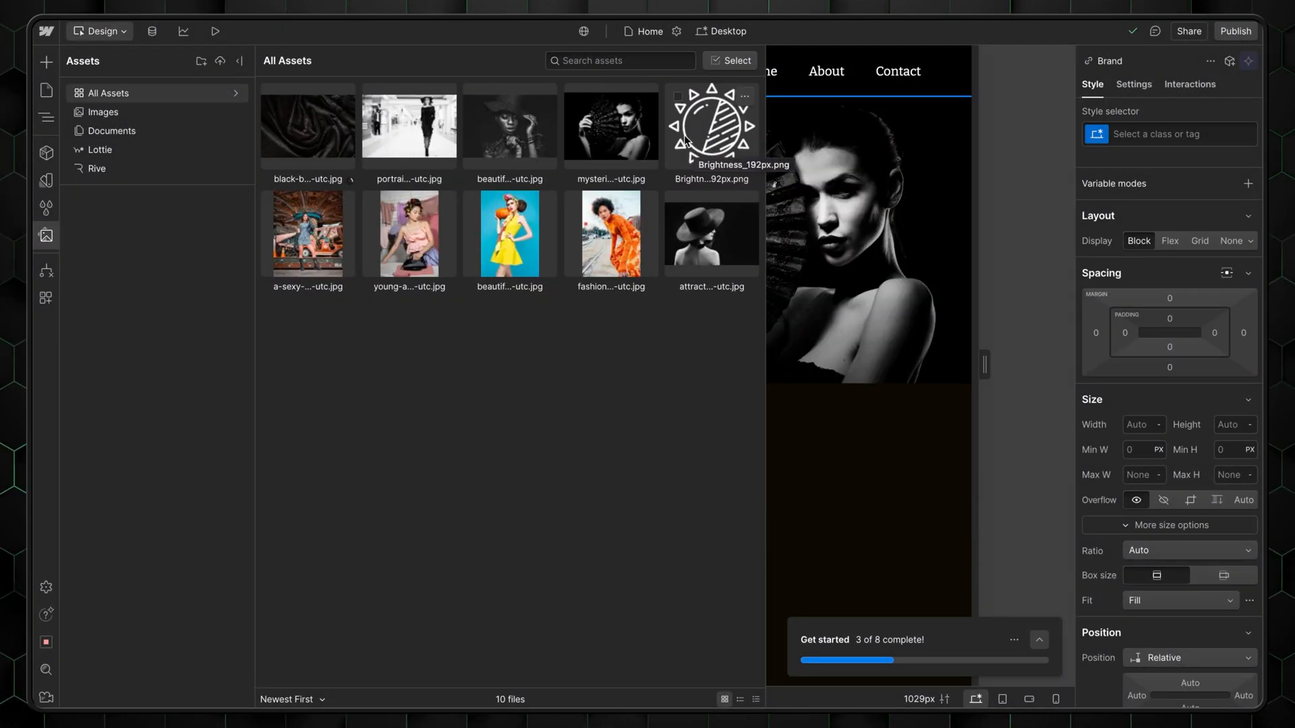
drag(711, 126, 217, 66)
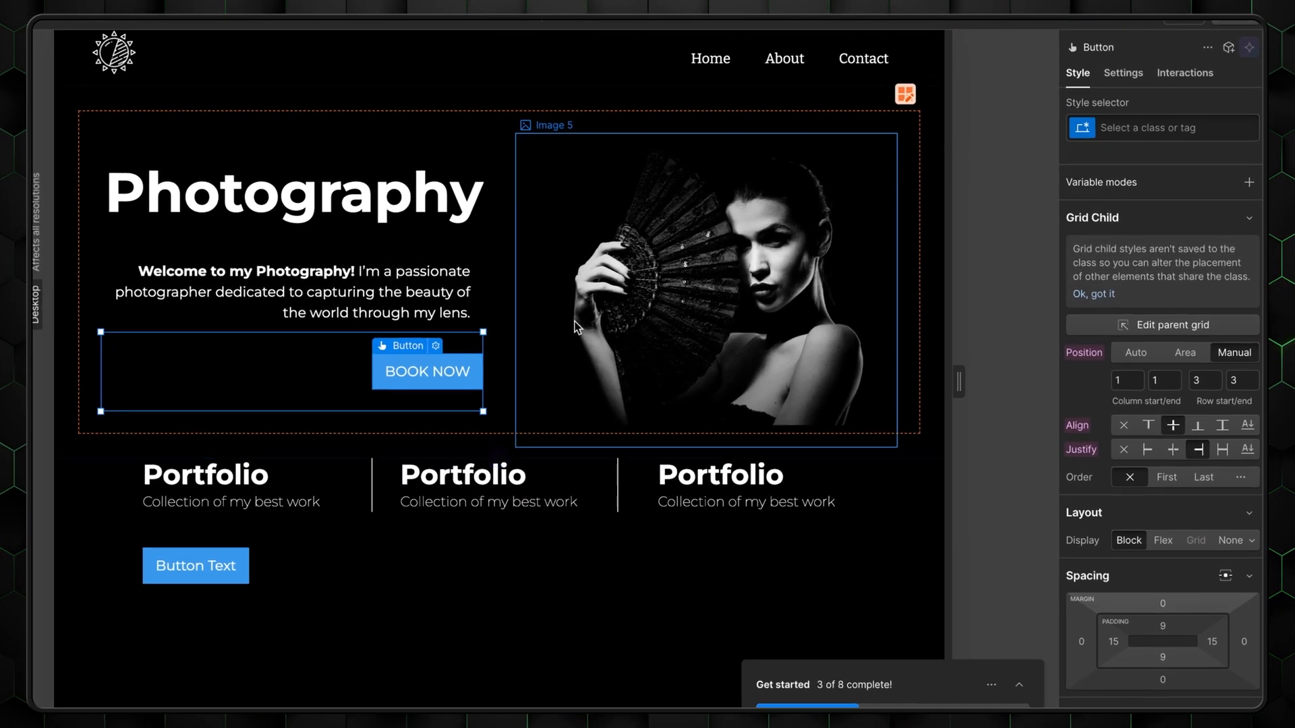
- Give both headings a Heading-Primary class with a script font
click(286, 191)
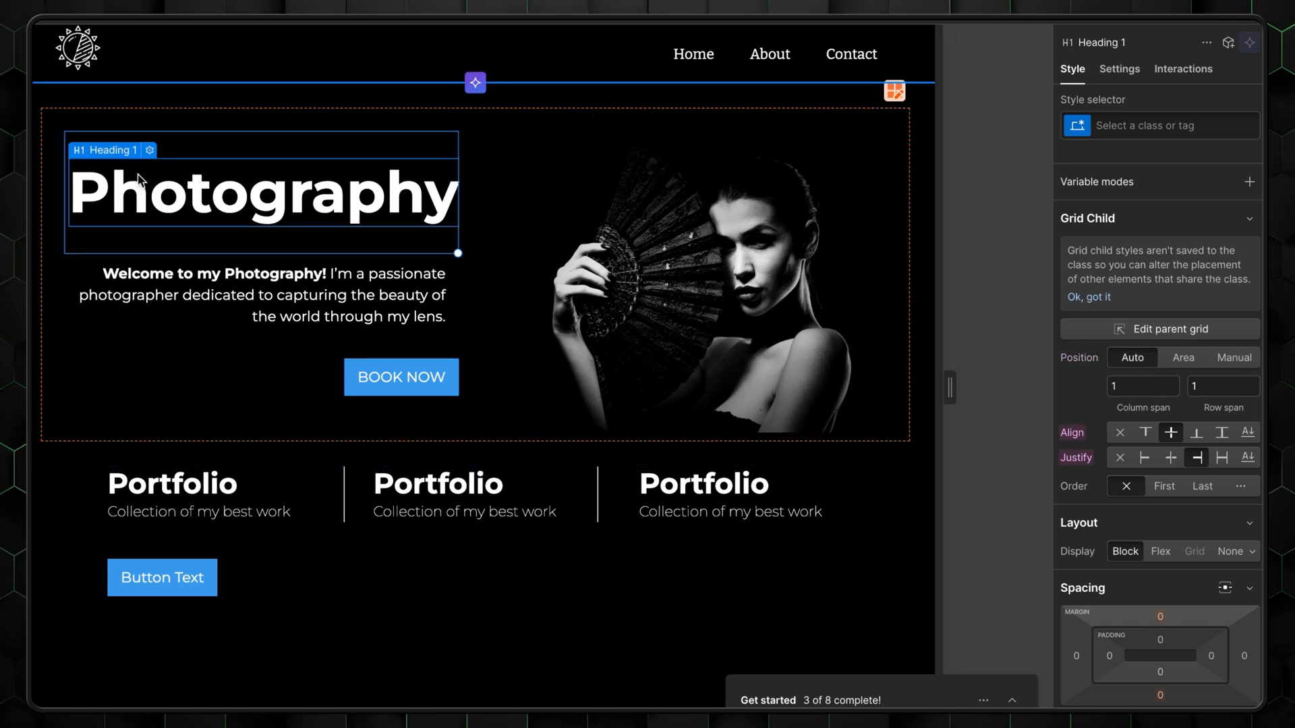
click(1175, 125)
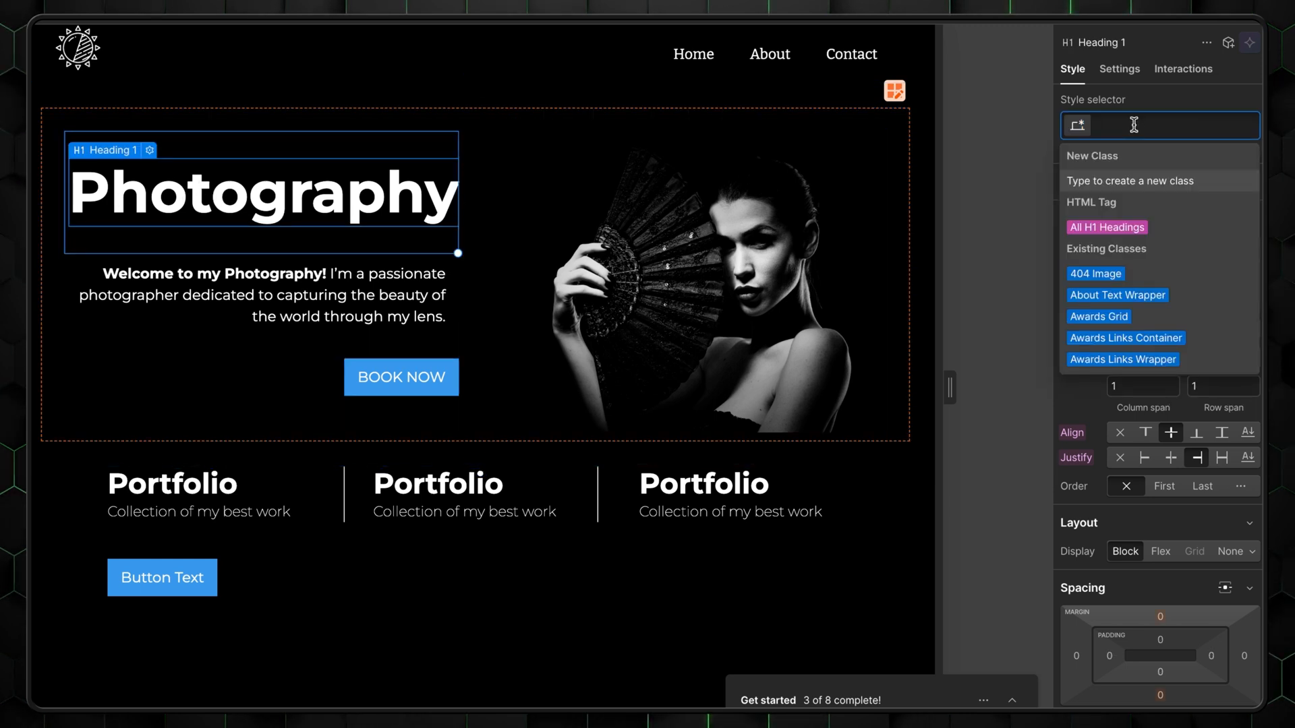
text(H)
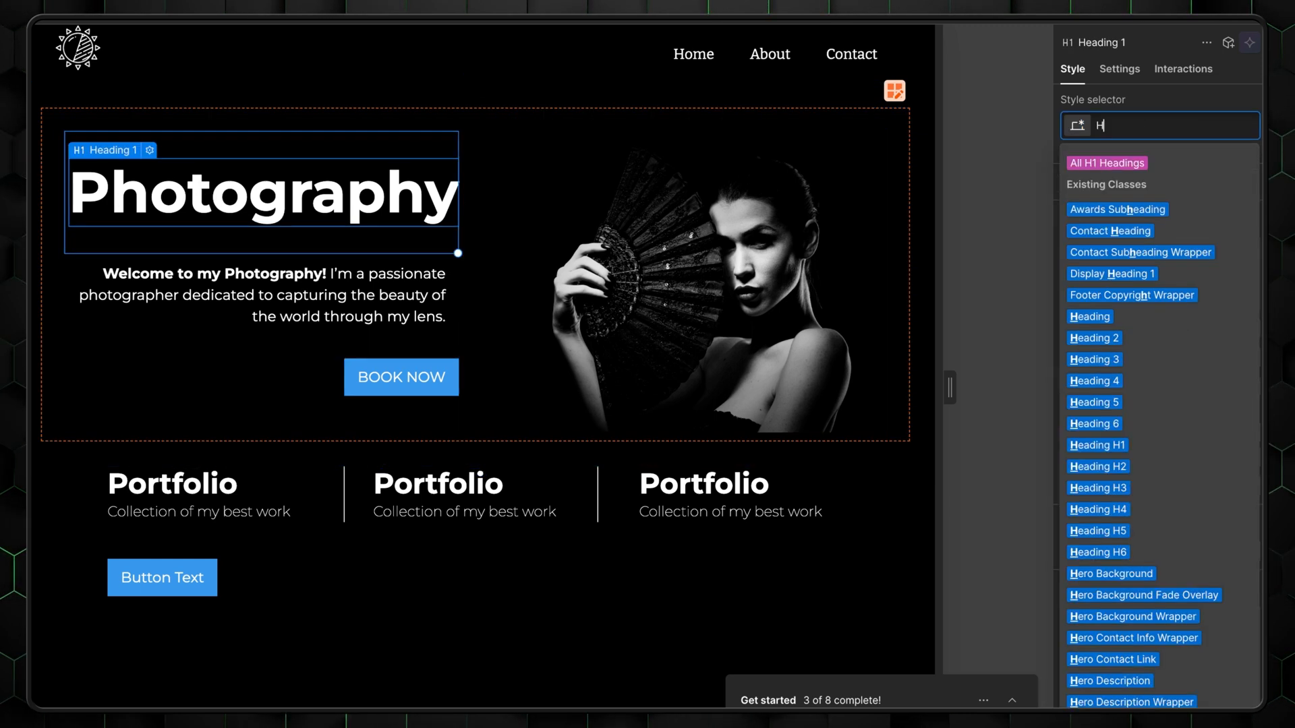
text(Heading-Prima)
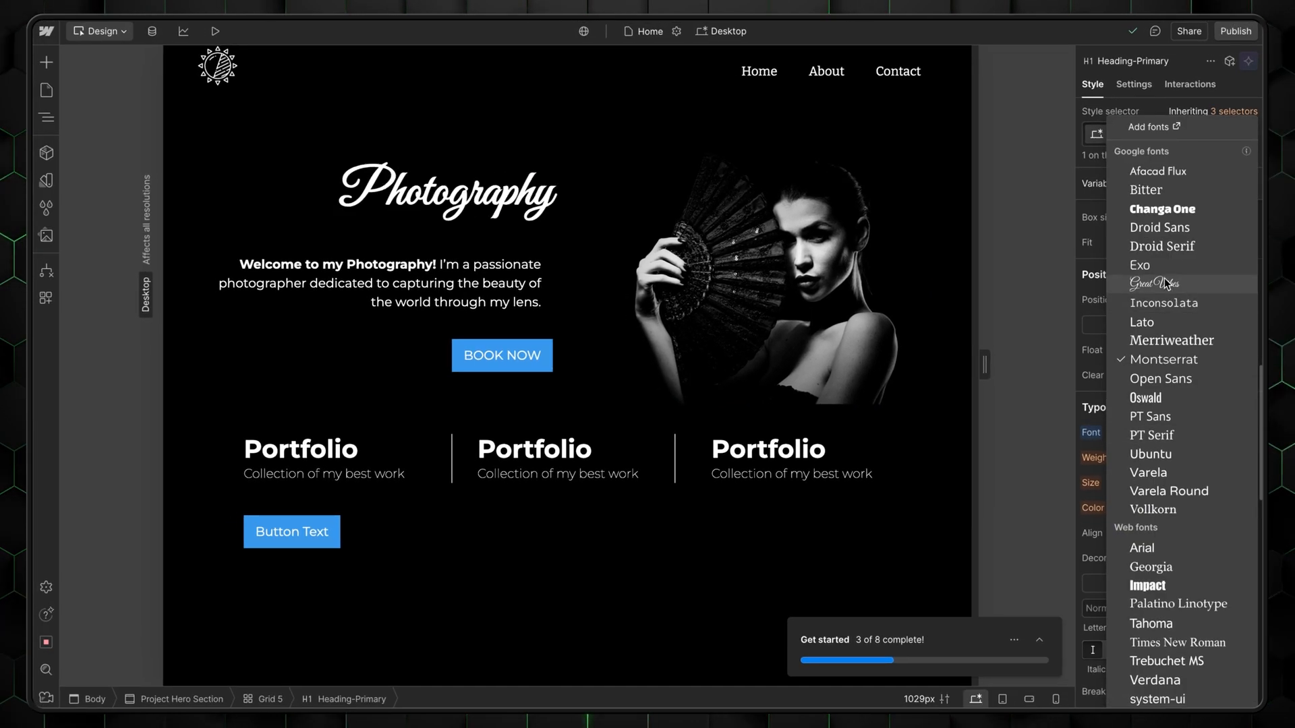
click(1155, 283)
text(heading-p)
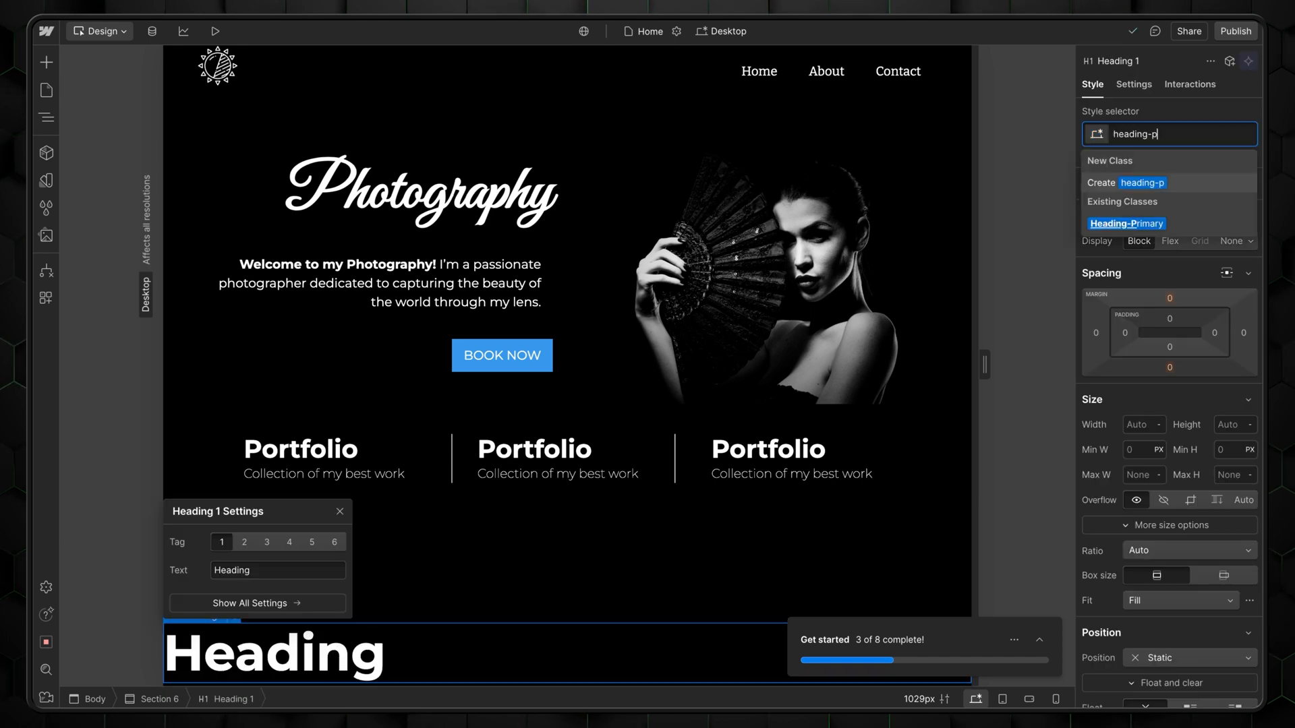
click(1125, 224)
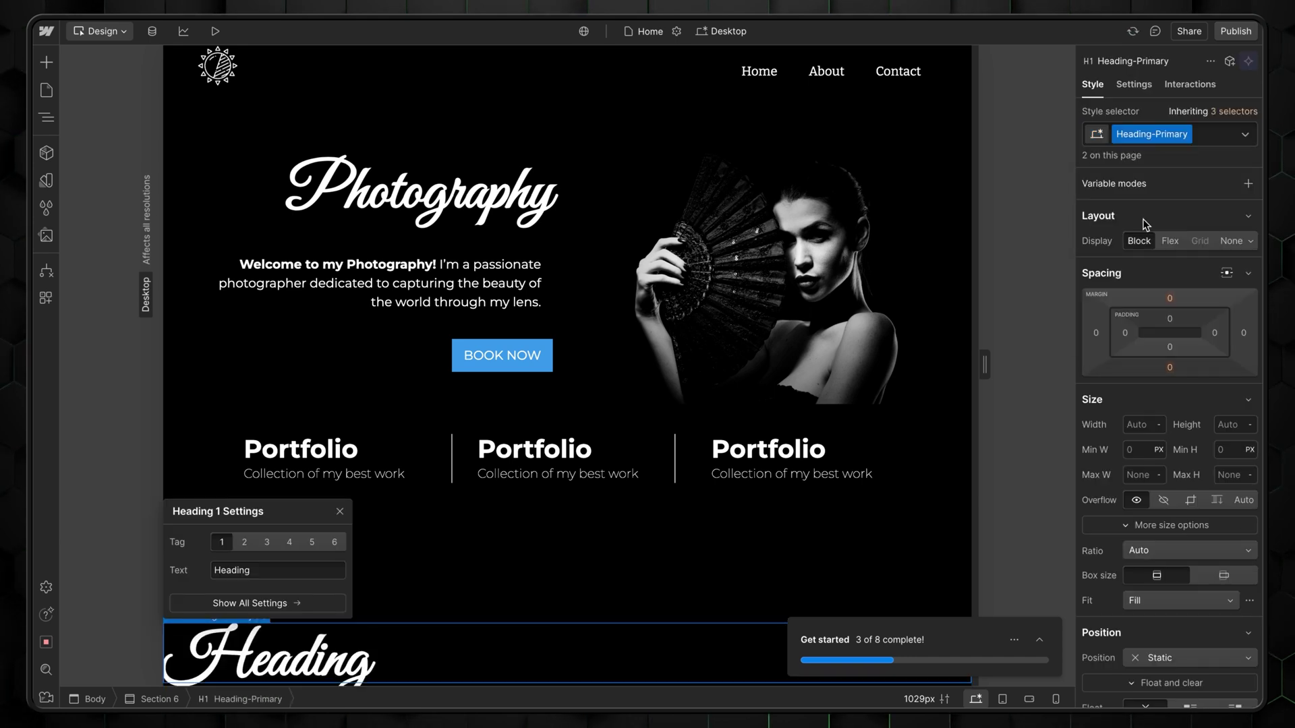
mouse_move(998, 313)
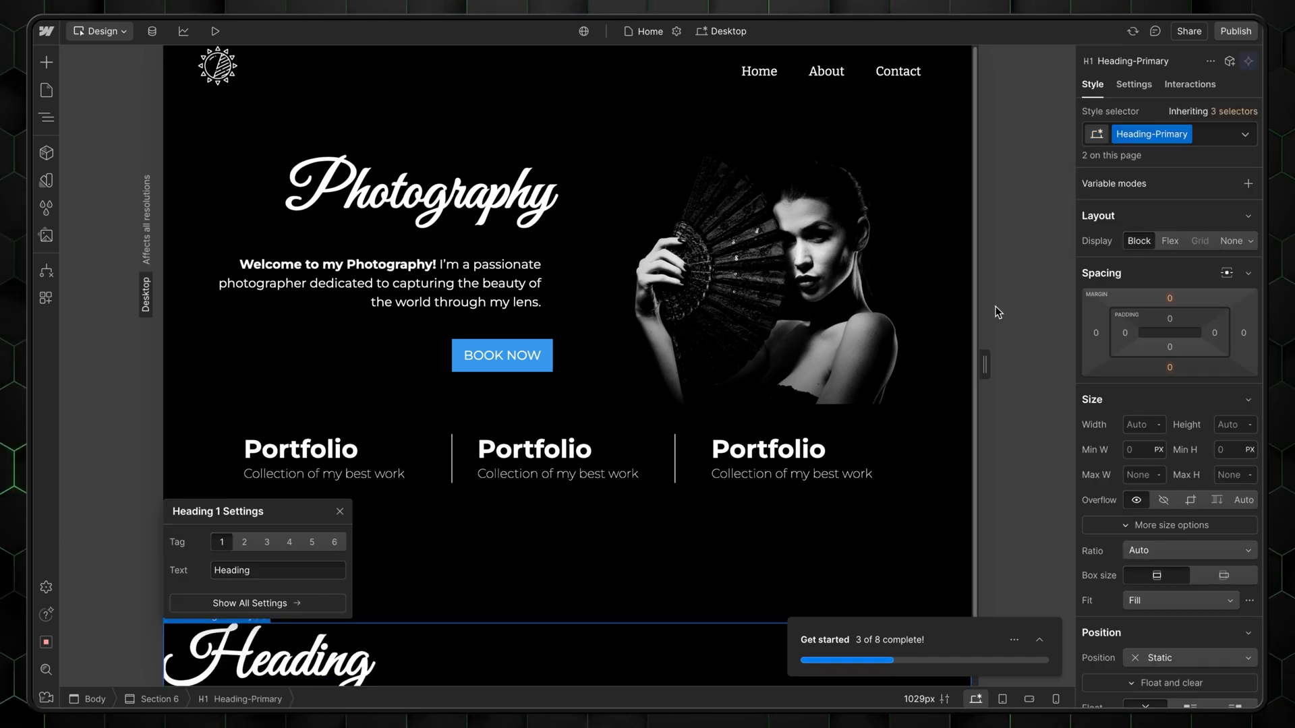
- Apply the main-button class to the buttons and set the portfolio caption text to Inconsolata
click(501, 356)
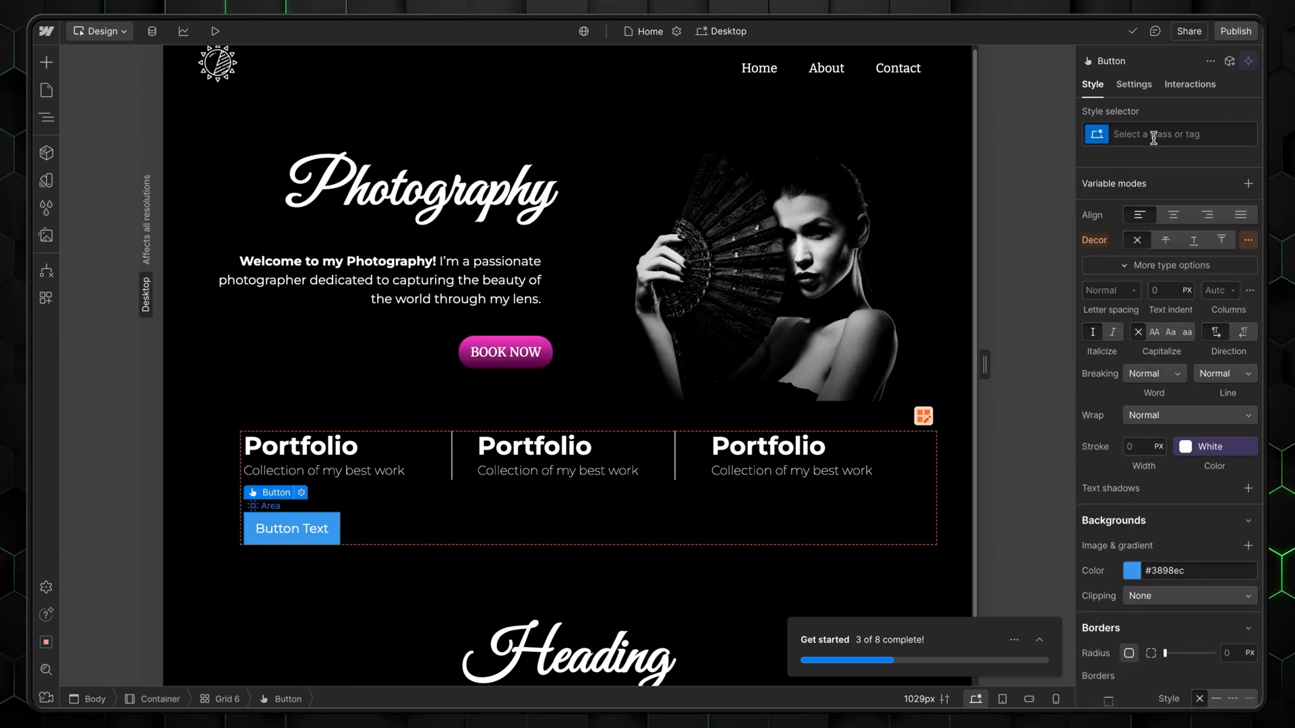
text(main-button)
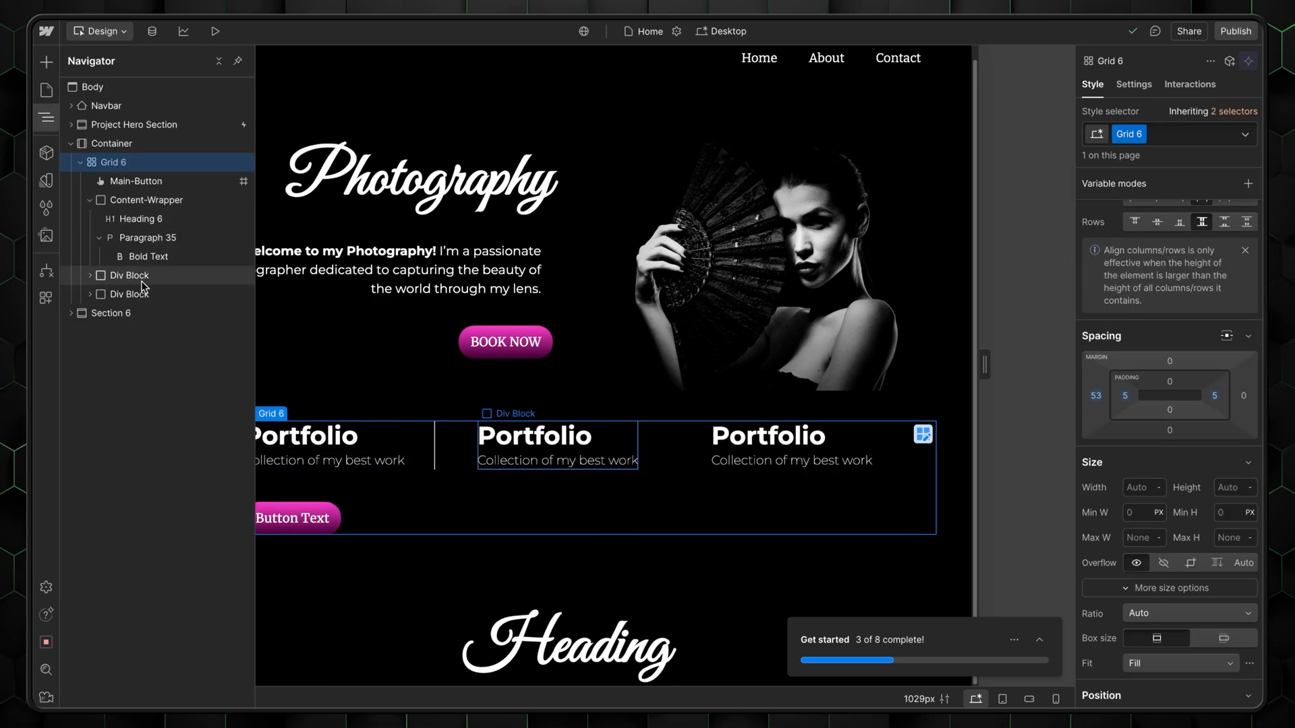
click(130, 275)
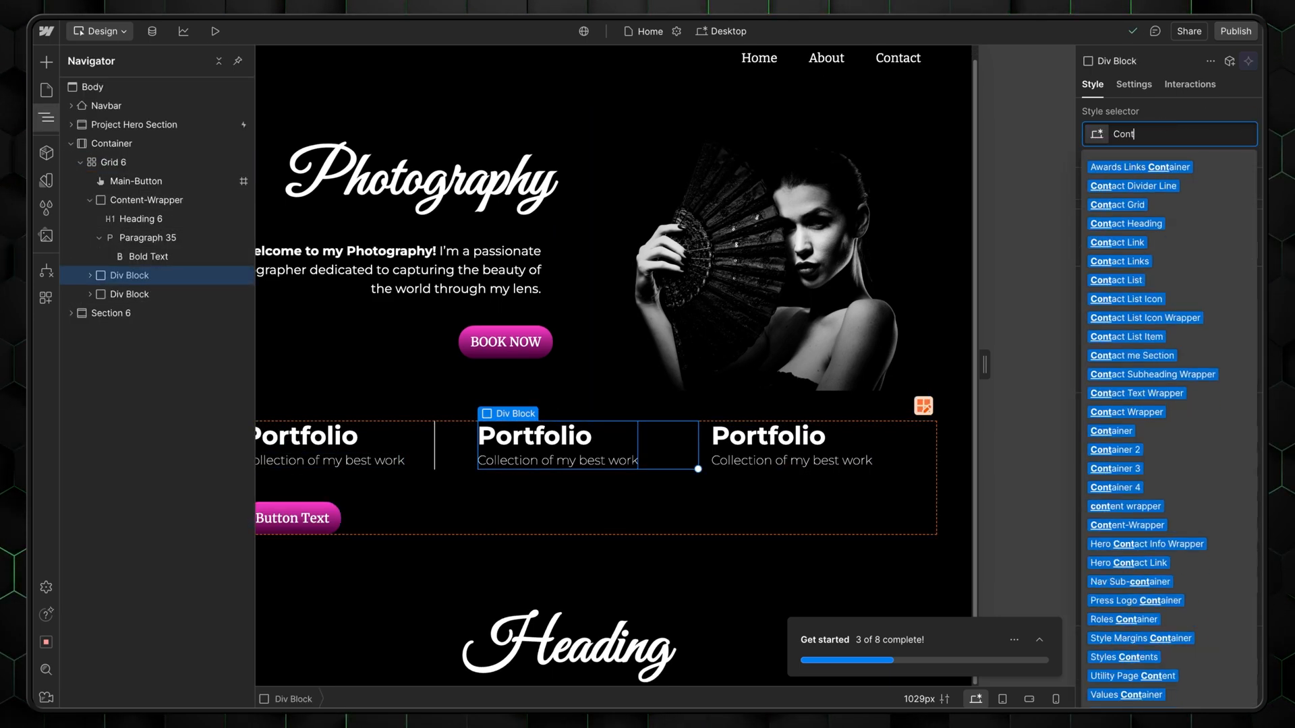
text(ent)
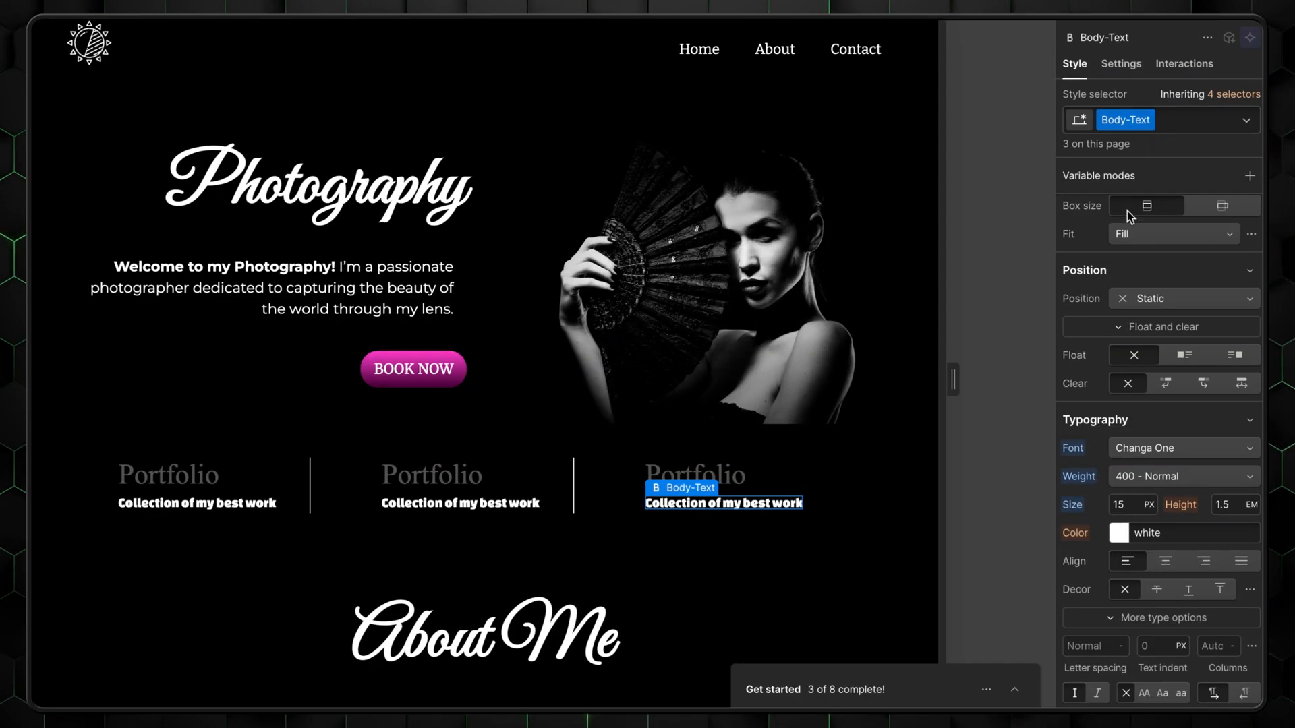
click(1185, 448)
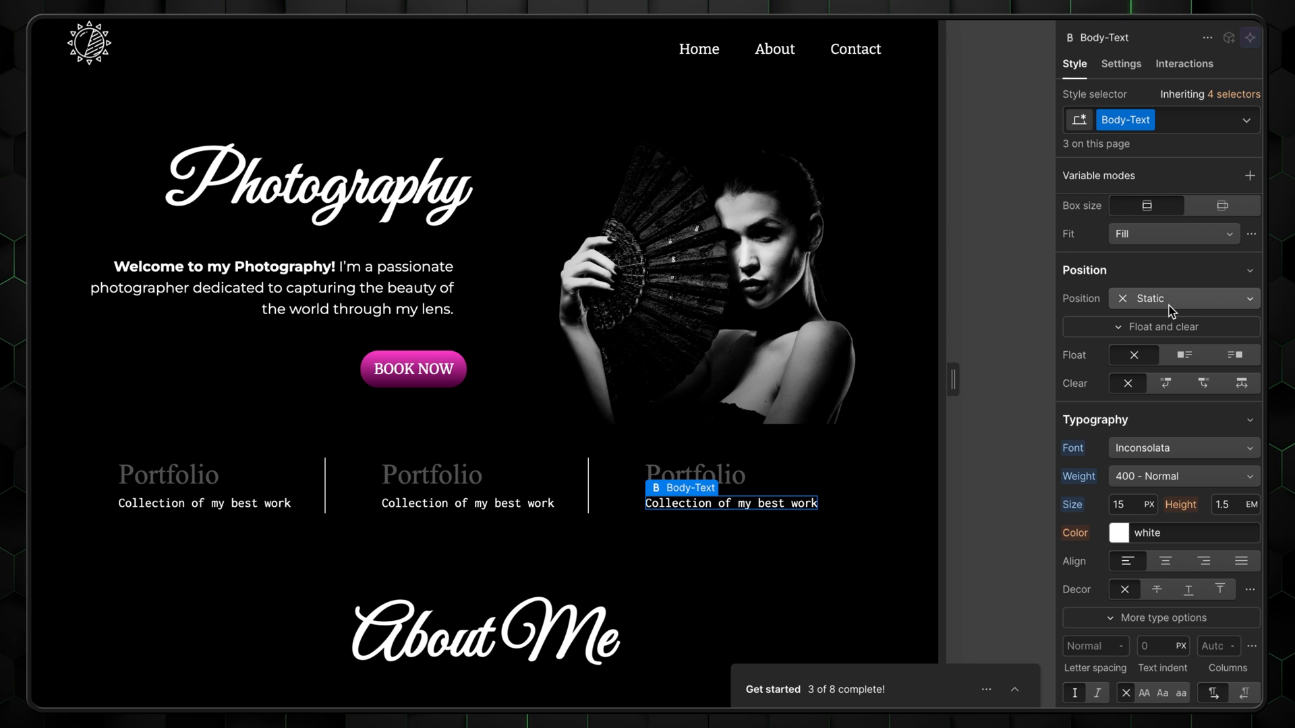
click(1115, 533)
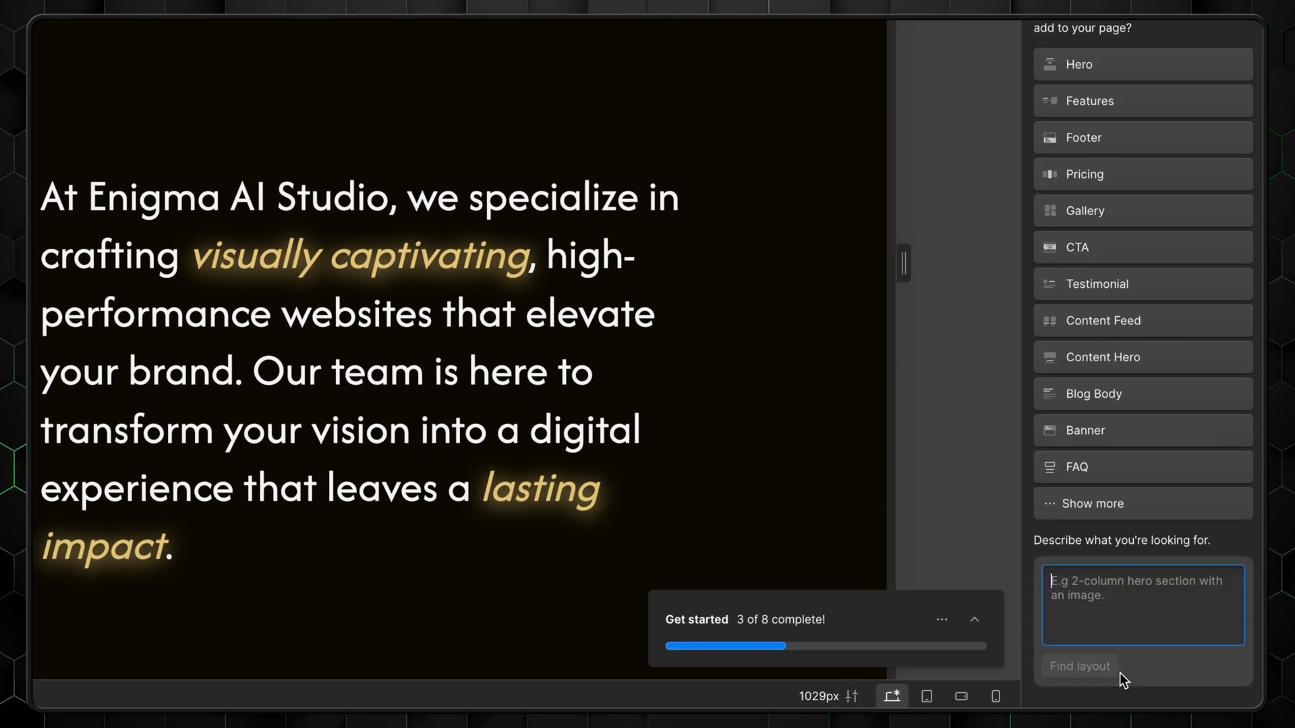
- Ask the AI assistant for 'a hero section with a call-to-action' and choose the third suggested layout
text(a hero section with a call-to)
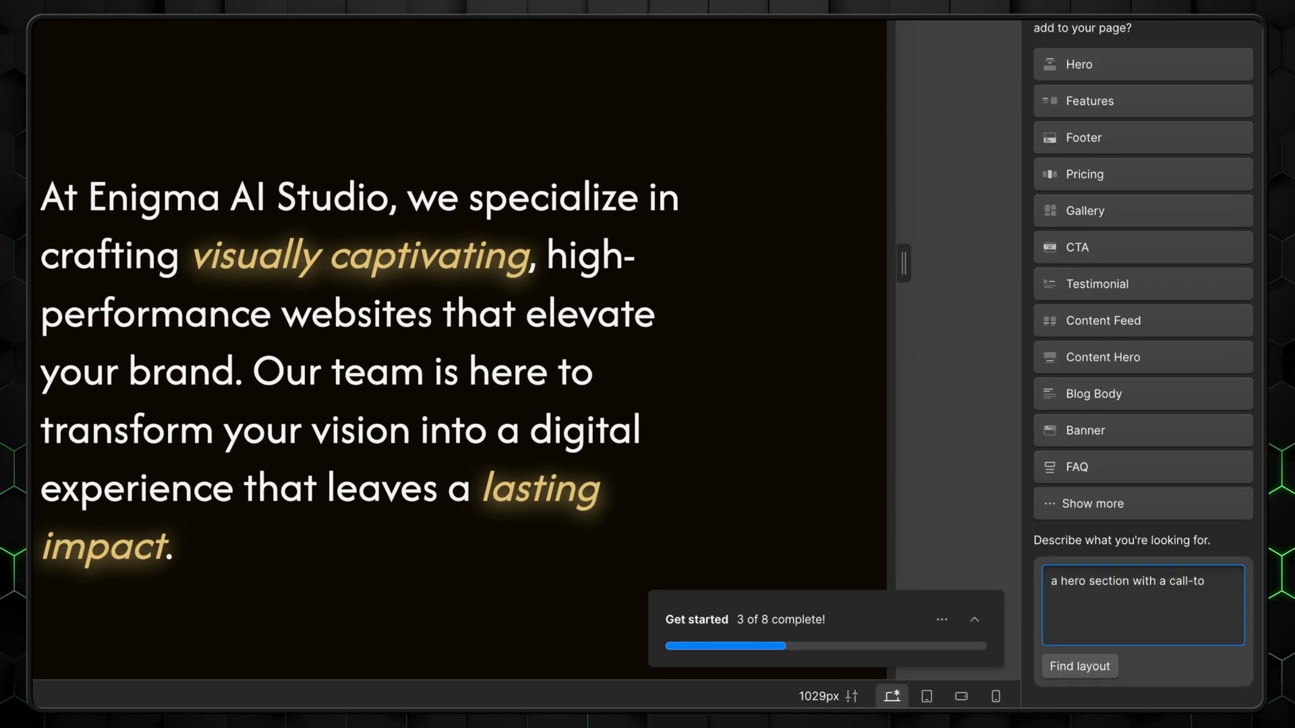
text(action)
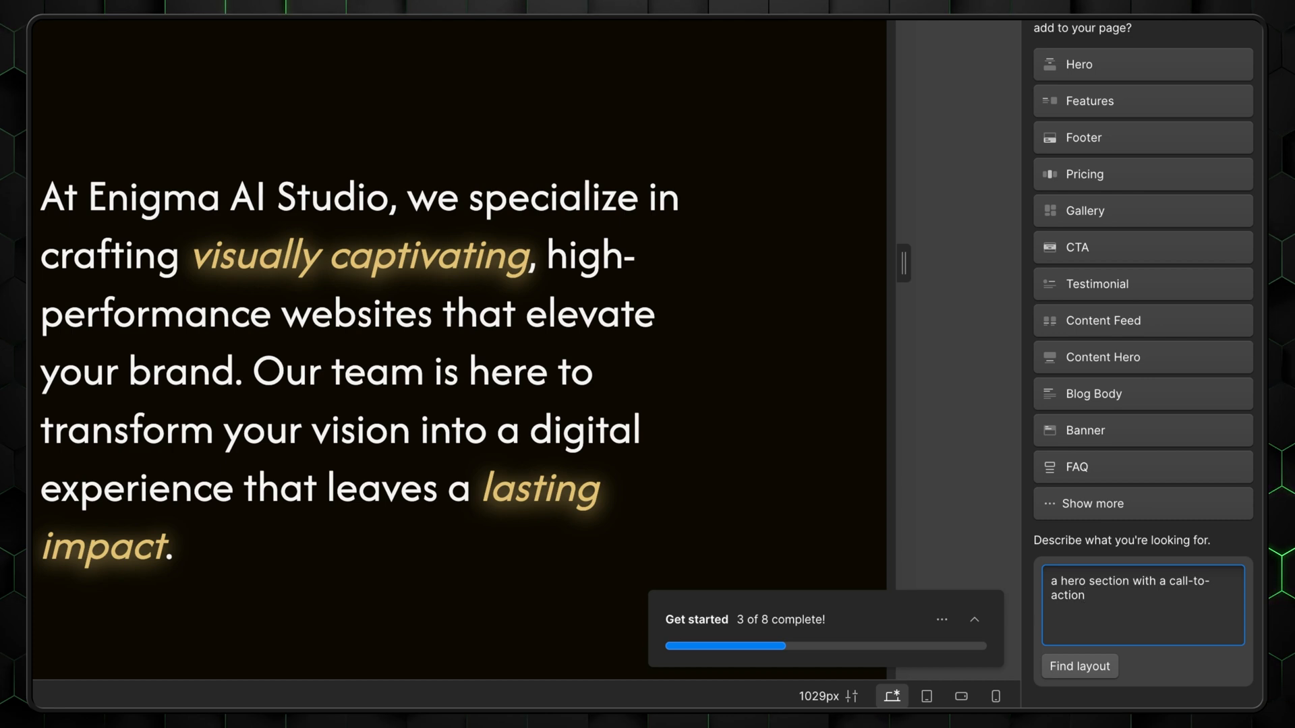
click(1079, 666)
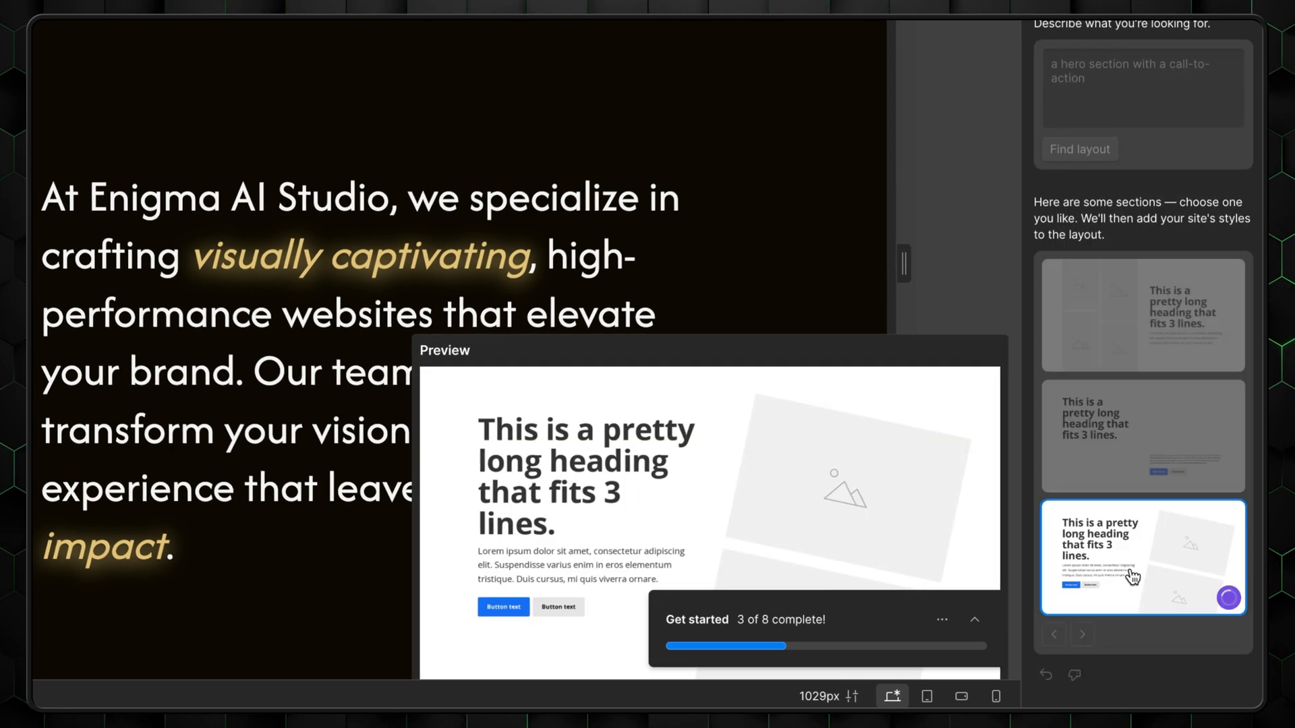
click(1132, 575)
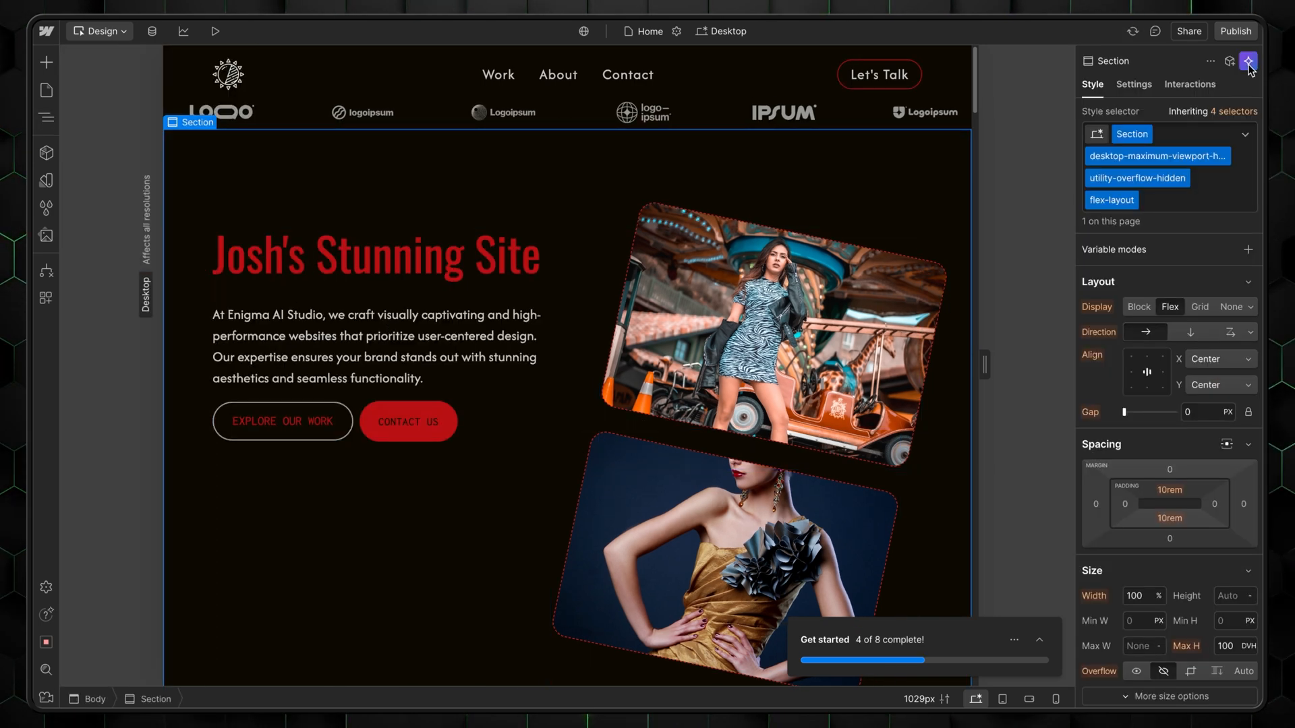
- Ask the AI assistant to 'Suggest a modern color palette' and apply it to the new hero
click(1247, 64)
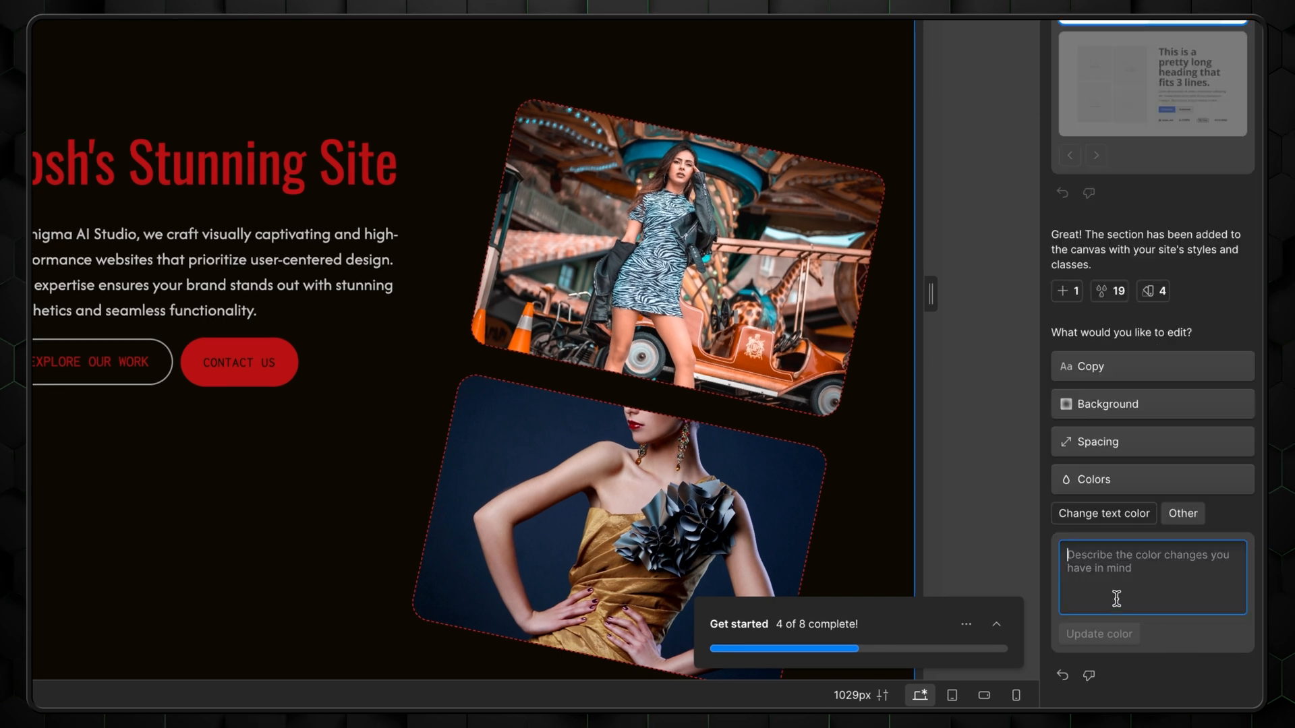
text(Suggest a modern color palet)
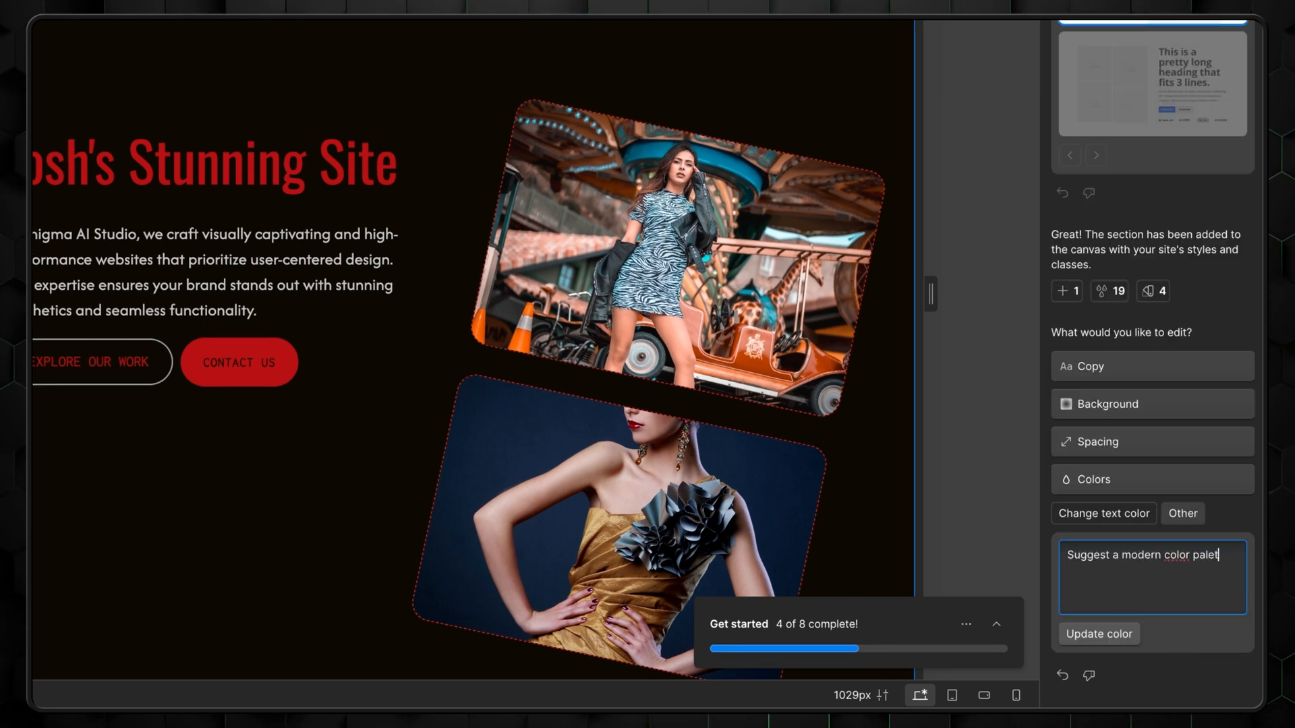
click(1098, 634)
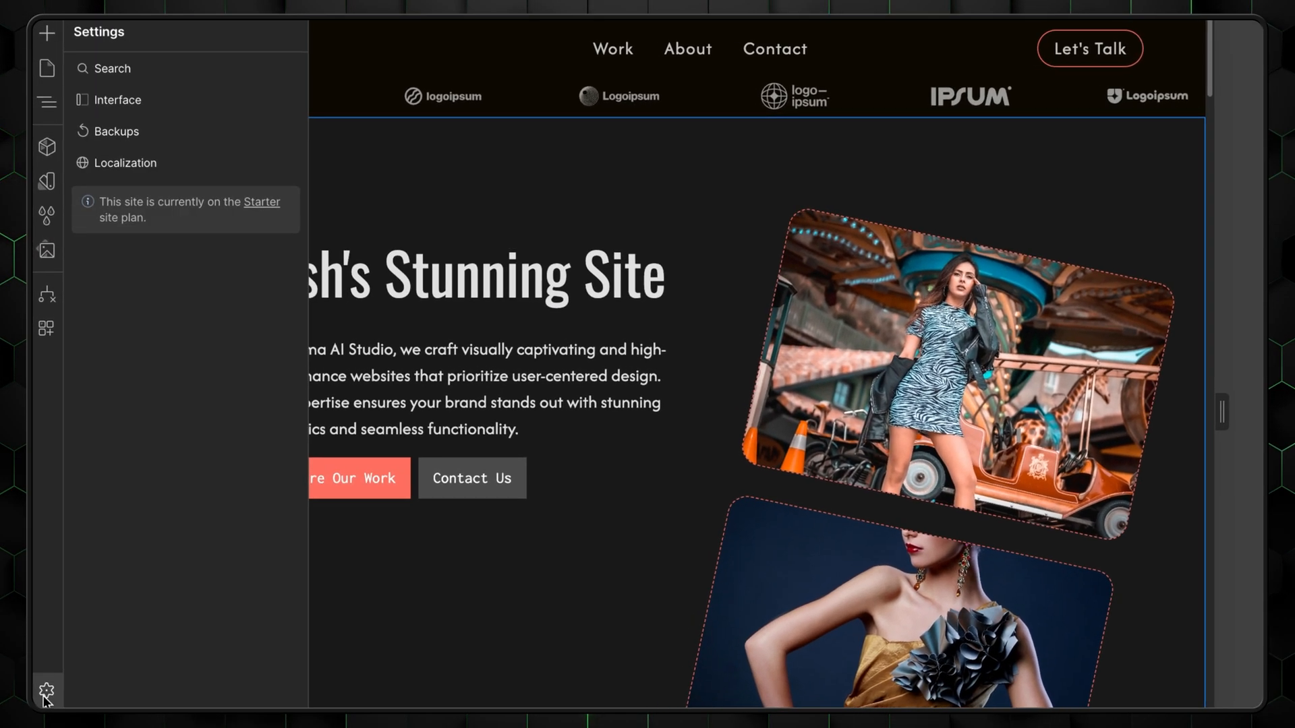
- View the Localization settings listing English as the sole primary locale
click(125, 162)
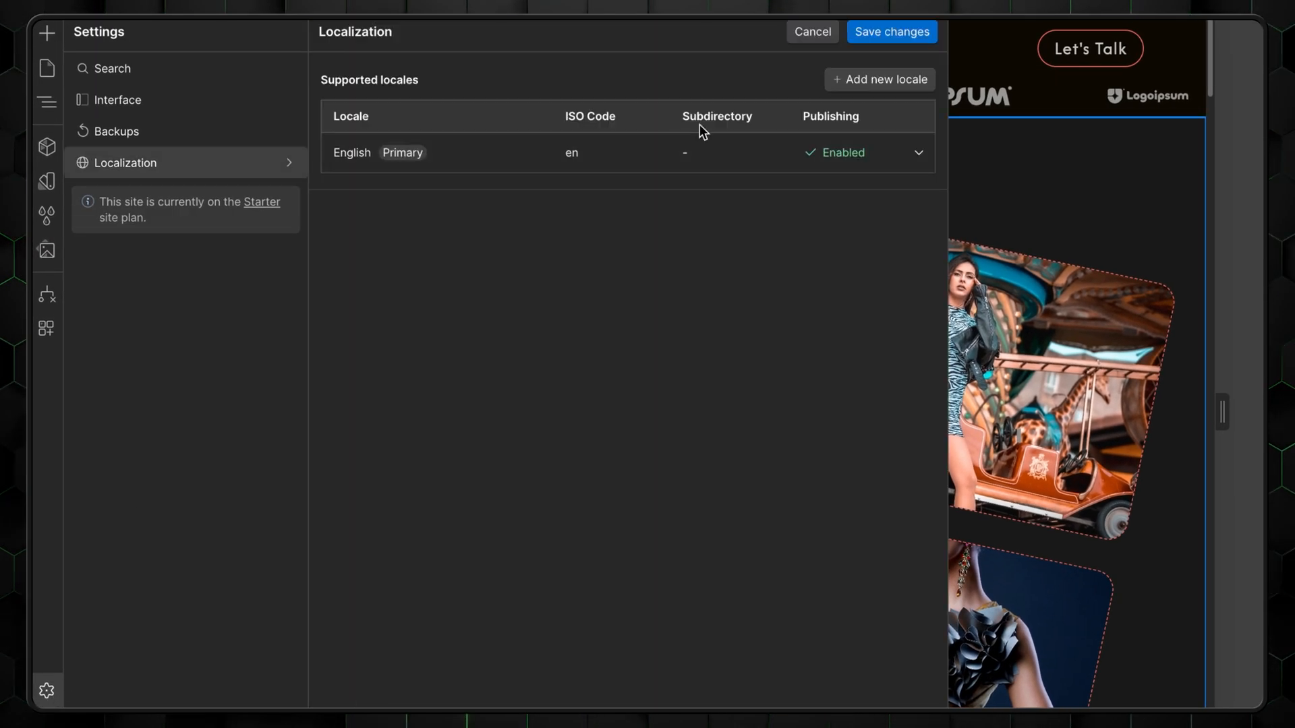
click(880, 80)
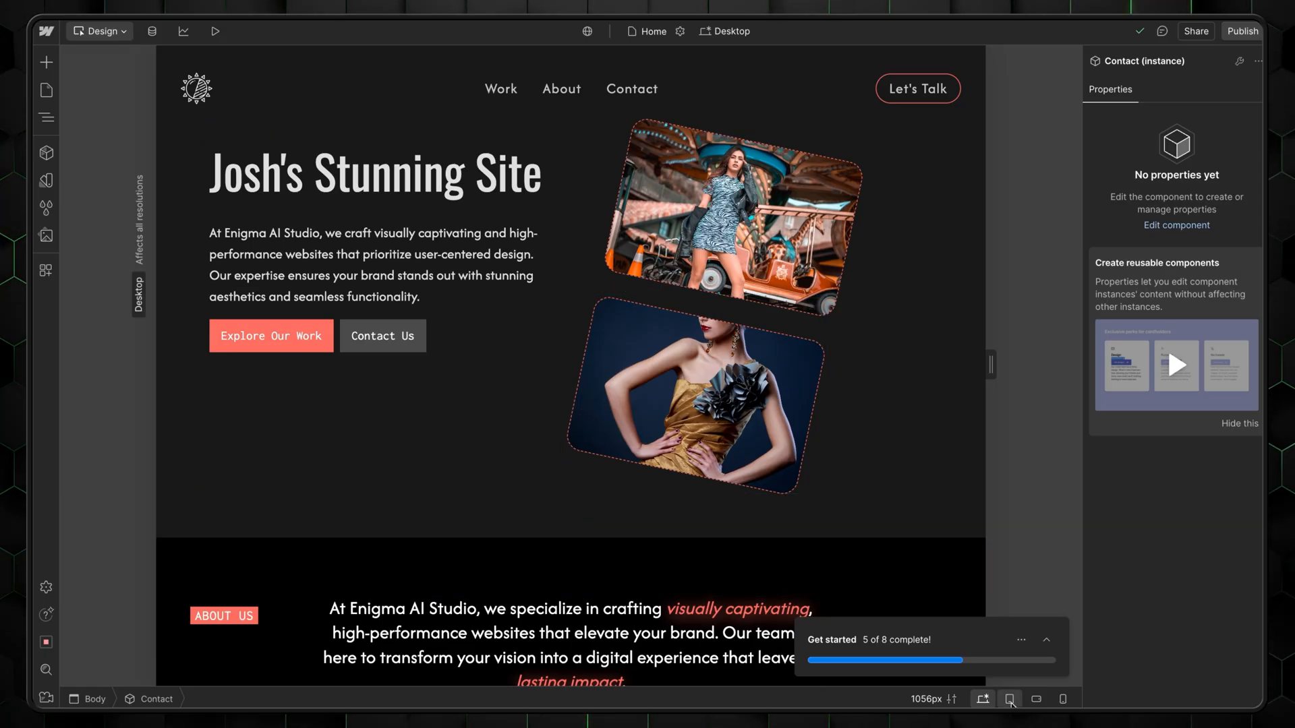
- Set the hero paragraph size to 1.5 on tablet and the button text to 20 on mobile portrait
click(1063, 699)
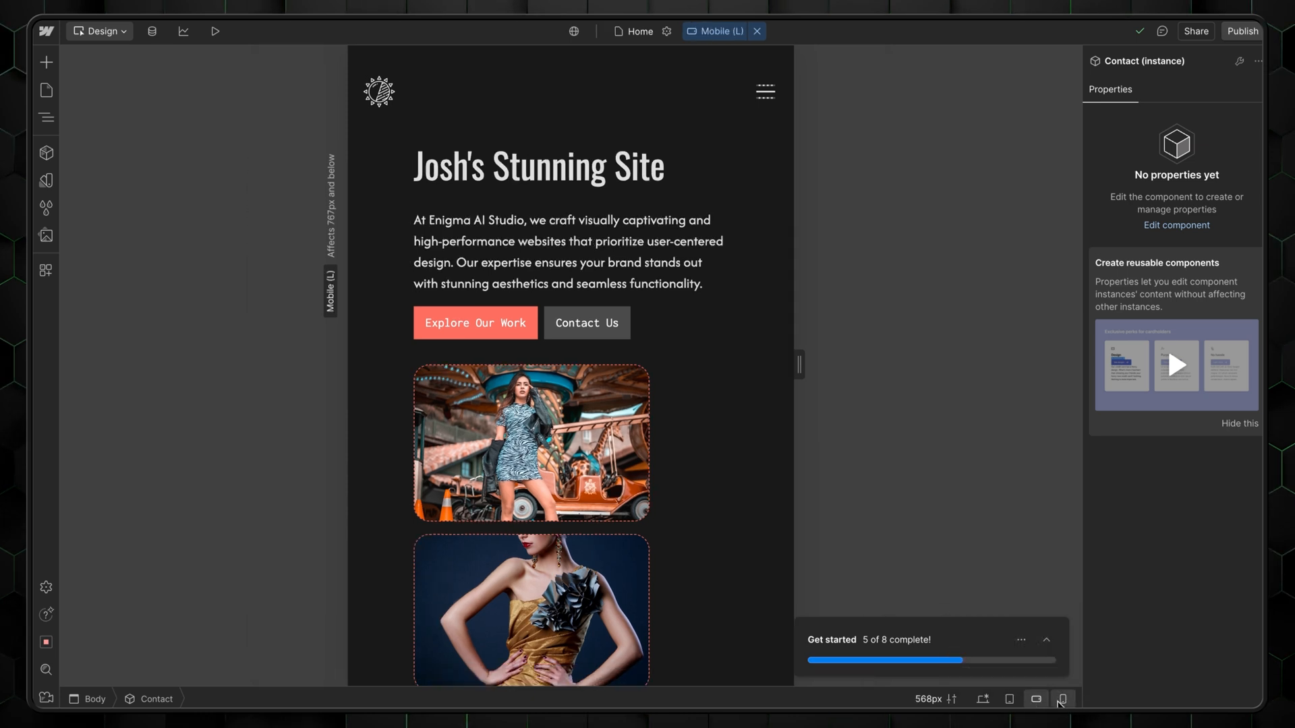
click(1062, 699)
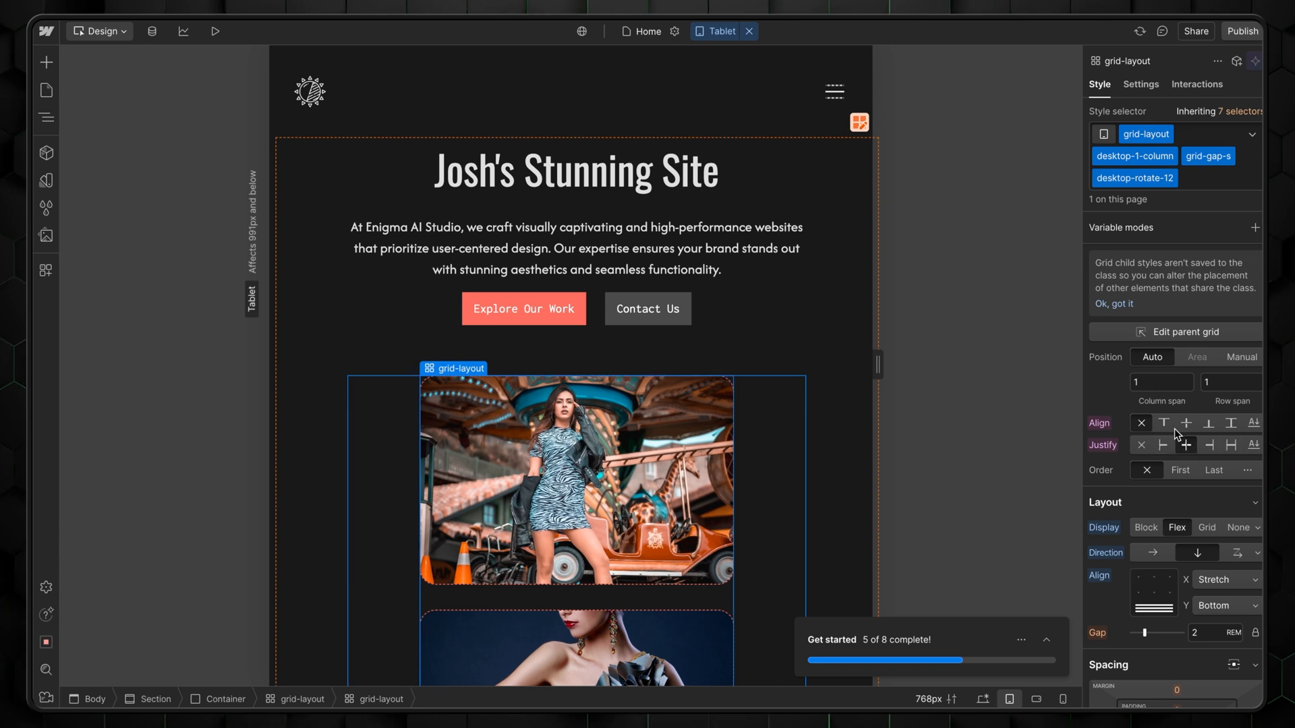
click(576, 249)
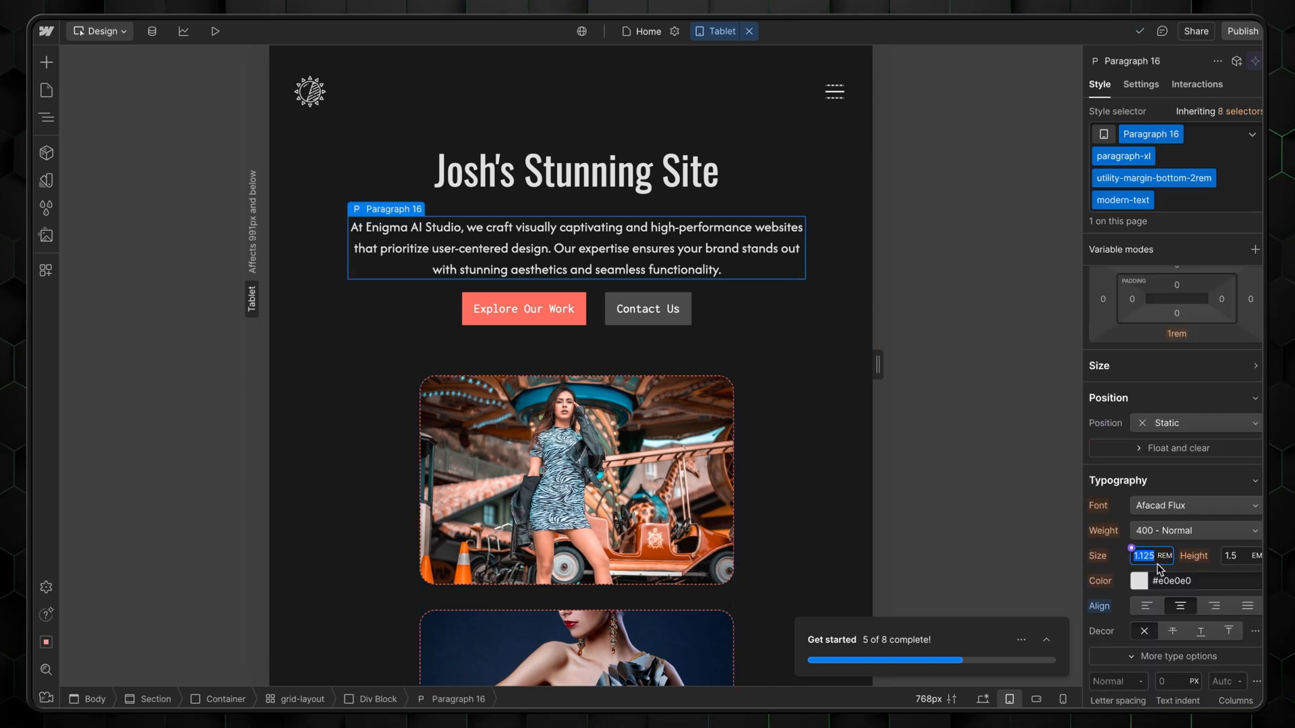
text(1.5)
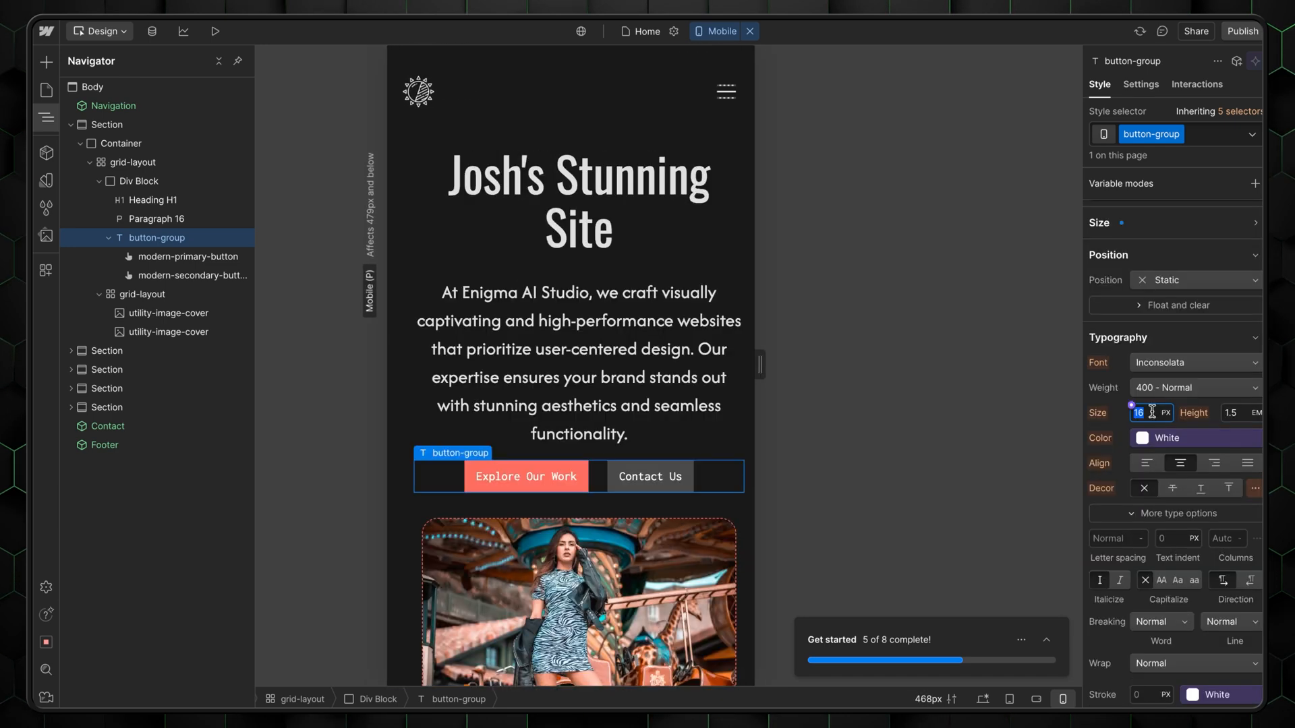
text(20)
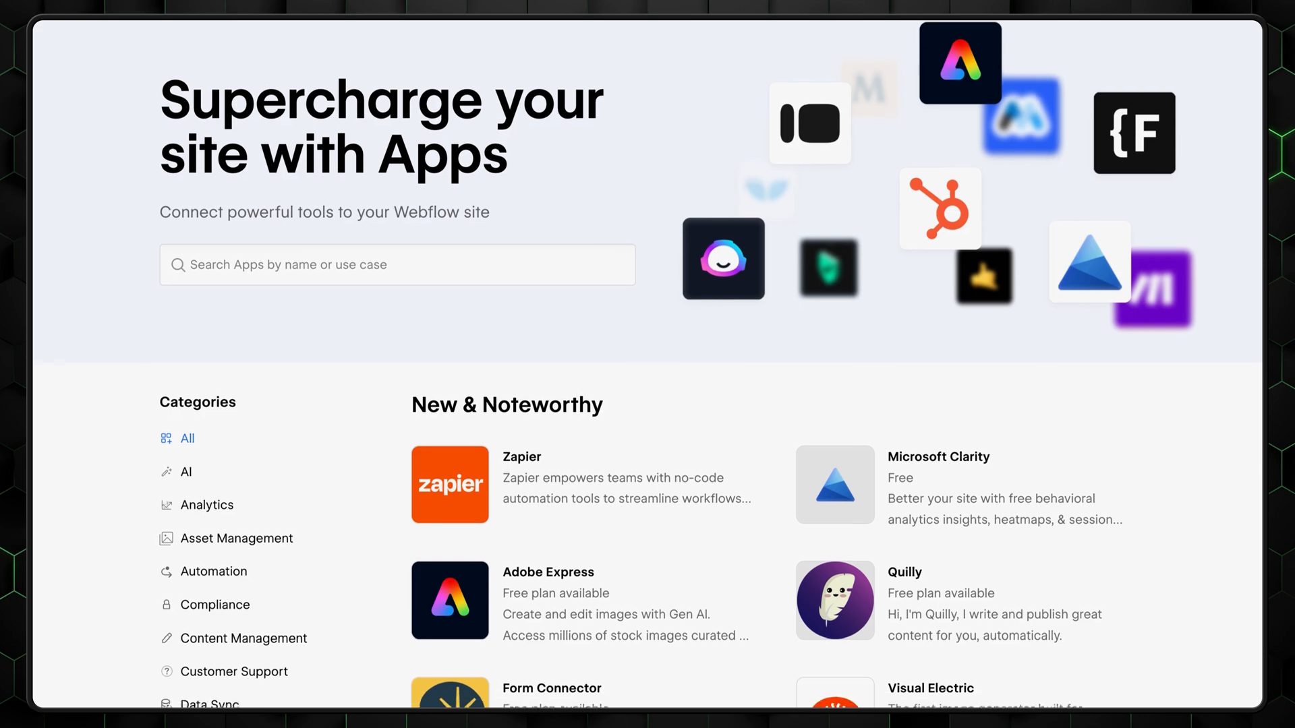
scroll(down, 3)
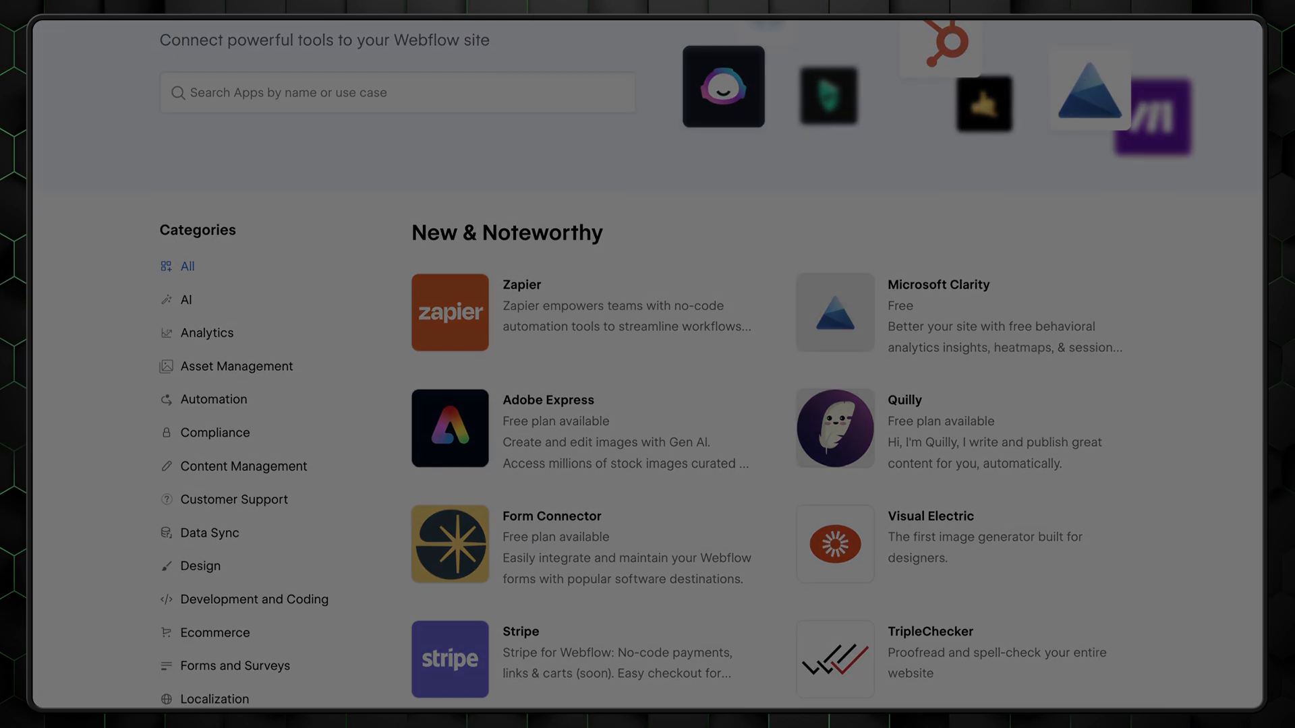
scroll(down, 3)
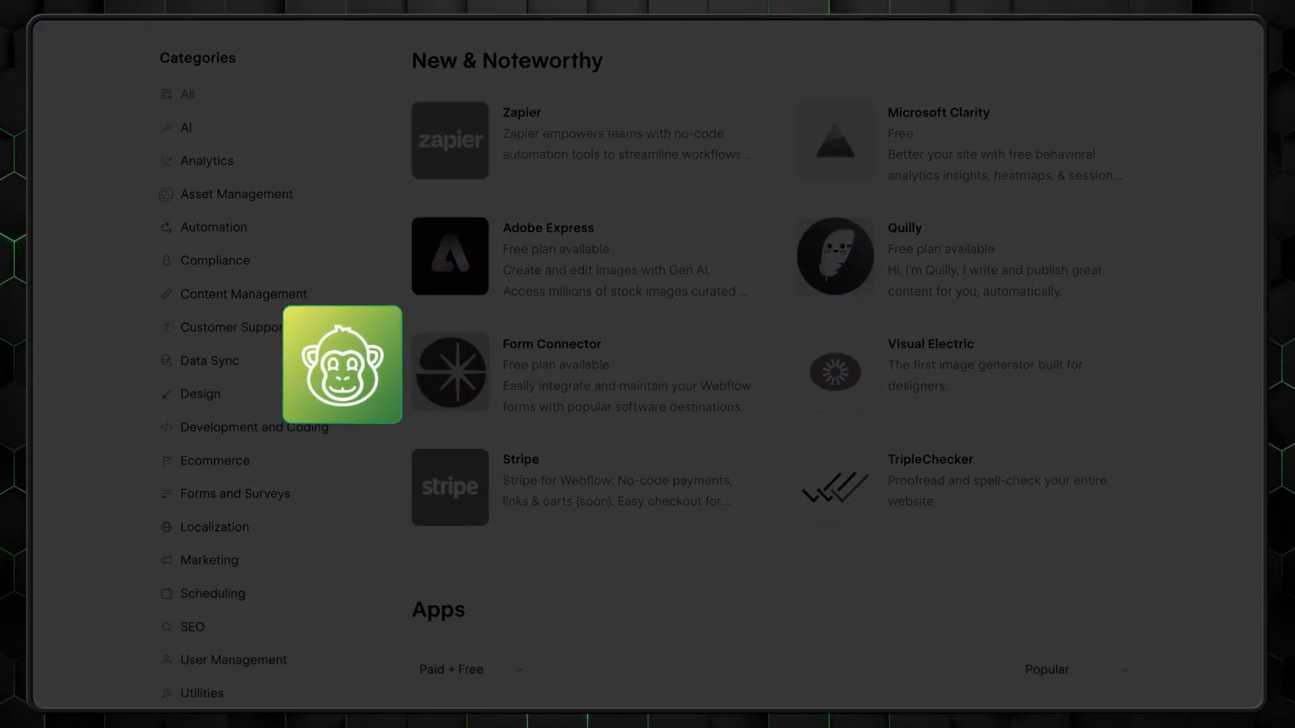
scroll(down, 3)
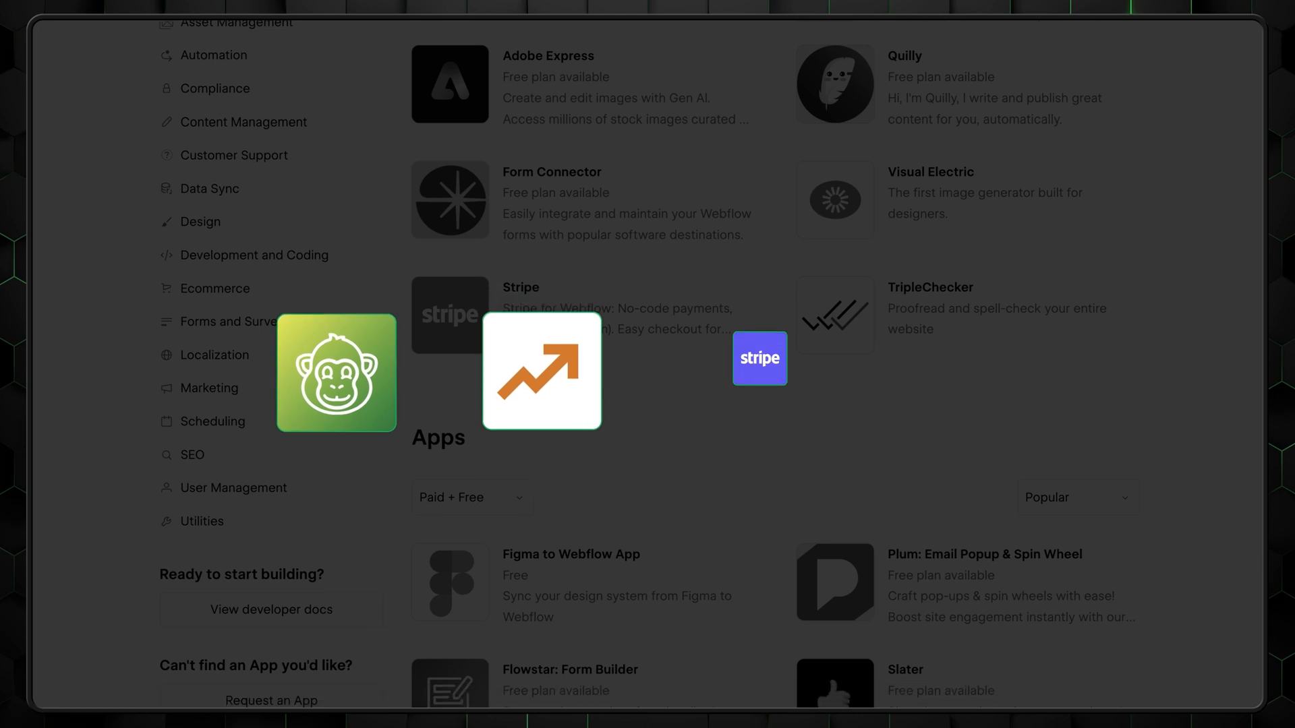
scroll(down, 3)
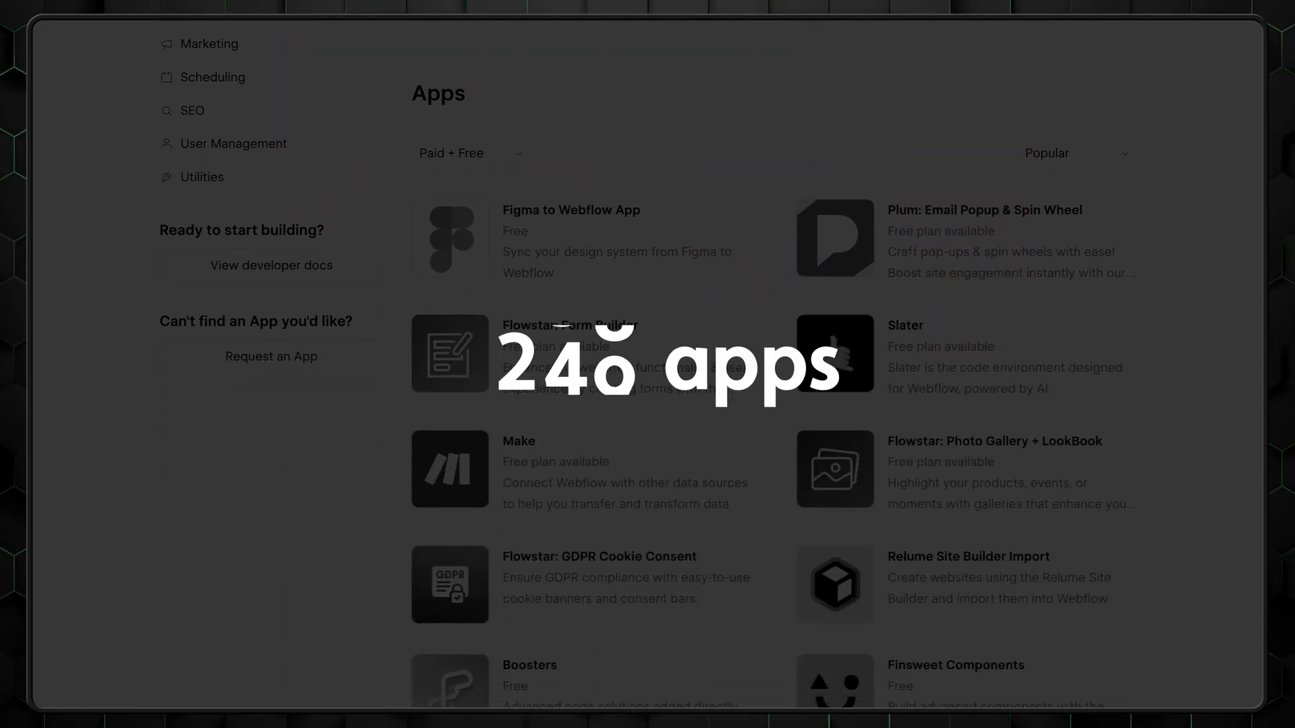
scroll(down, 3)
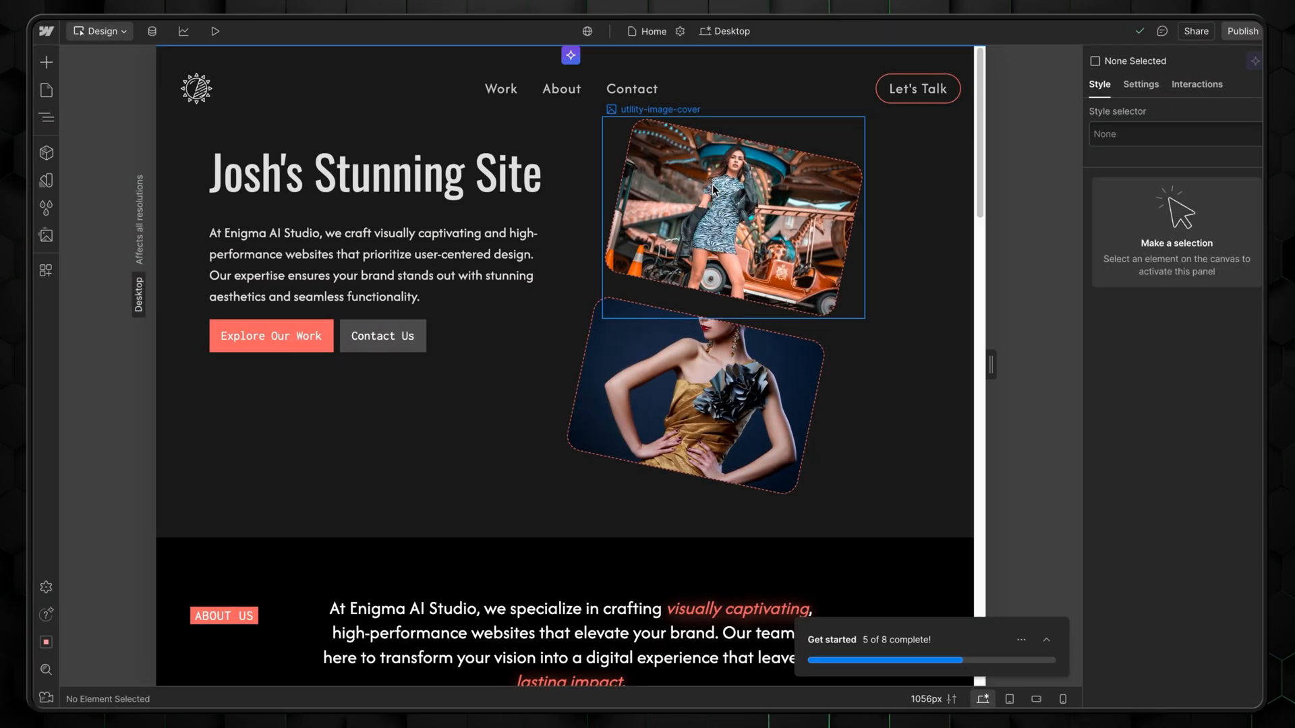
- Search the Apps panel for 'google' and select Google site tools for Webflow
click(46, 269)
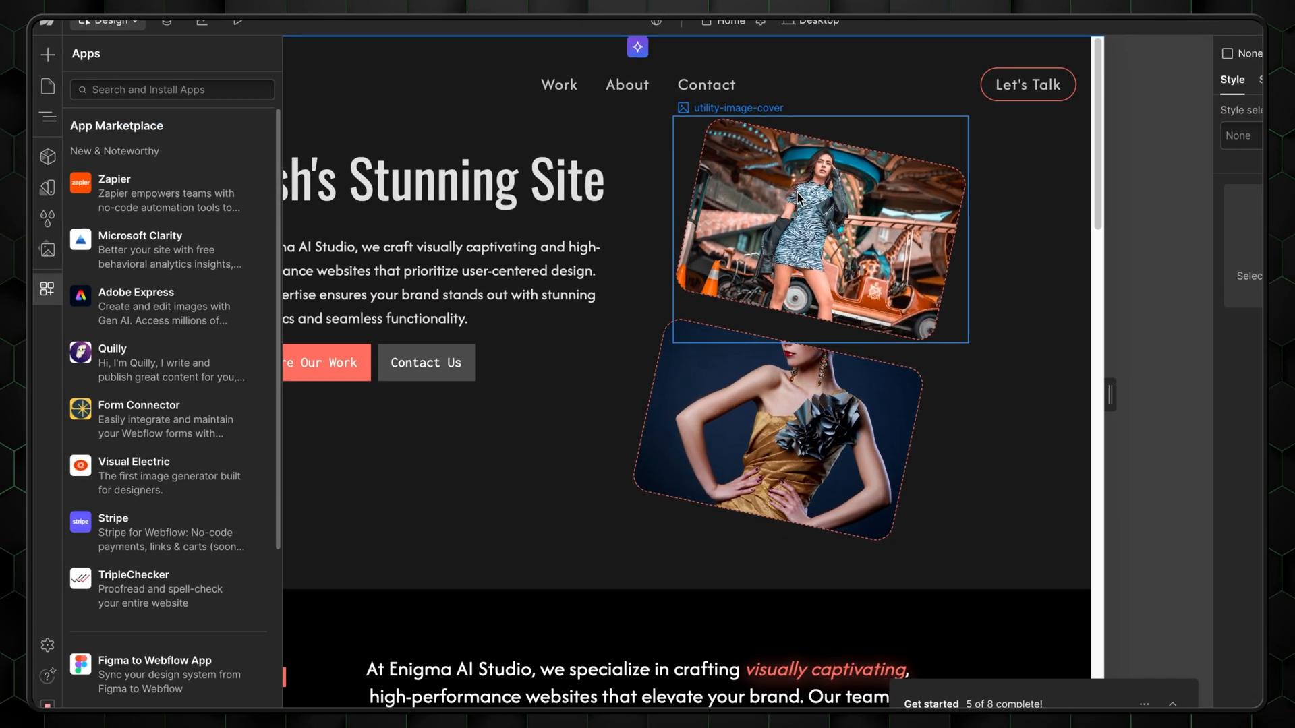
text(google)
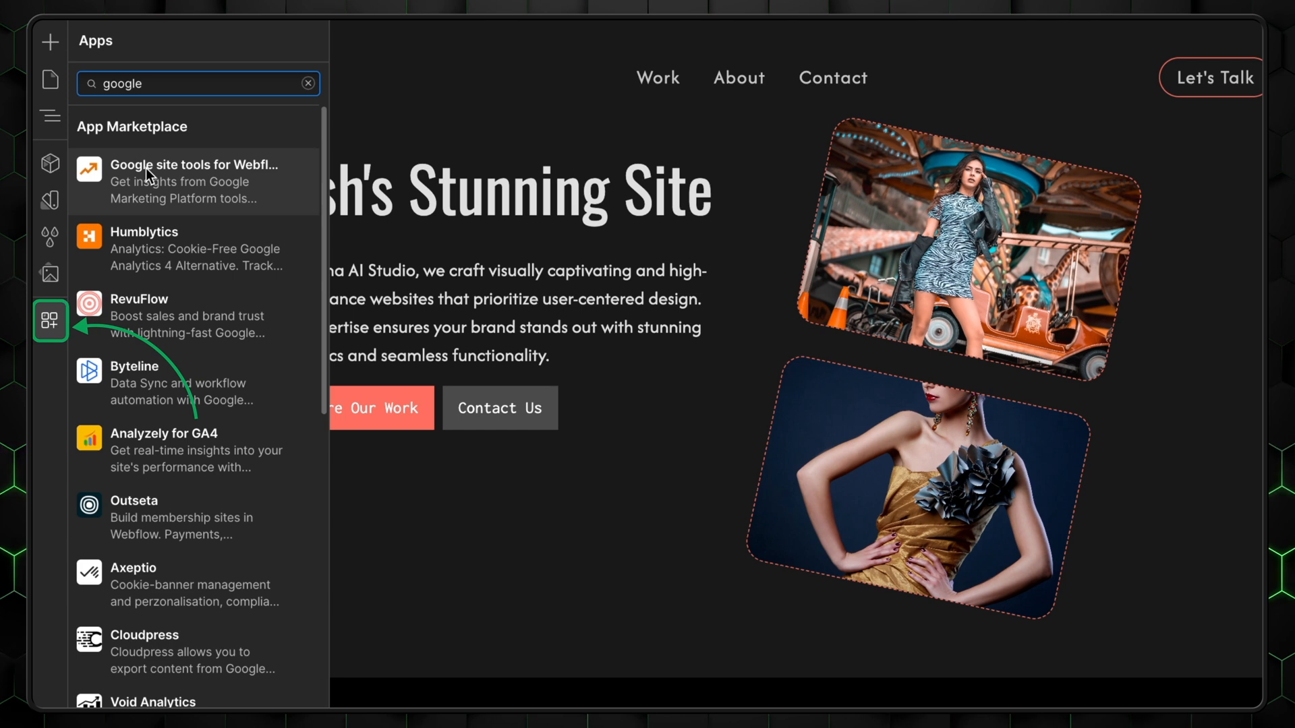
click(192, 181)
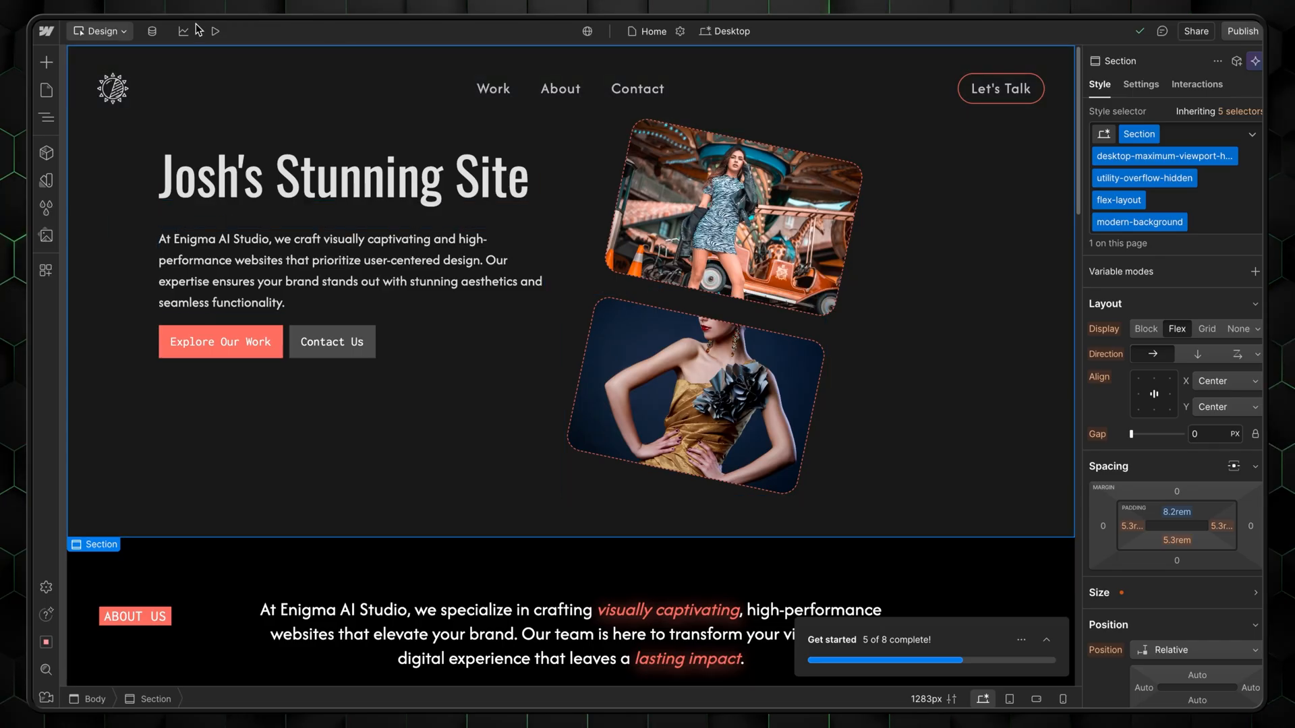
- Preview the hero at tablet and mobile widths, resizing the canvas between about 274px and 330px
click(215, 31)
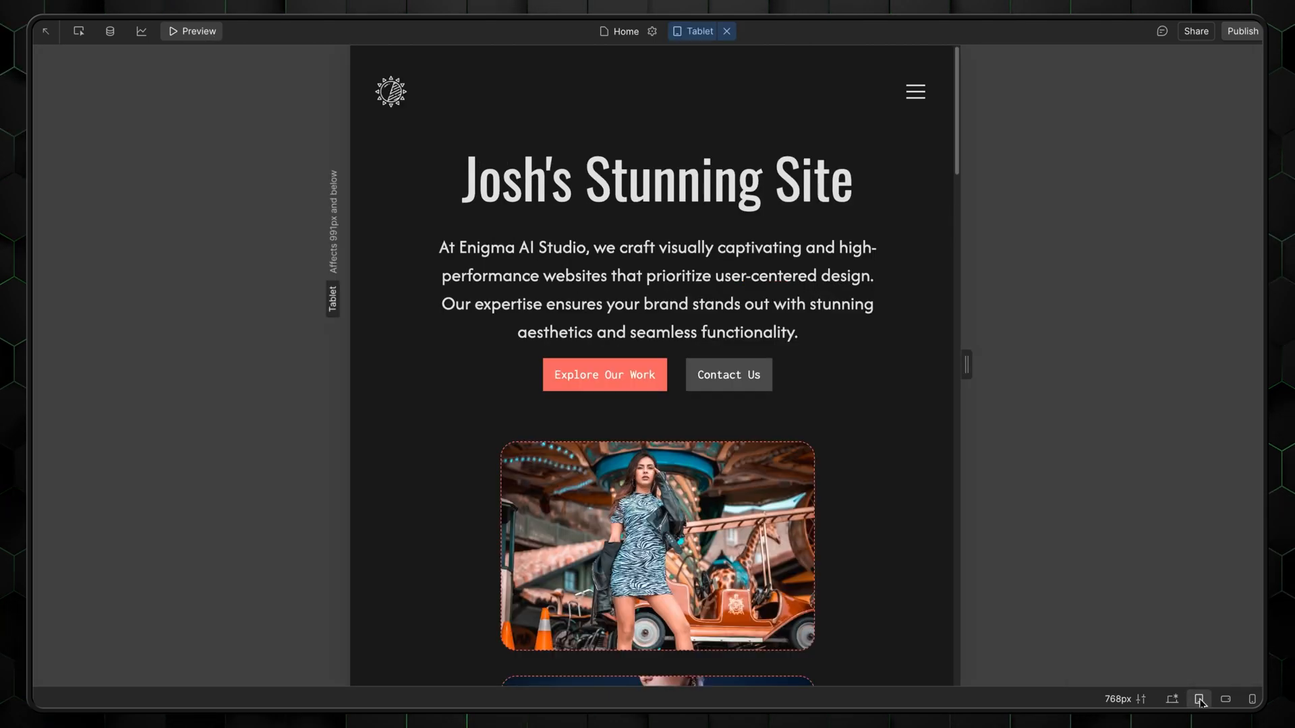
click(1253, 698)
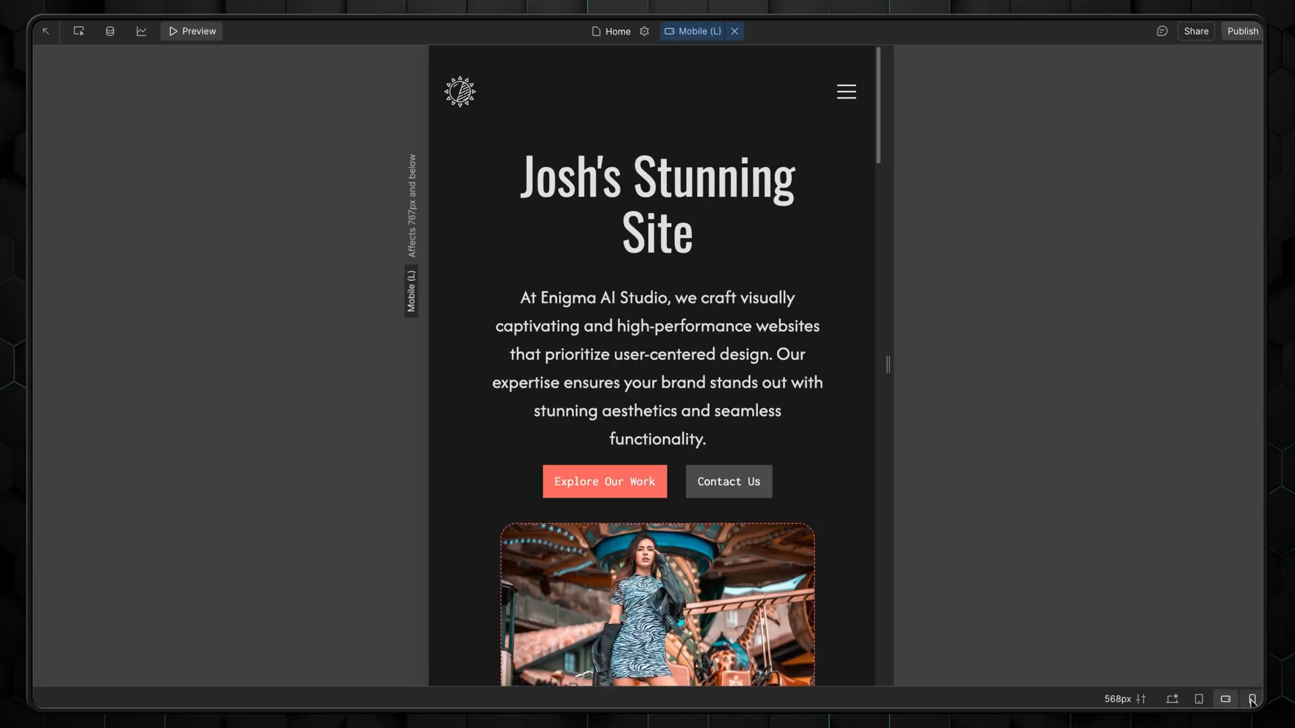
drag(889, 364, 917, 382)
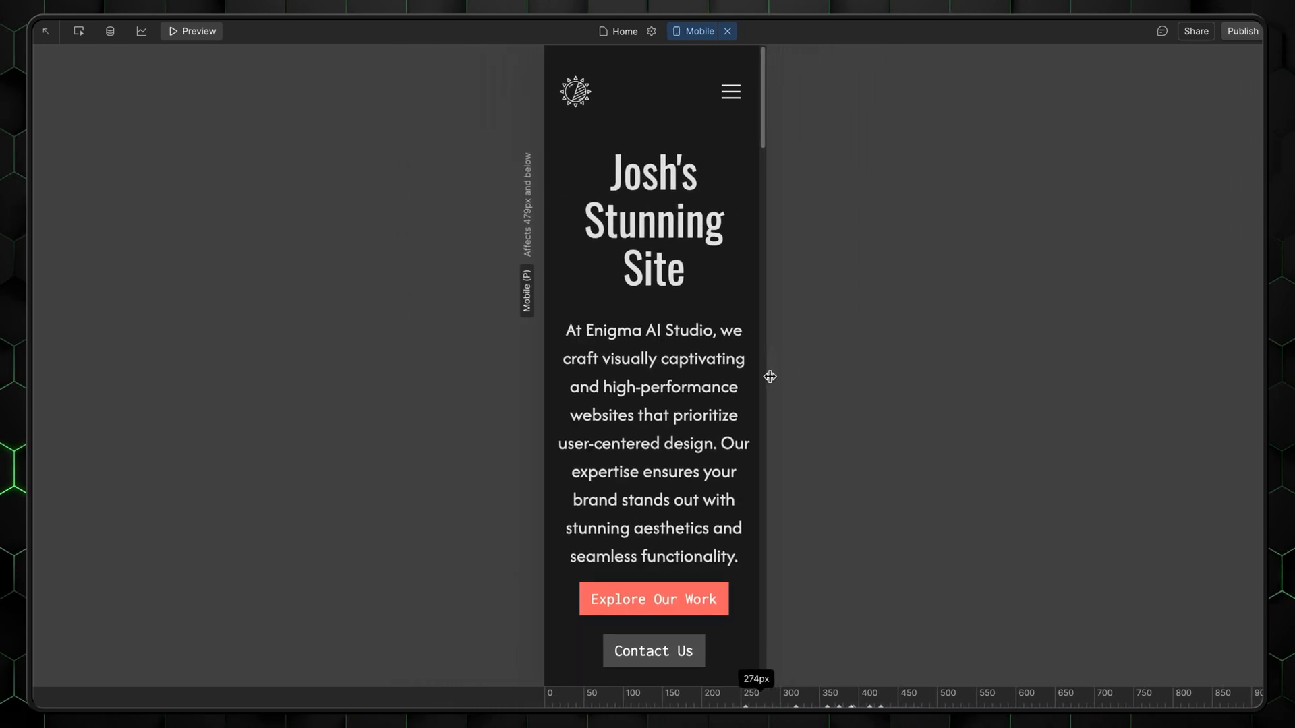
drag(761, 377, 802, 382)
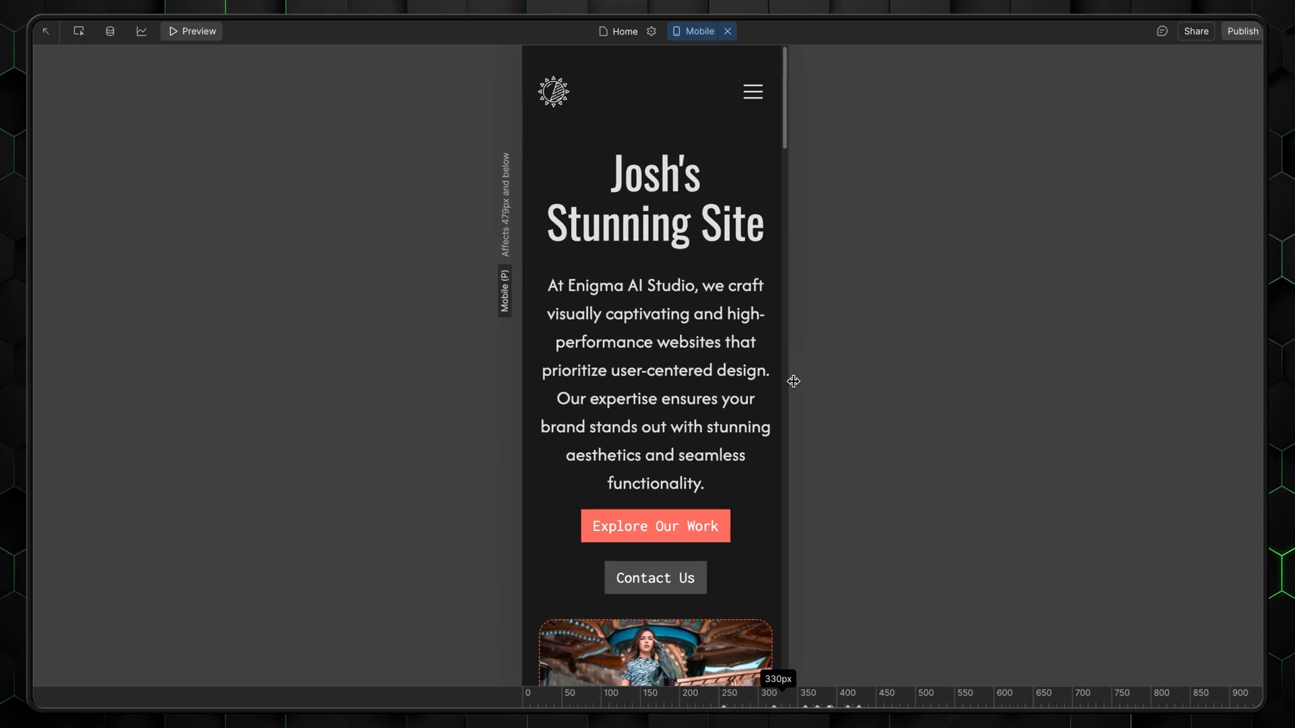
drag(785, 373, 777, 373)
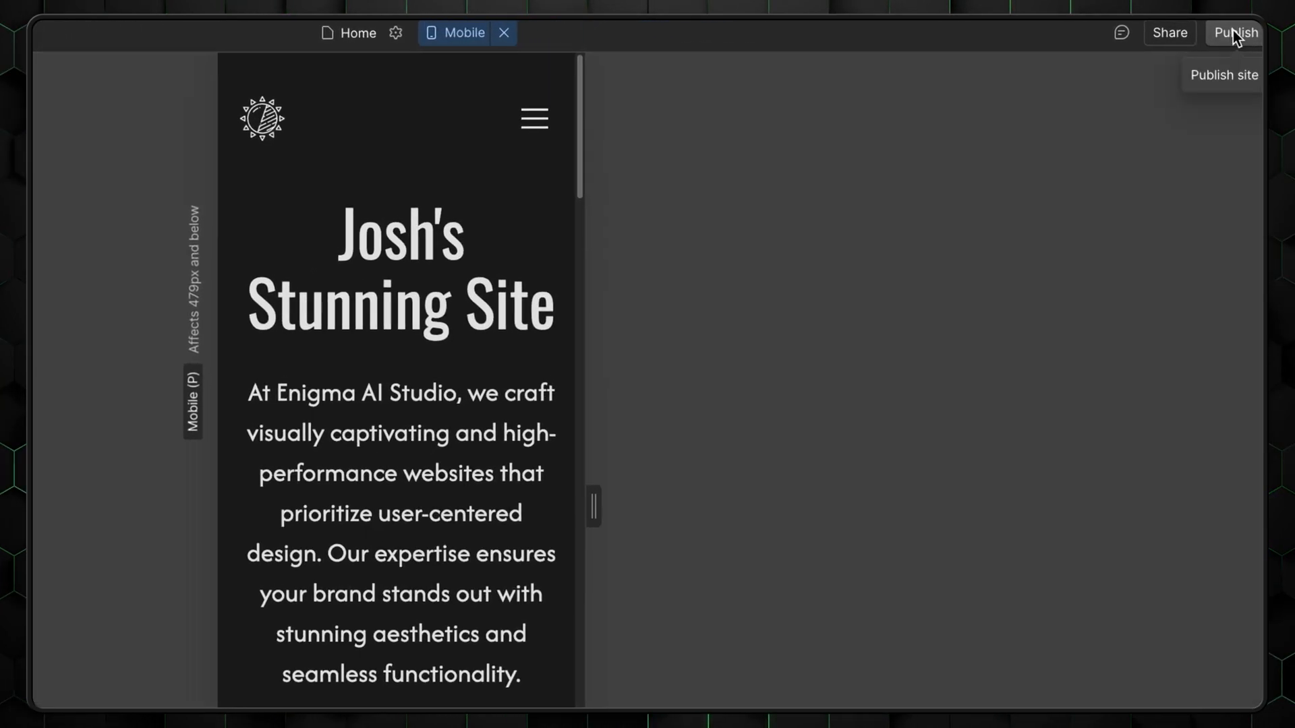
- Publish the site to its webflow.io staging subdomain
click(1233, 32)
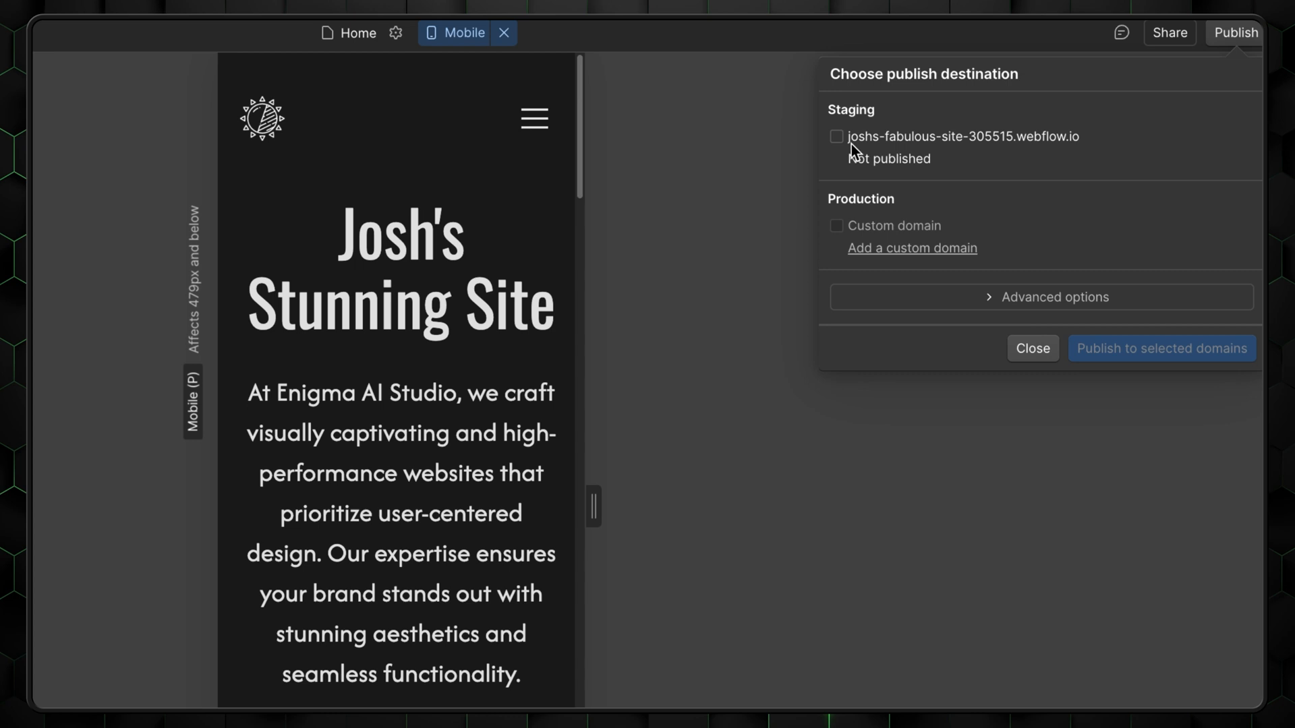
click(836, 137)
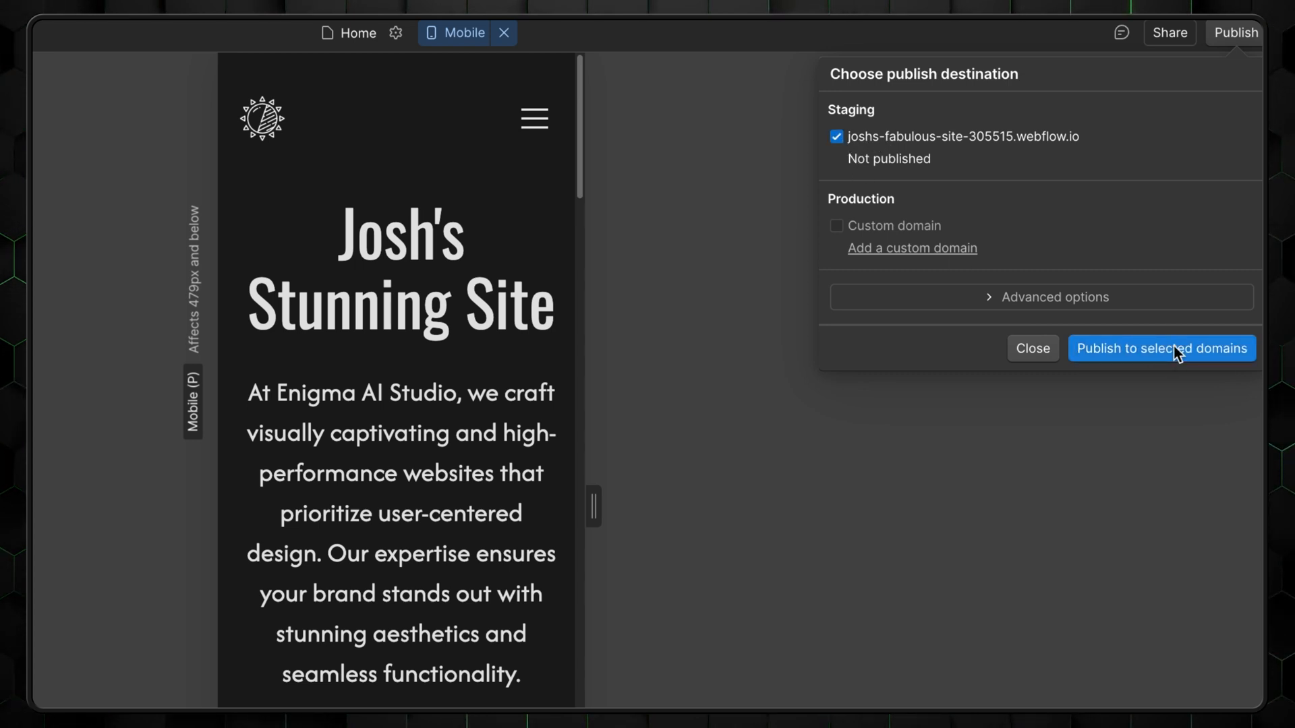
click(1163, 348)
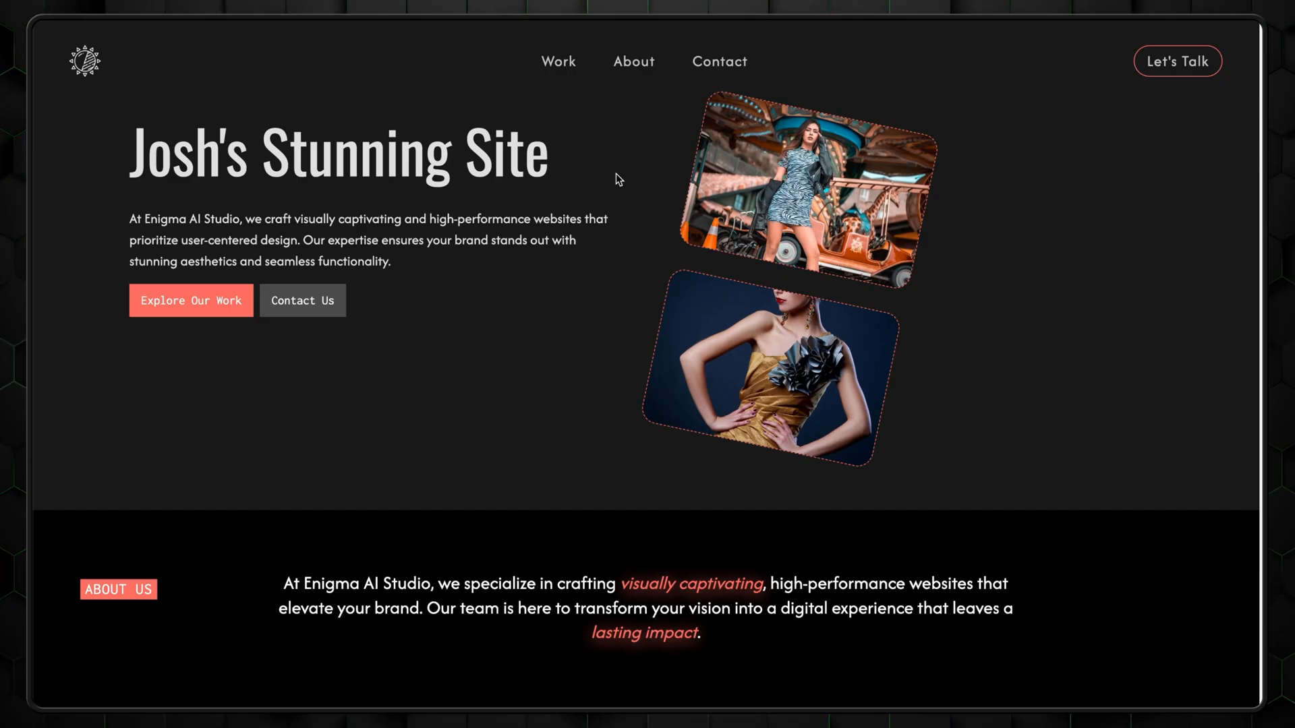
- Scroll the live staging site from the hero through About Us and Past Clients
scroll(down, 3)
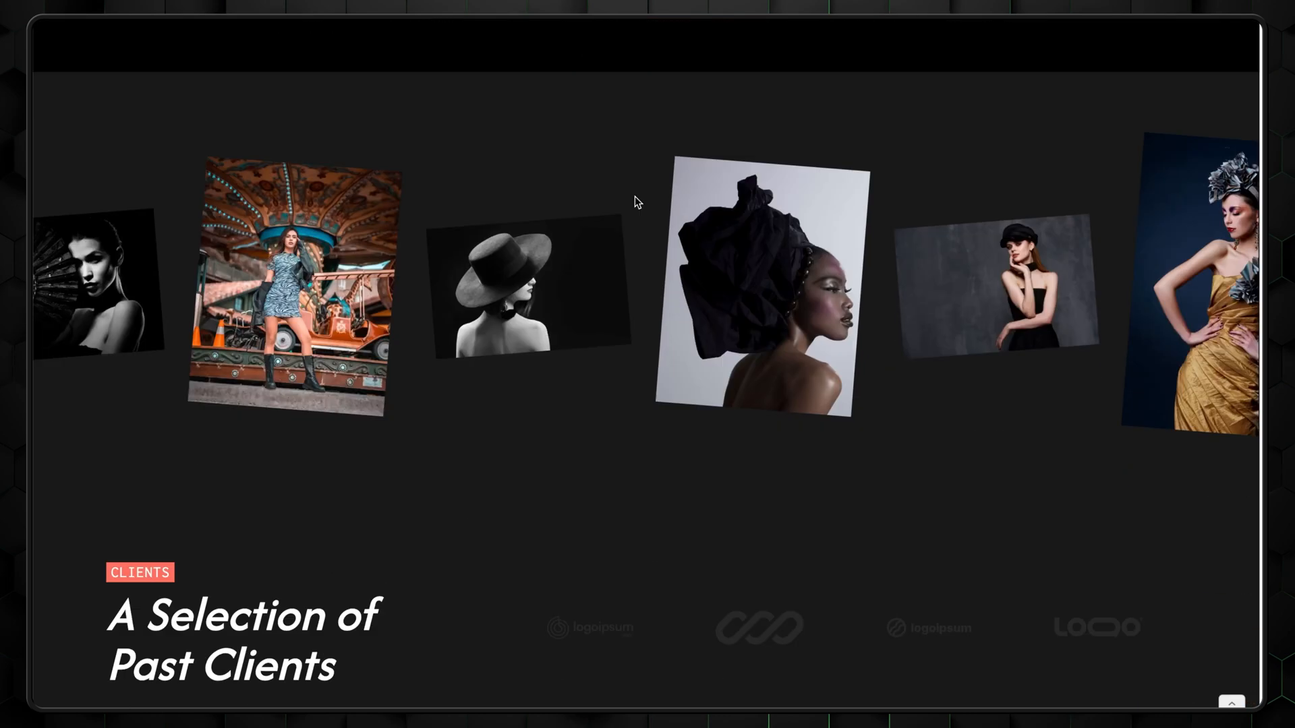
scroll(down, 3)
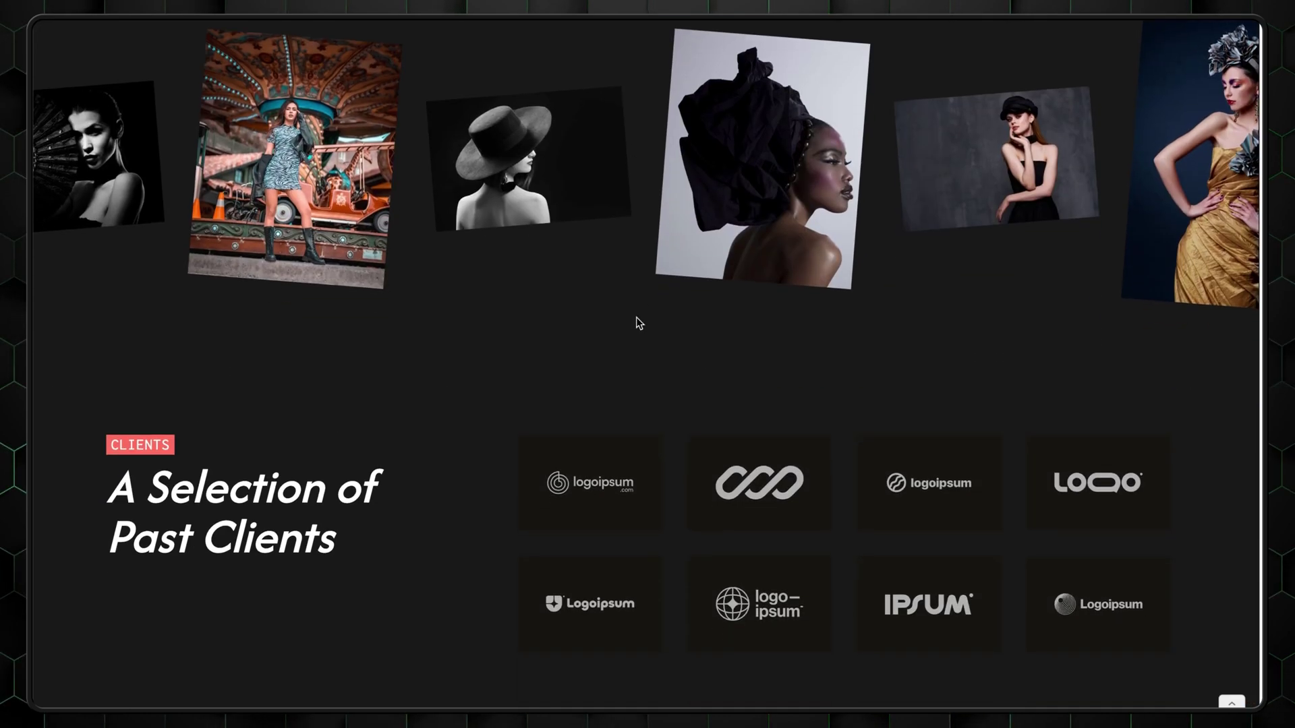
scroll(down, 3)
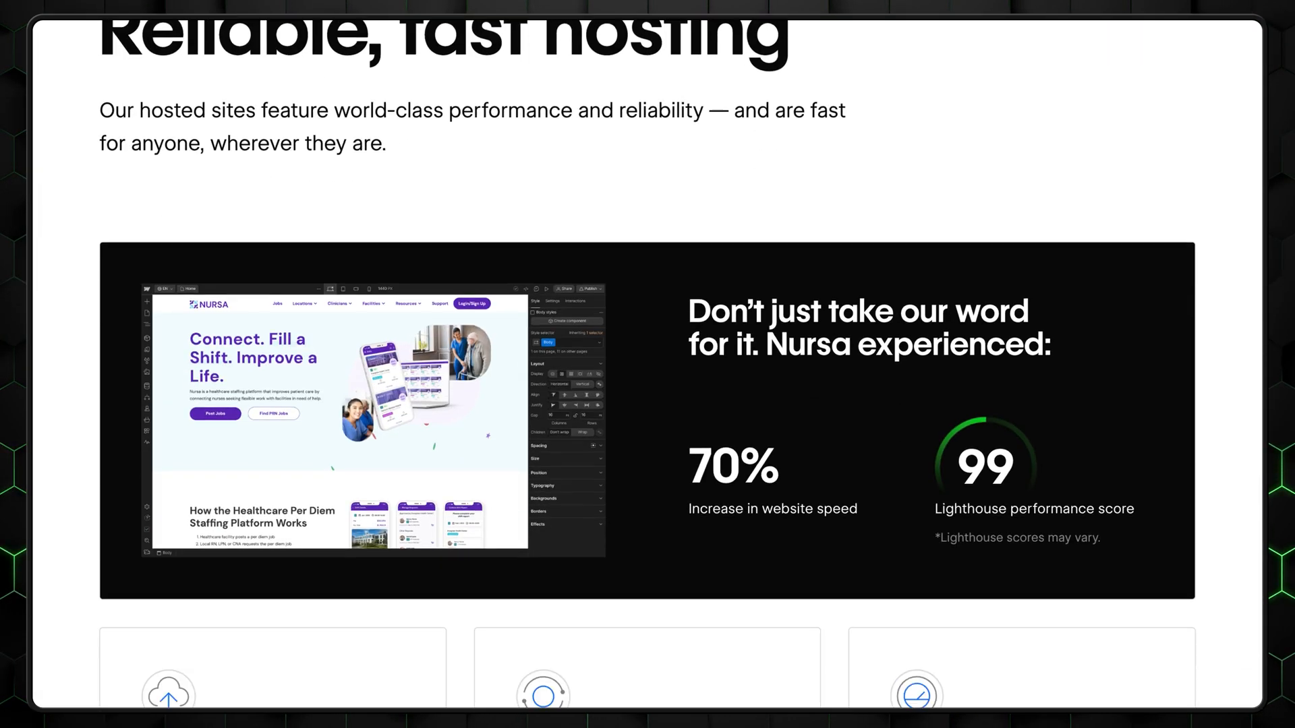
- Scroll the Webflow hosting page and Webflow University's featured courses grid
scroll(down, 3)
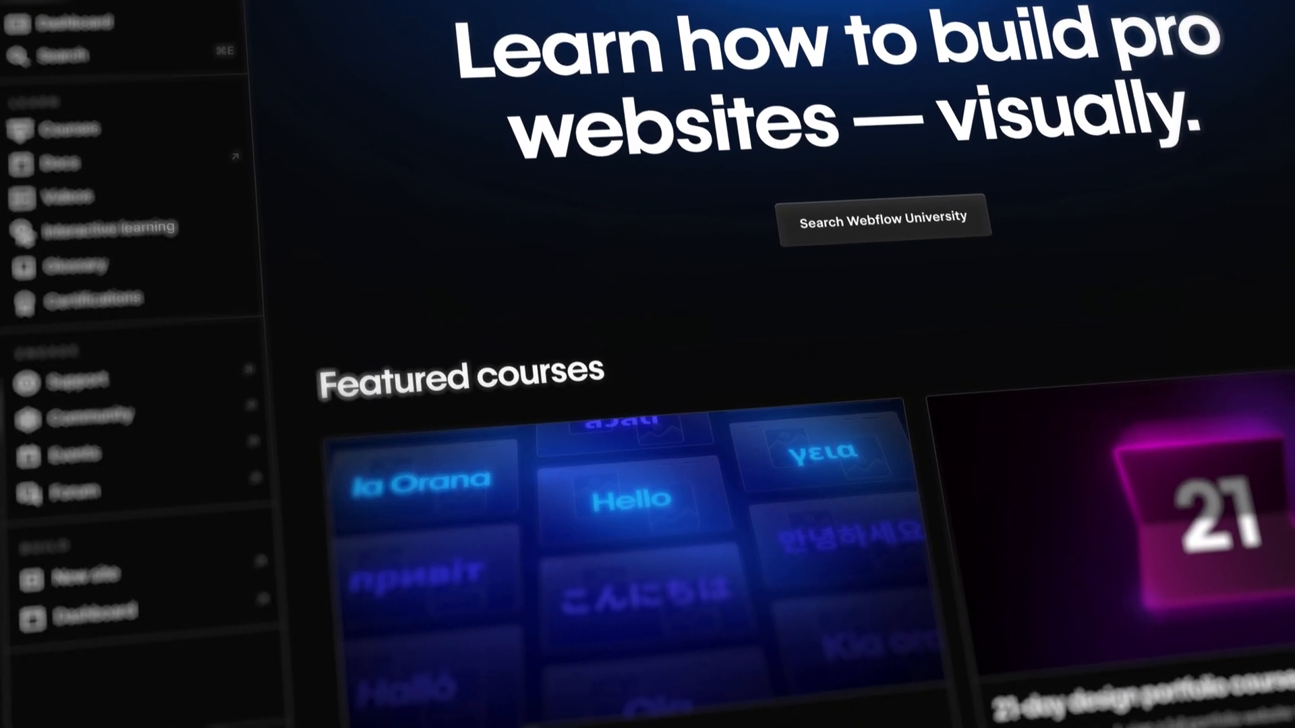
scroll(down, 3)
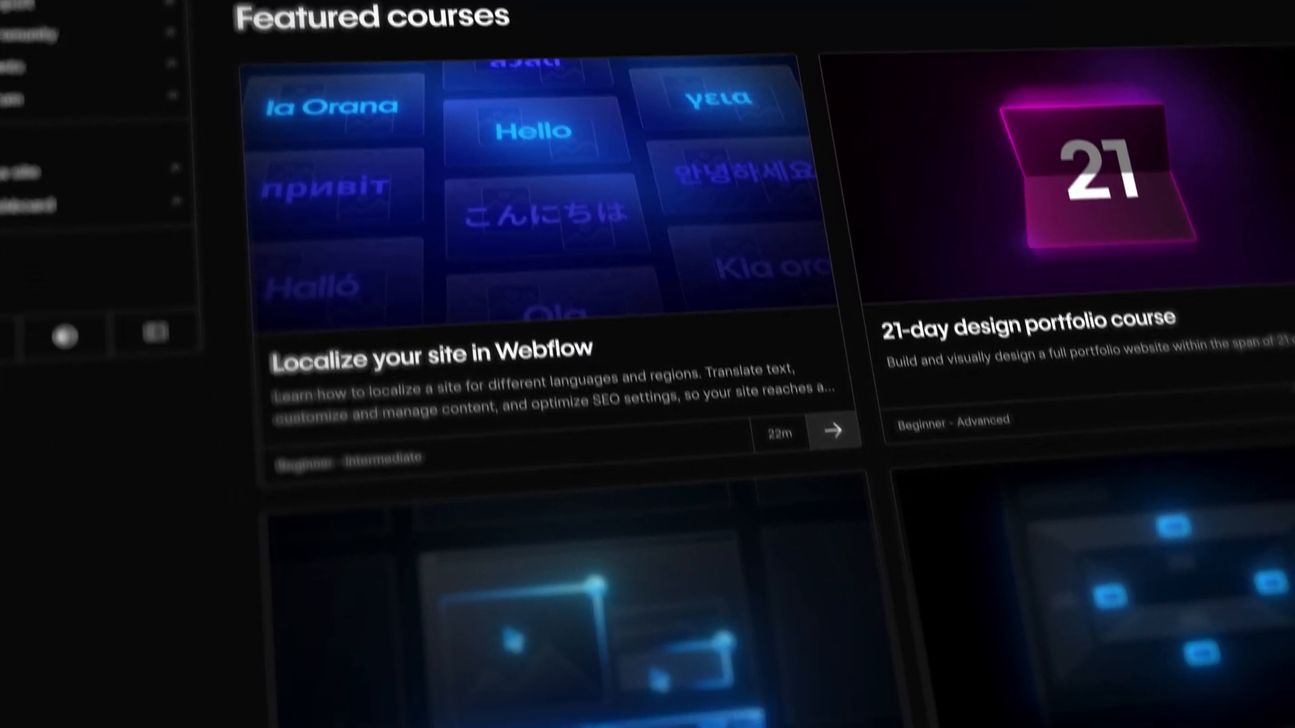
scroll(down, 3)
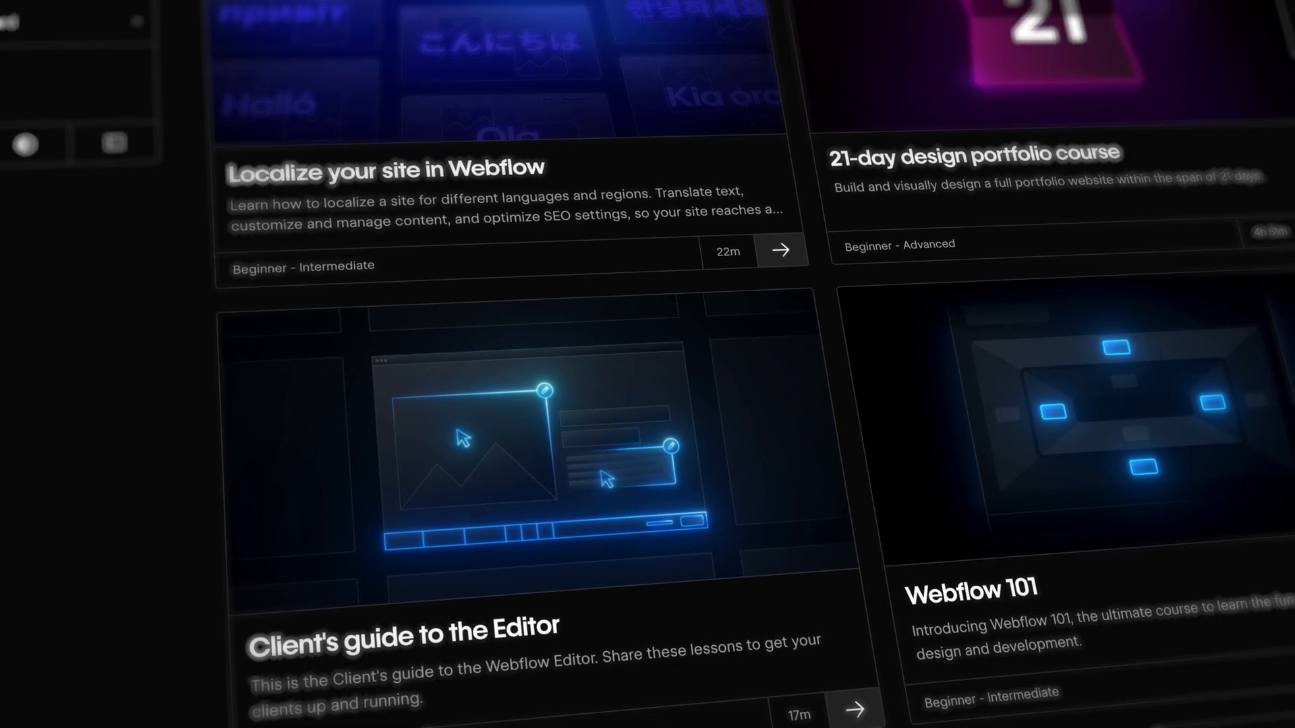